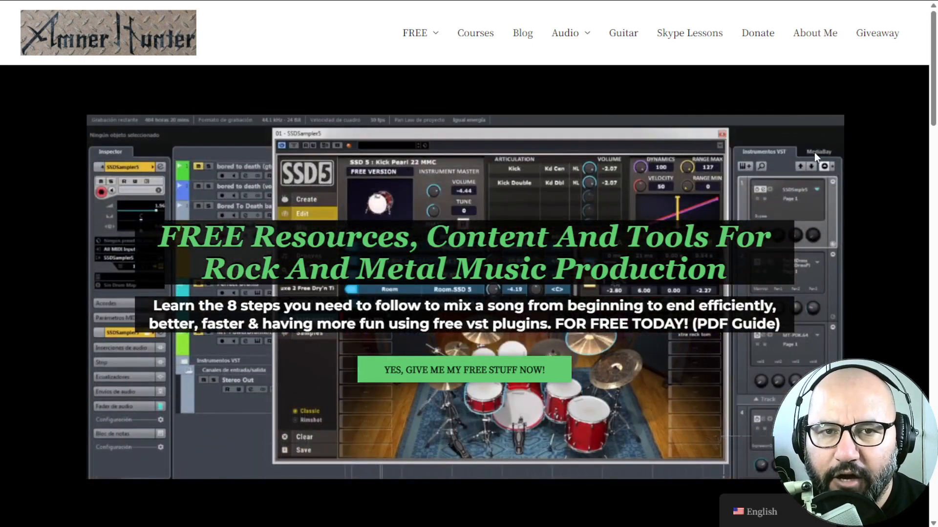
Step: Reveal the FREE menu listing Guides and Tools on the Amner Hunter homepage
left_click(414, 34)
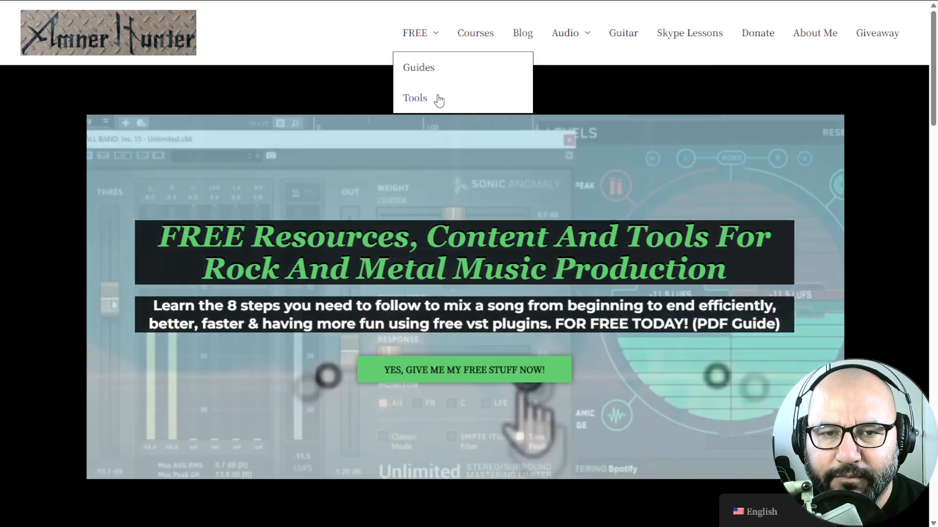
mouse_move(526, 71)
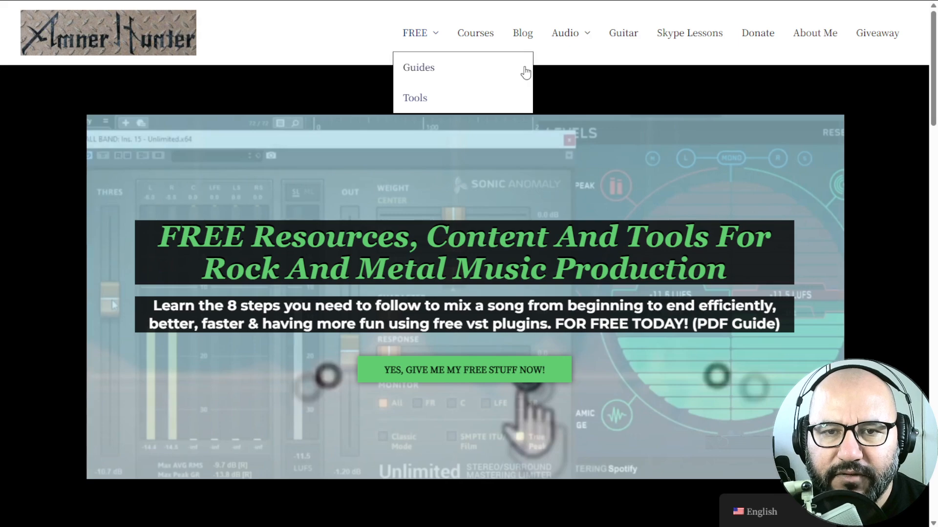
mouse_move(495, 89)
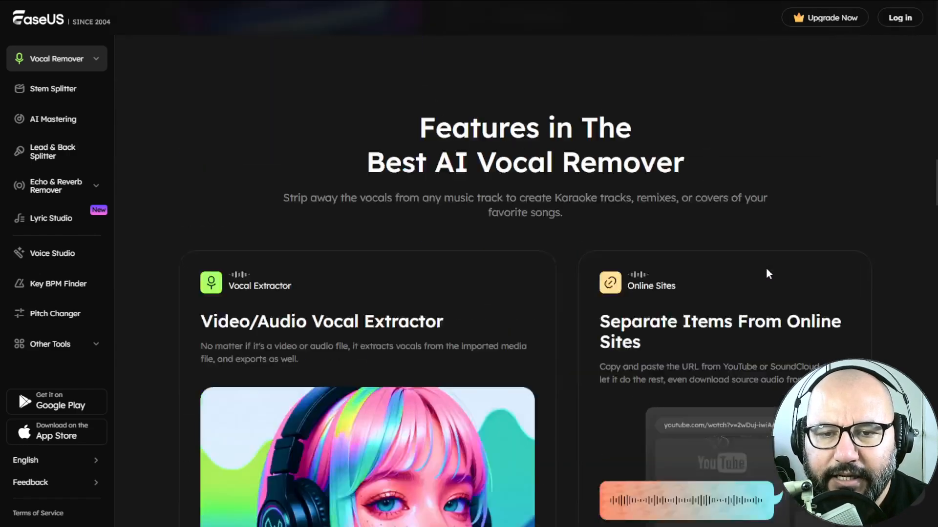
Step: Scroll past the Features section to the Pro versus Free pricing comparison table
scroll("down", 3)
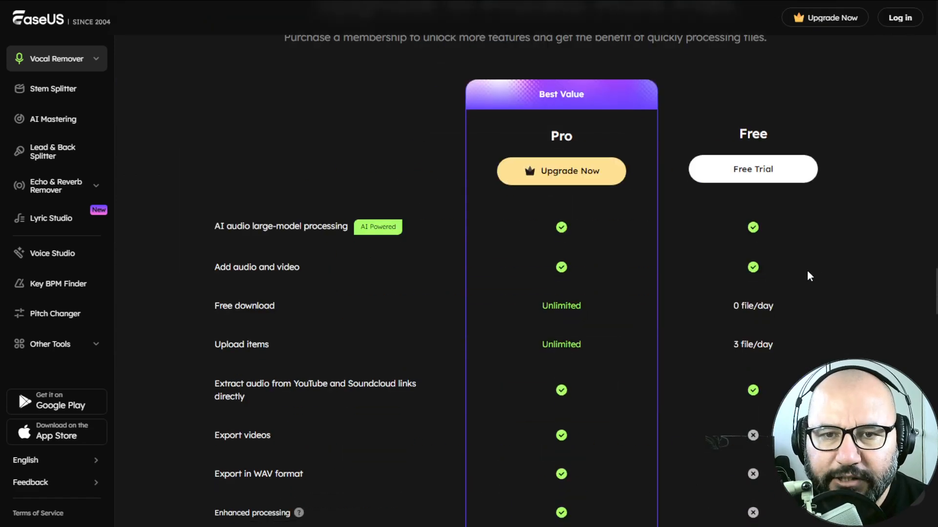
scroll("down", 3)
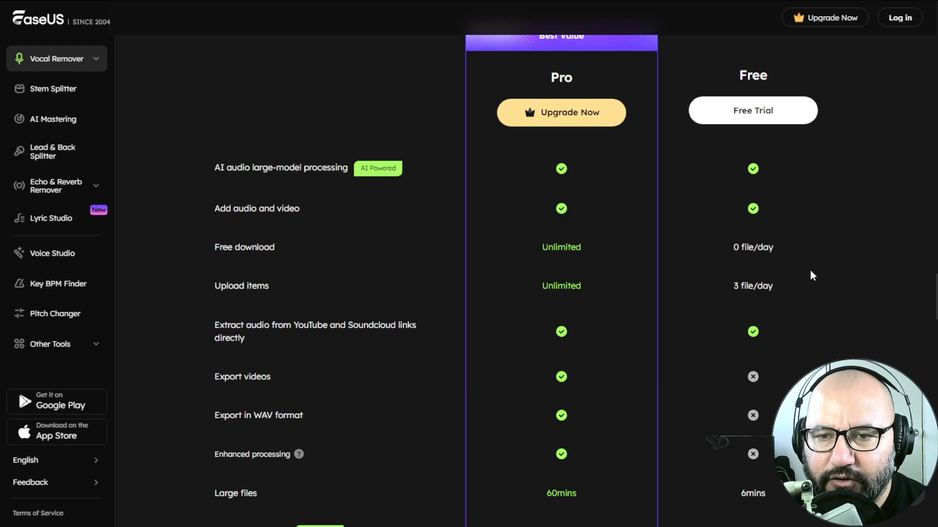
scroll("down", 3)
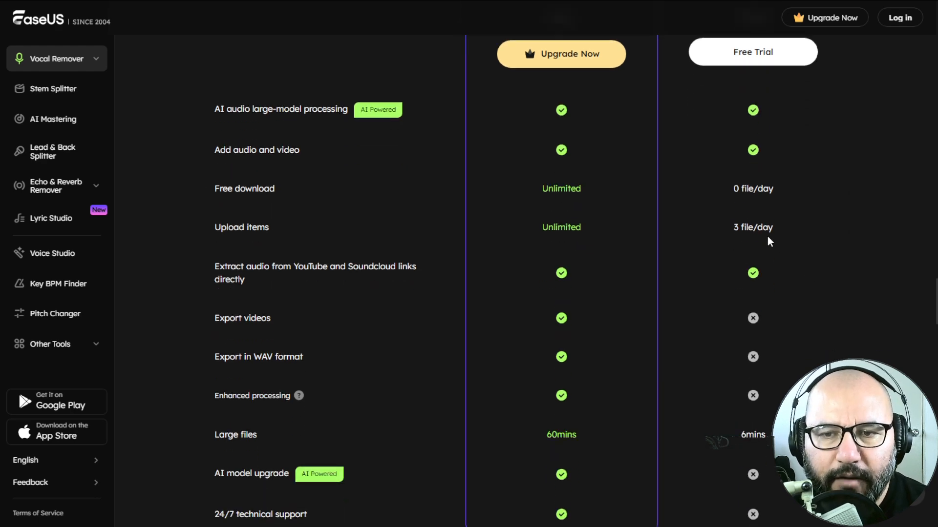
mouse_move(800, 221)
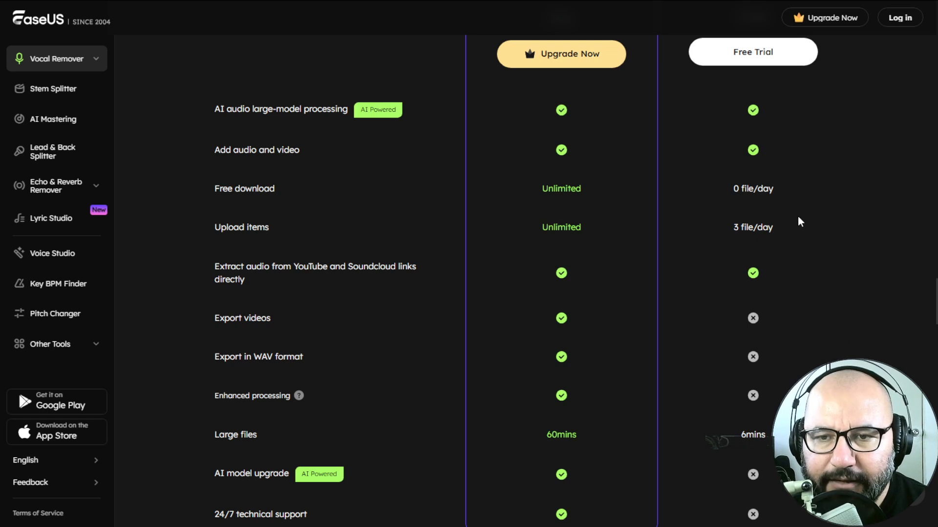
mouse_move(806, 228)
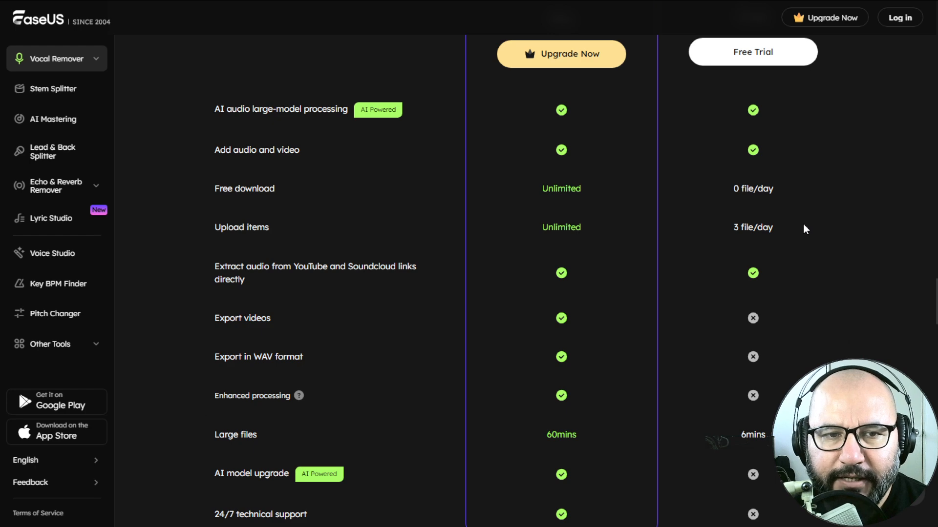
mouse_move(541, 65)
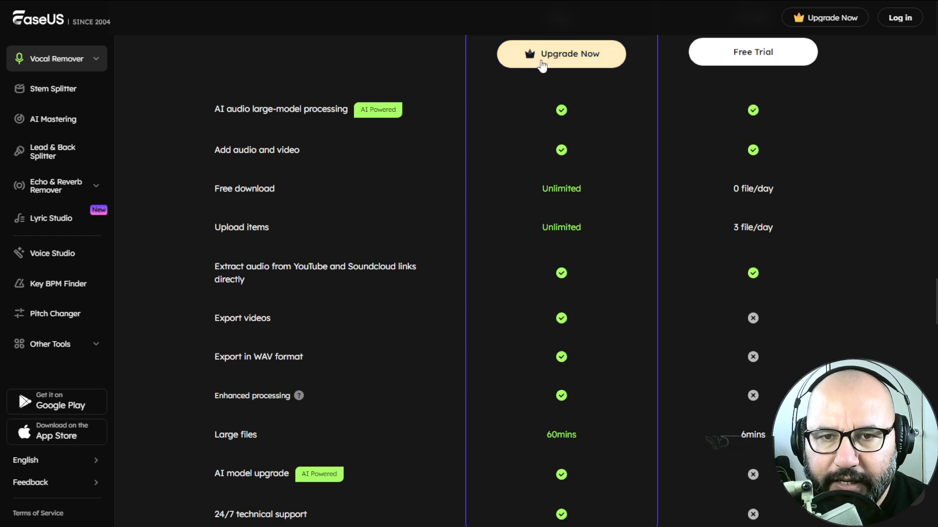
mouse_move(608, 154)
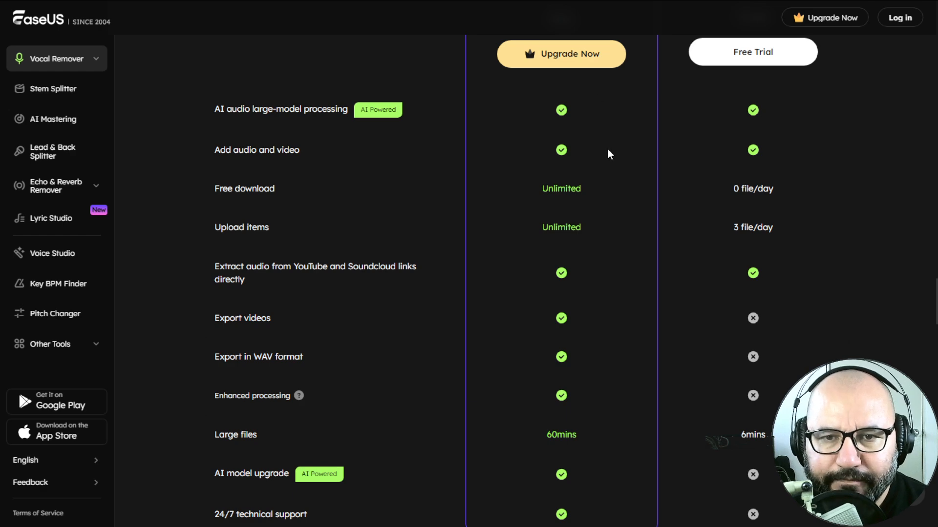
Step: Scroll through the comparison table down to the 60-minute Pro versus 6-minute Free file limits
scroll("down", 3)
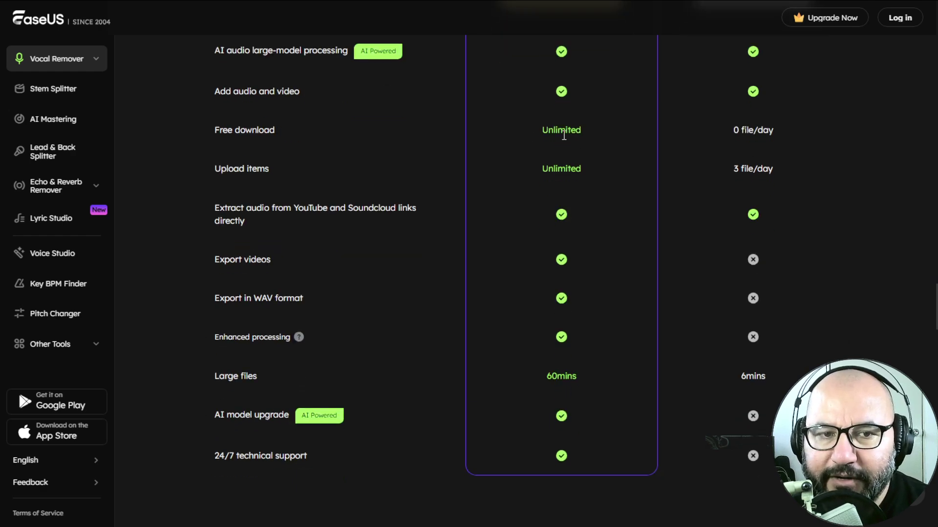
mouse_move(561, 174)
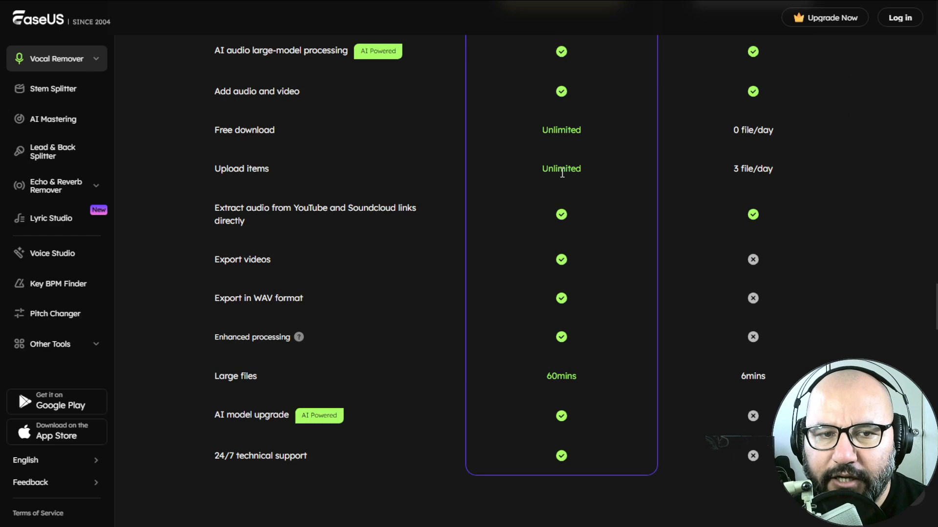
mouse_move(366, 219)
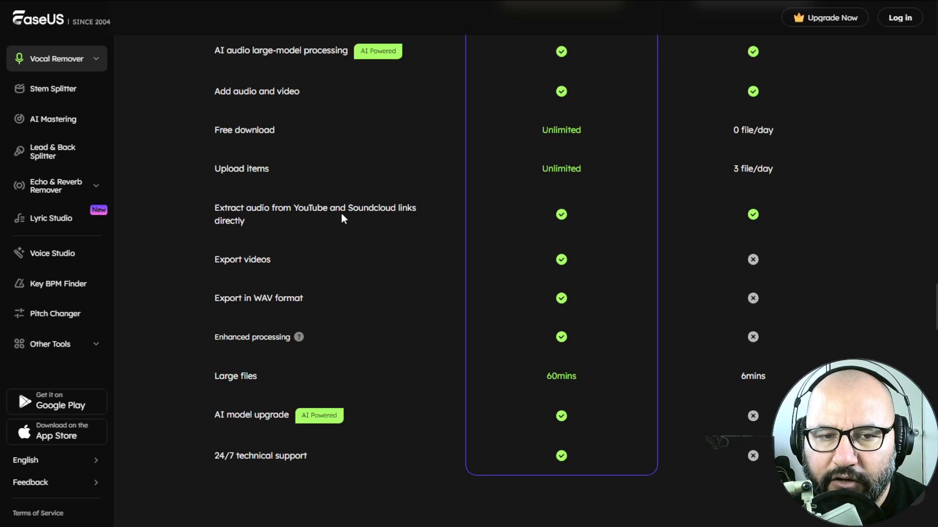
mouse_move(600, 209)
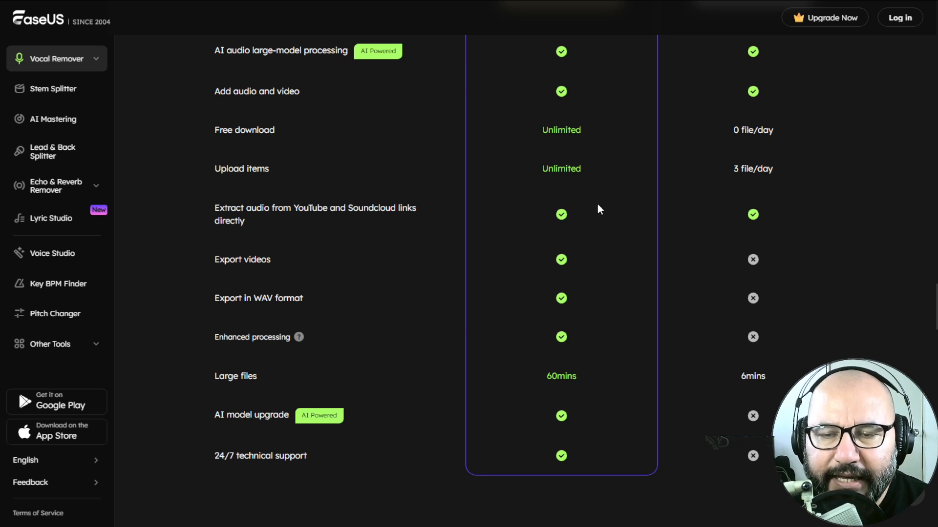
mouse_move(558, 220)
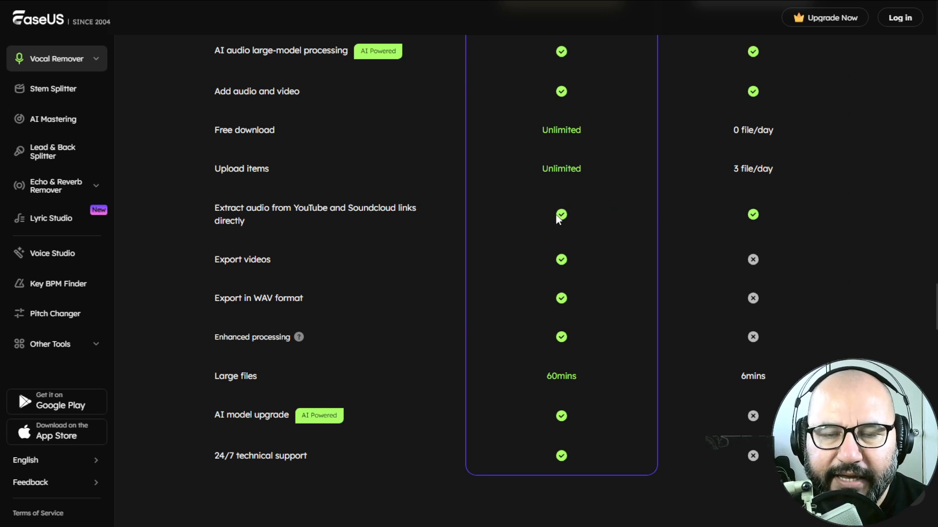
mouse_move(566, 221)
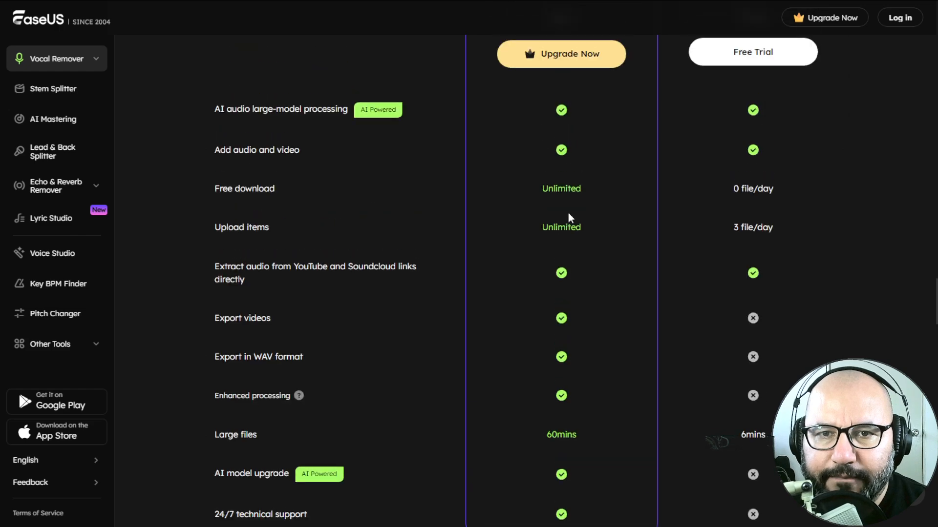
mouse_move(607, 252)
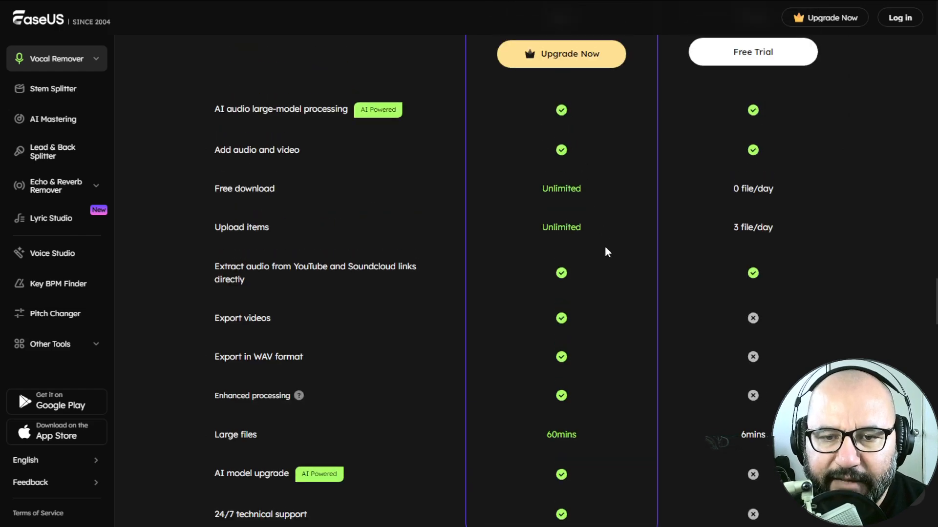
scroll("down", 3)
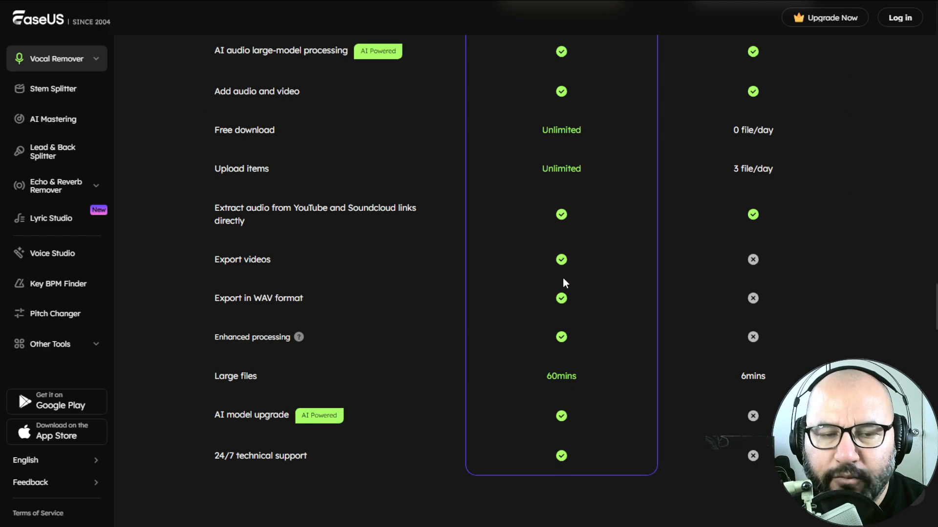
mouse_move(567, 276)
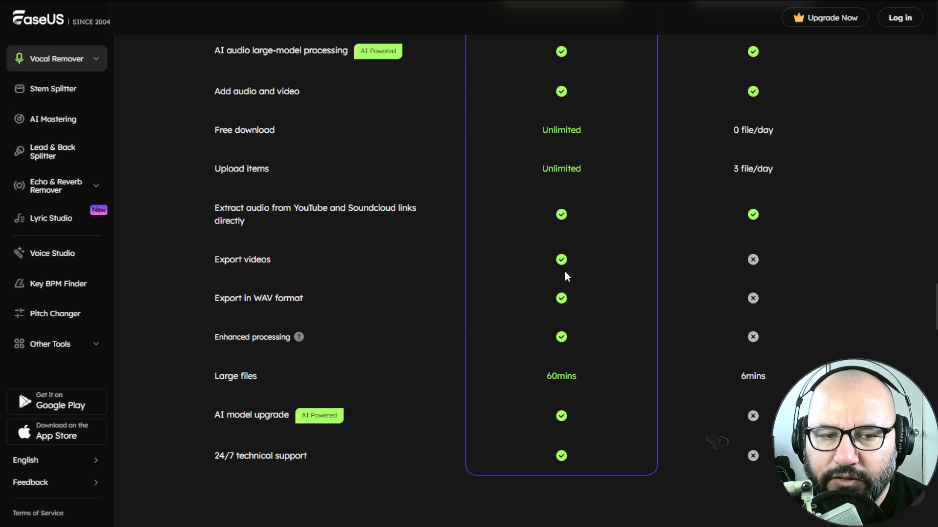
mouse_move(578, 275)
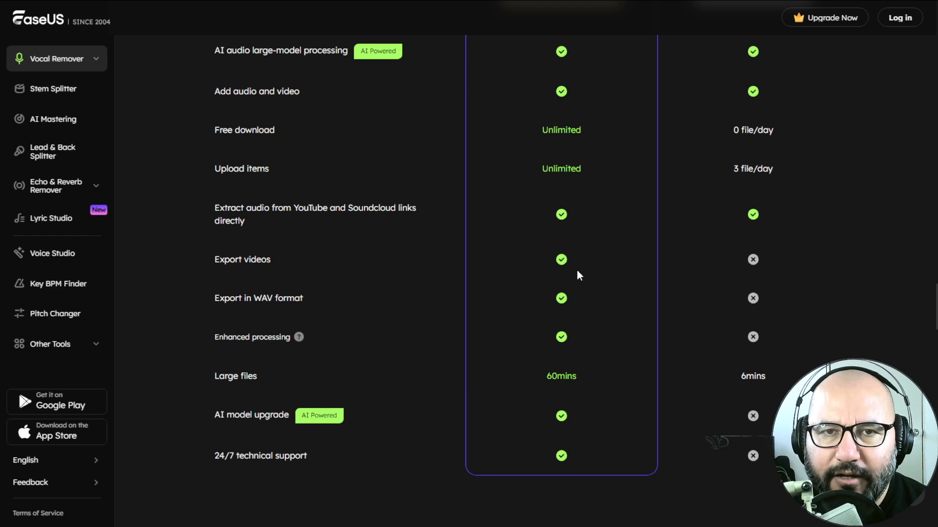
mouse_move(586, 292)
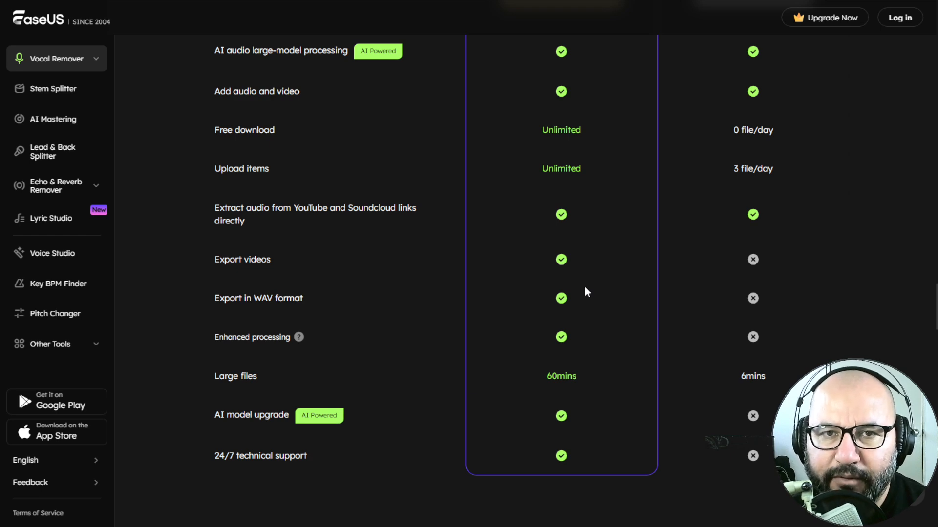
mouse_move(561, 389)
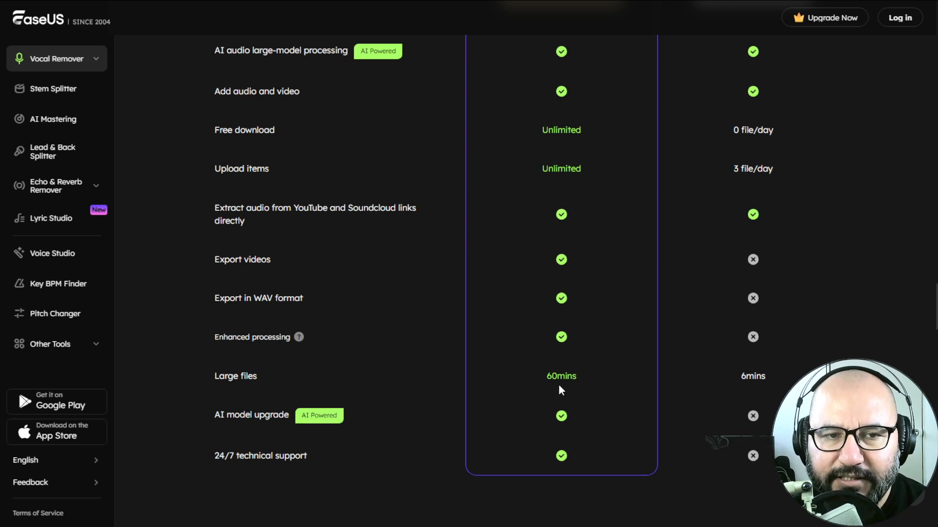
mouse_move(587, 377)
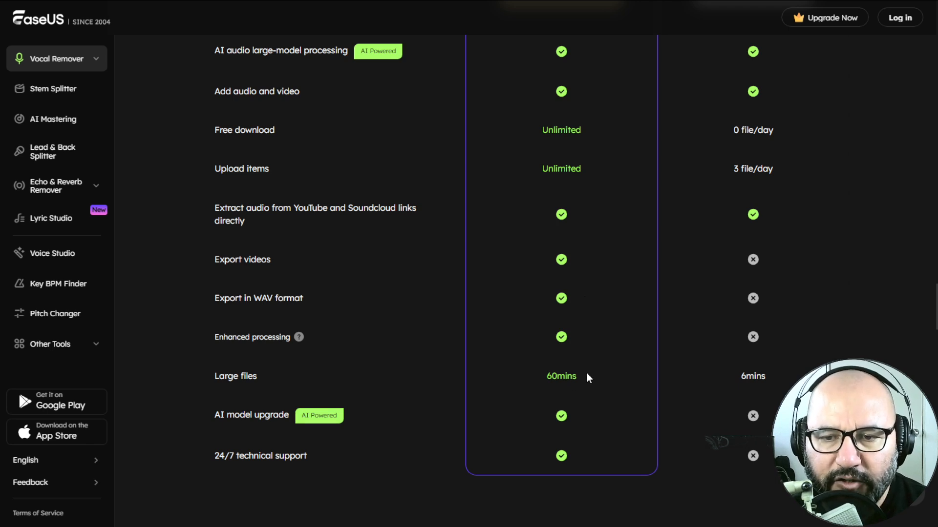
mouse_move(752, 375)
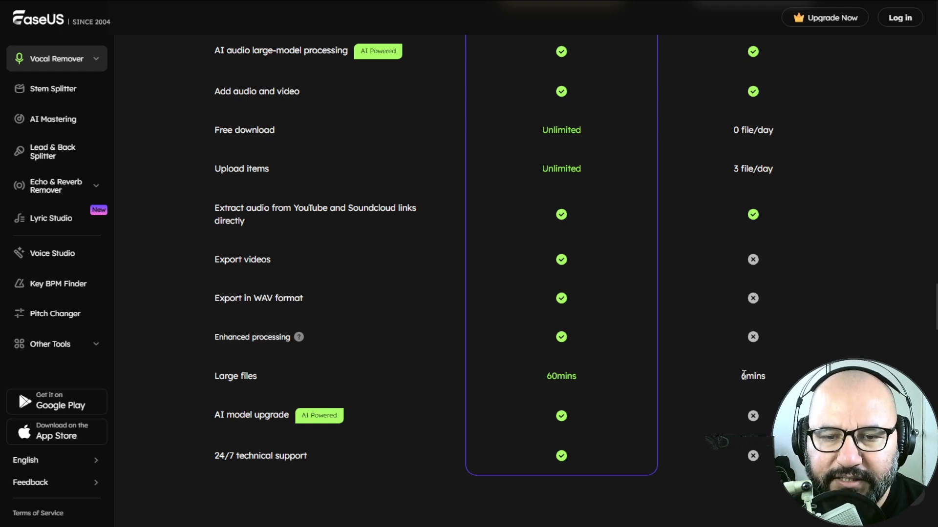
scroll("up", 3)
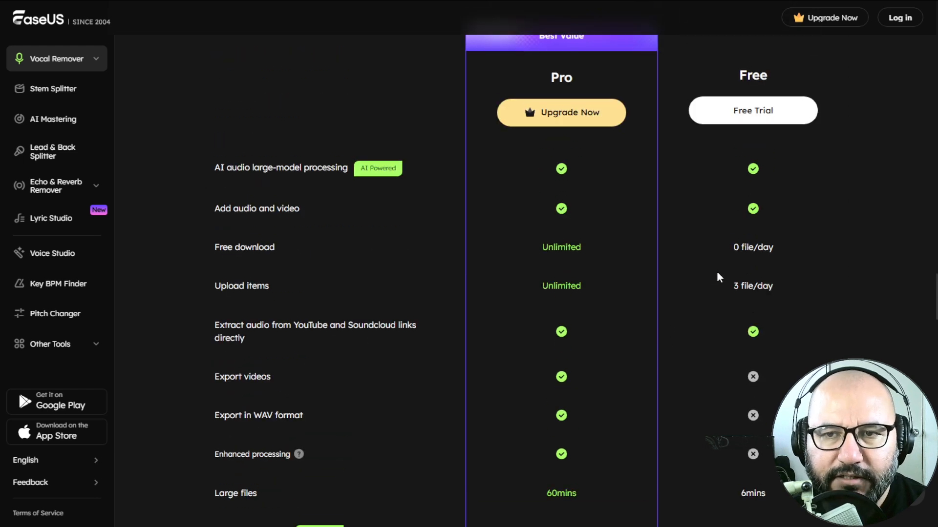
scroll("up", 3)
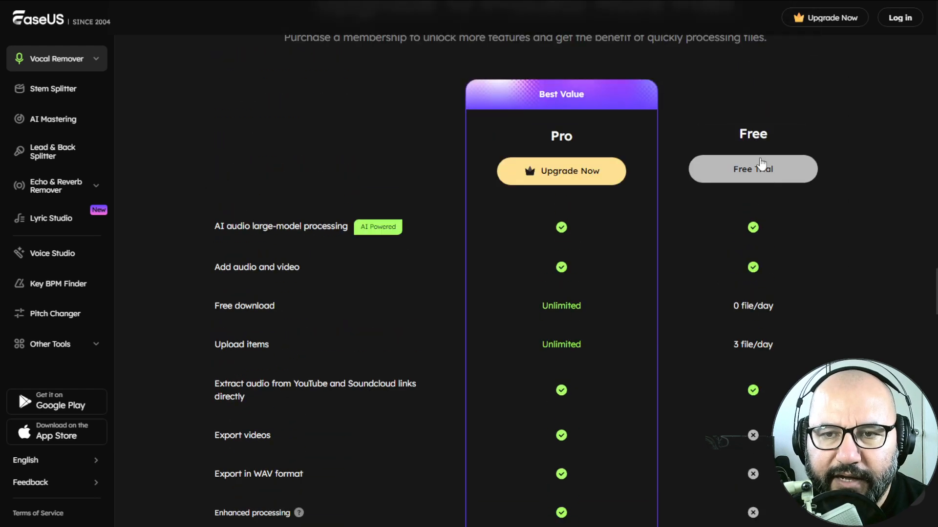
mouse_move(792, 272)
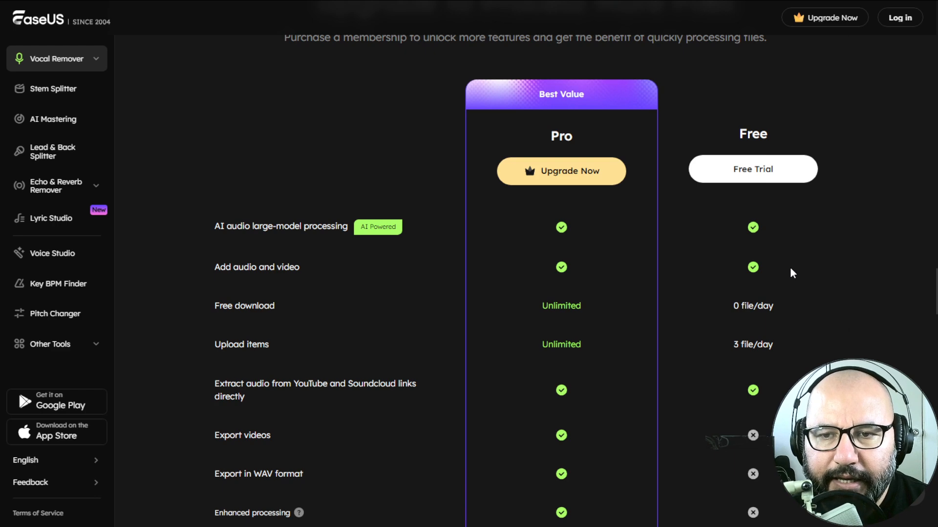
scroll("down", 3)
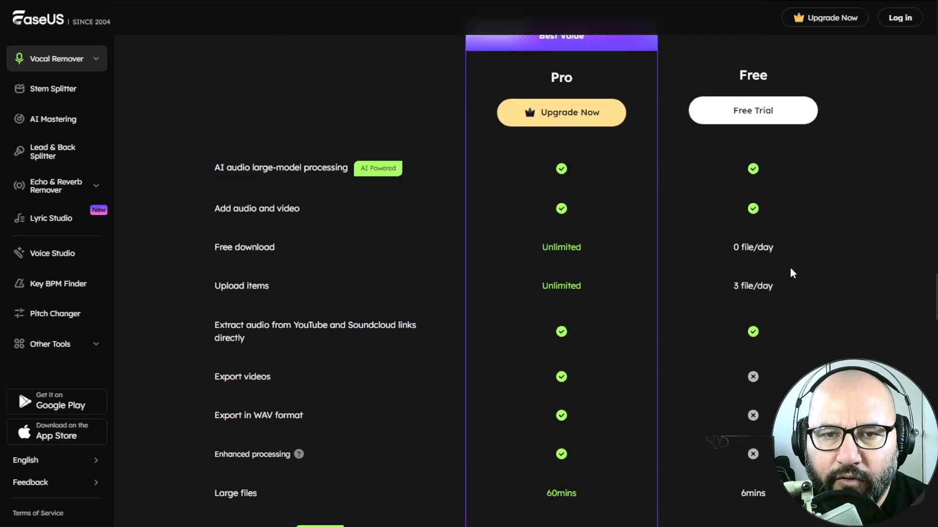
mouse_move(795, 275)
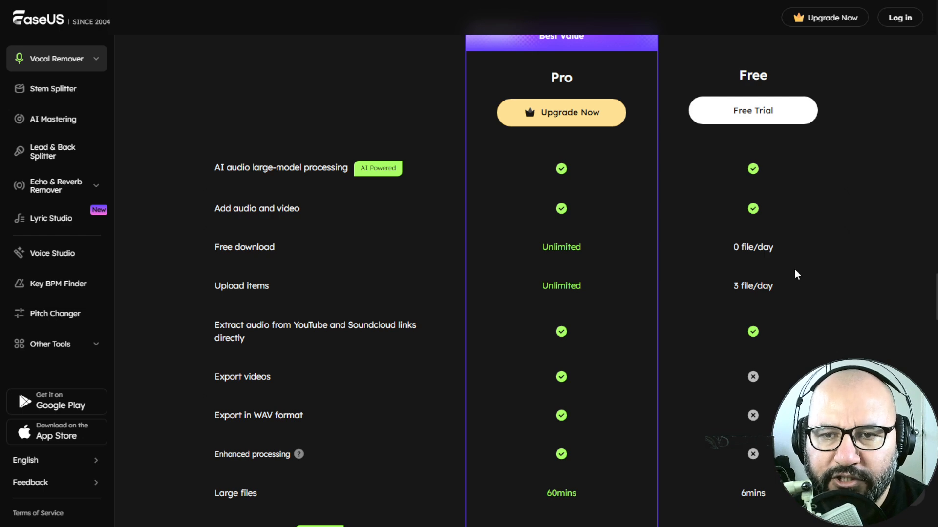
mouse_move(803, 275)
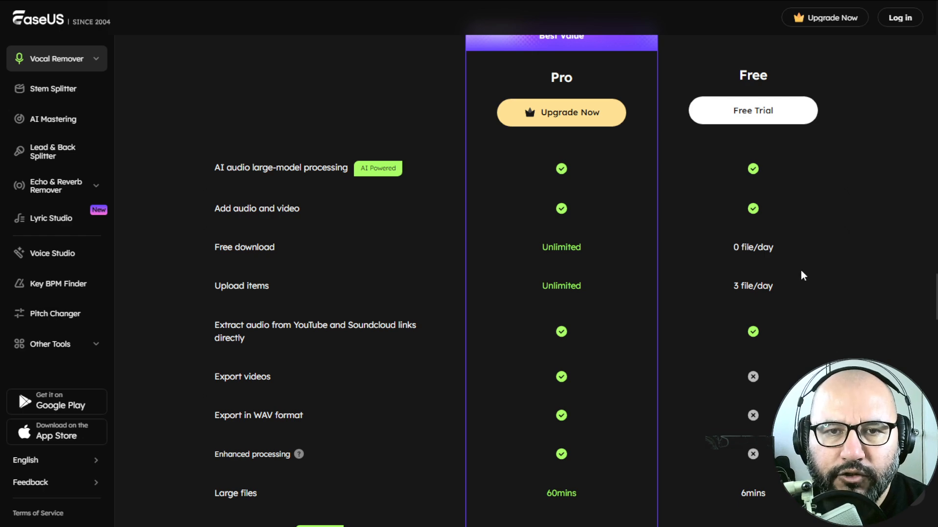
Step: Bring up the Upgrade Now dialog showing the Monthly and Yearly membership plans
scroll("up", 3)
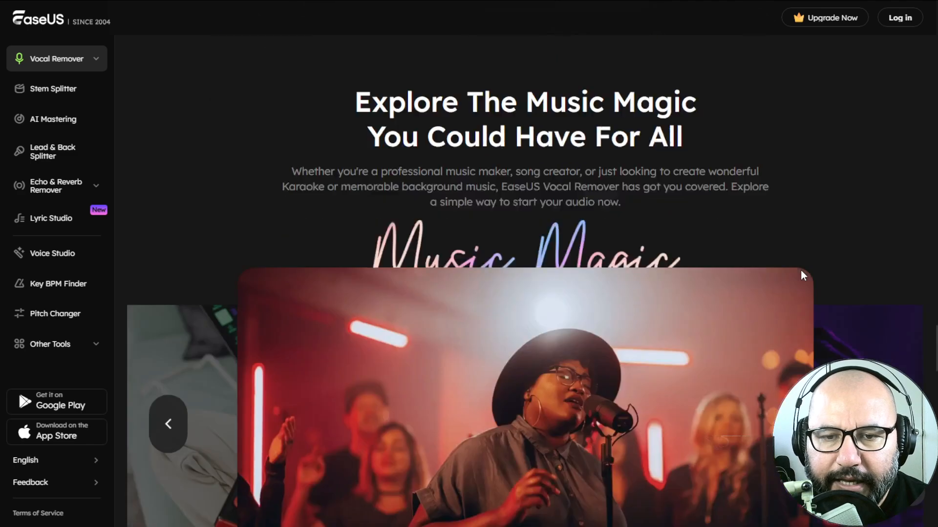
mouse_move(828, 24)
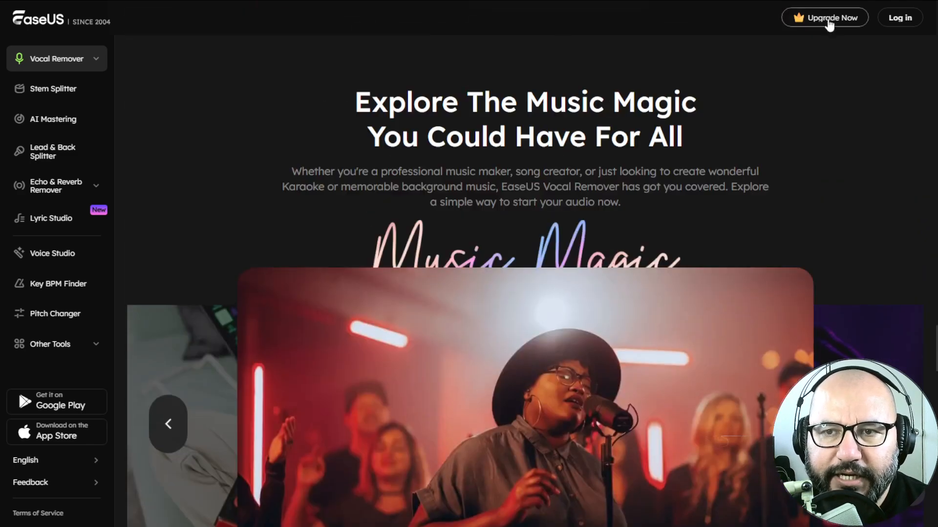
left_click(824, 18)
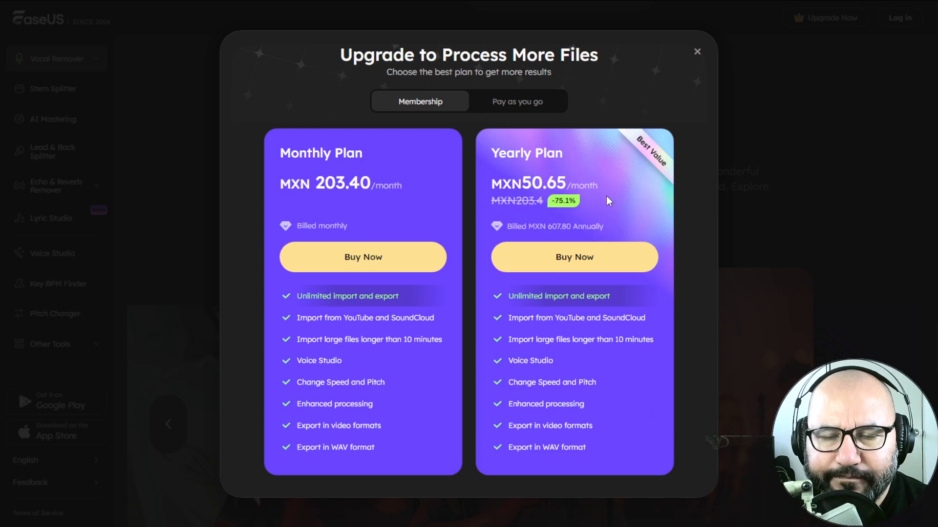
mouse_move(375, 197)
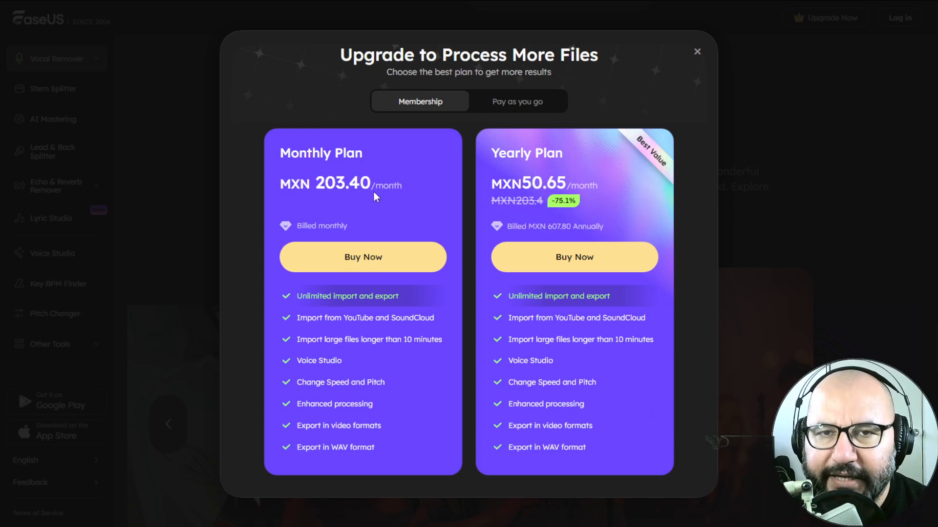
mouse_move(377, 198)
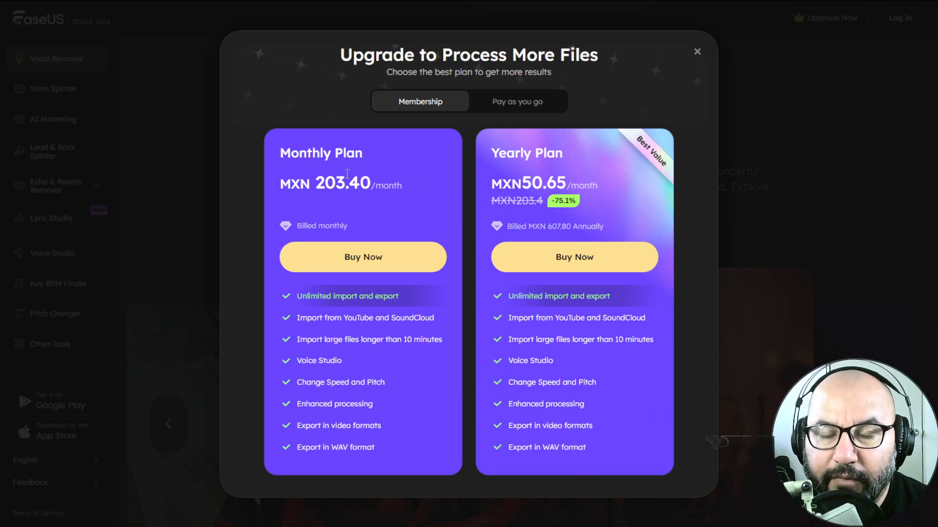
mouse_move(516, 101)
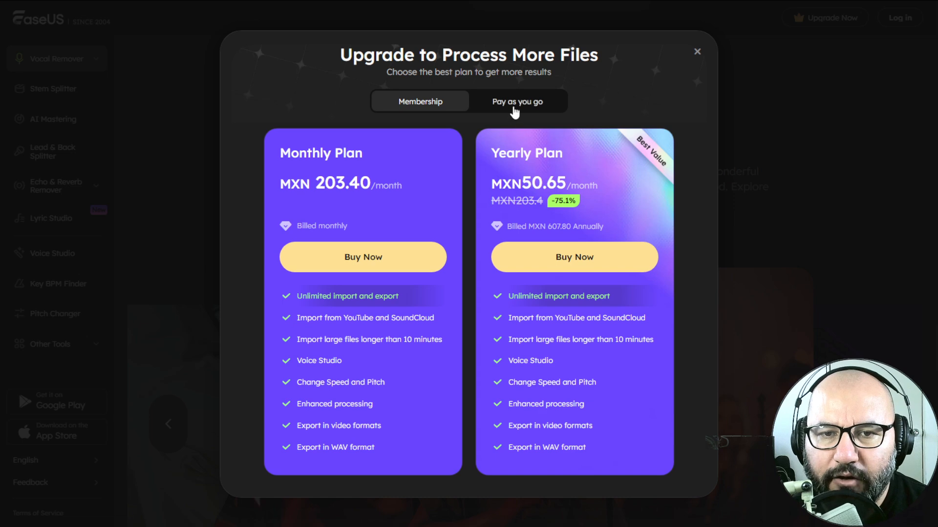
left_click(517, 100)
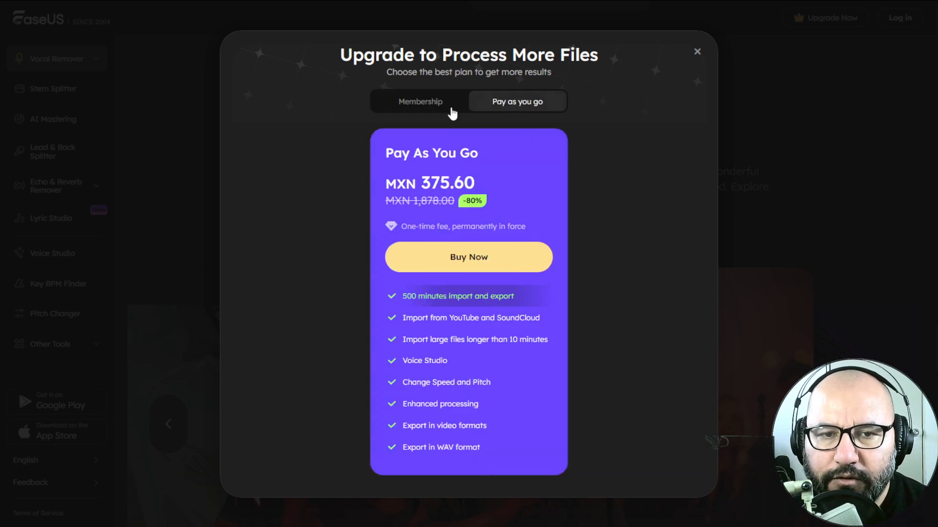
left_click(420, 101)
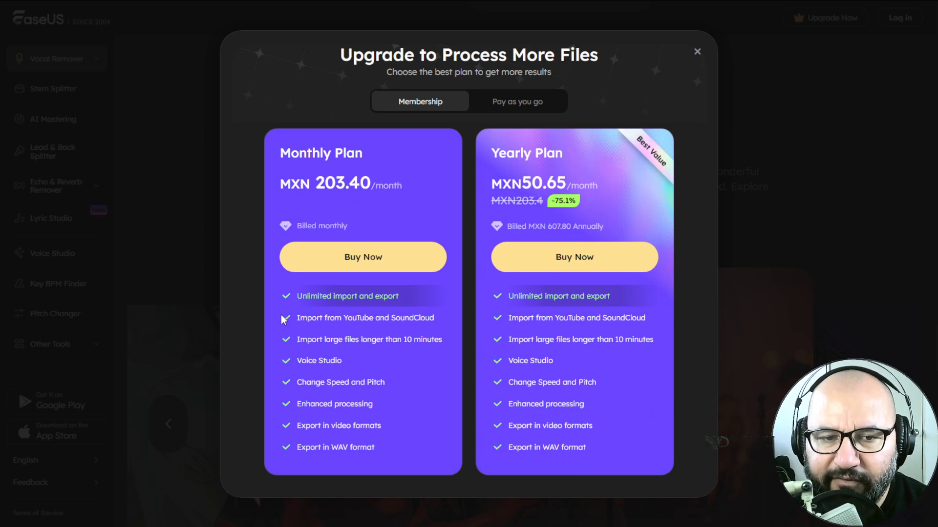
mouse_move(356, 295)
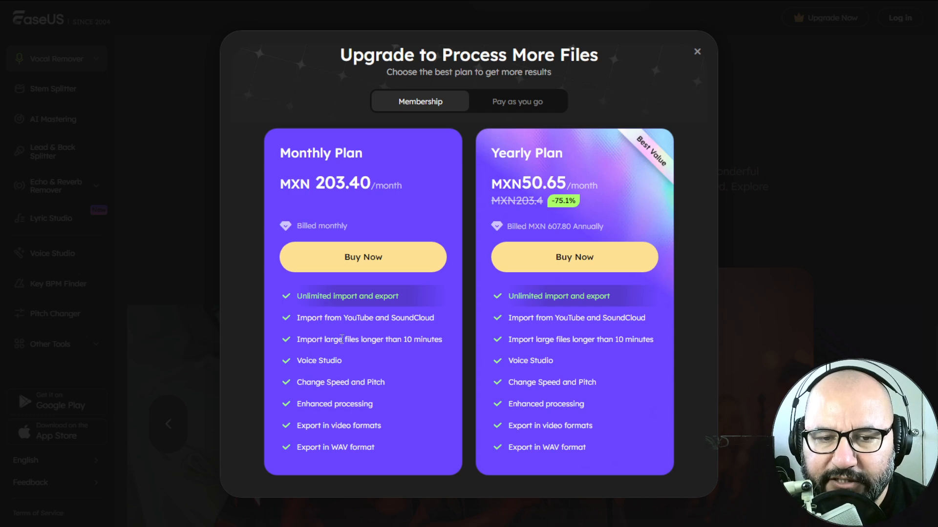
mouse_move(372, 354)
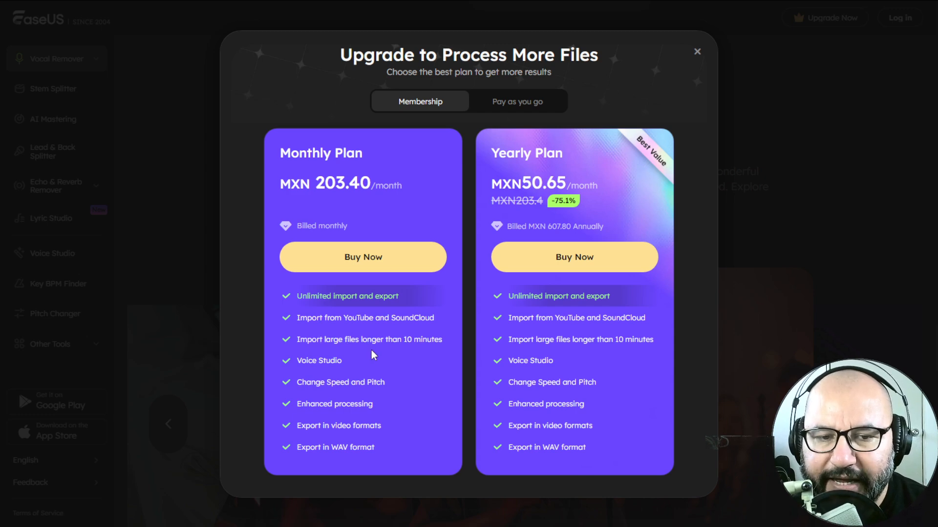
mouse_move(345, 378)
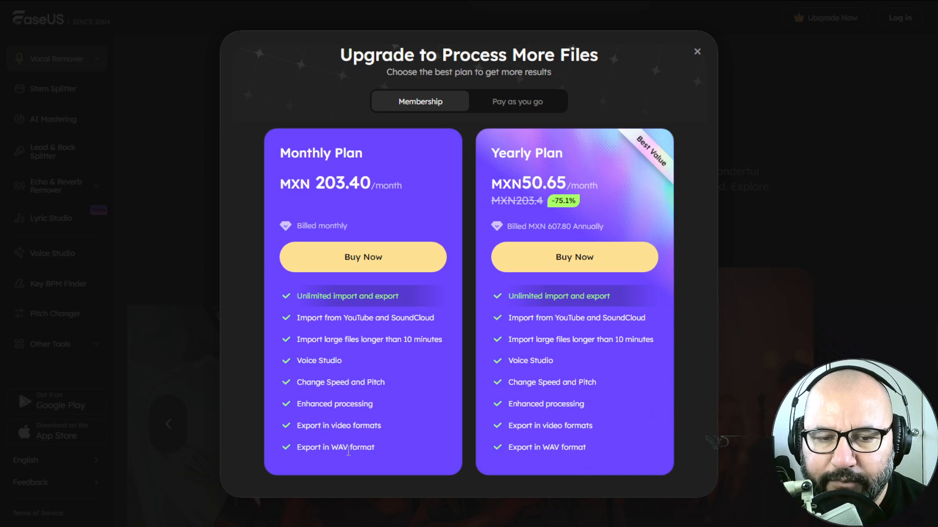
mouse_move(390, 440)
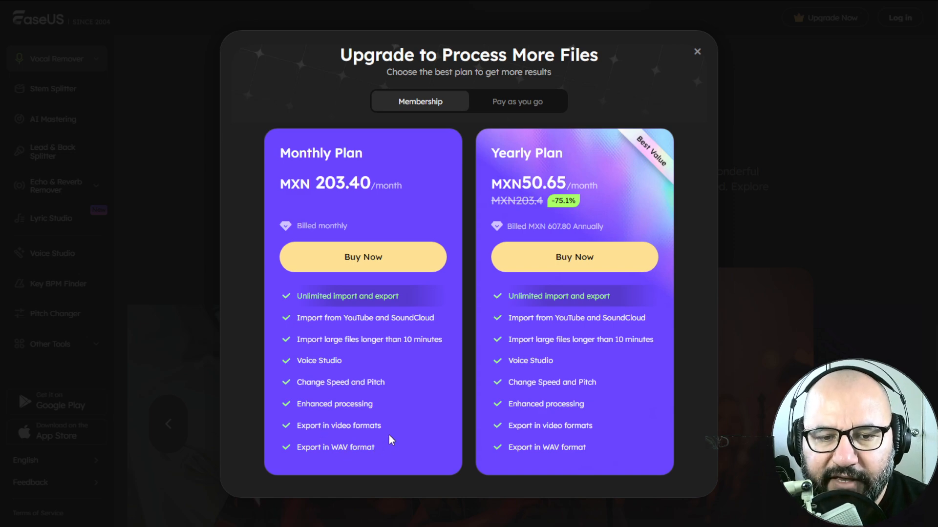
mouse_move(572, 185)
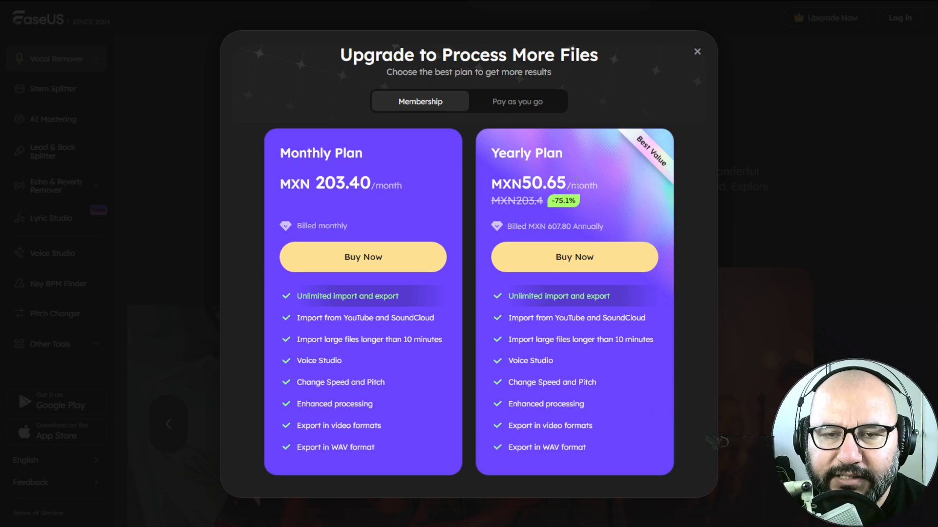
mouse_move(633, 194)
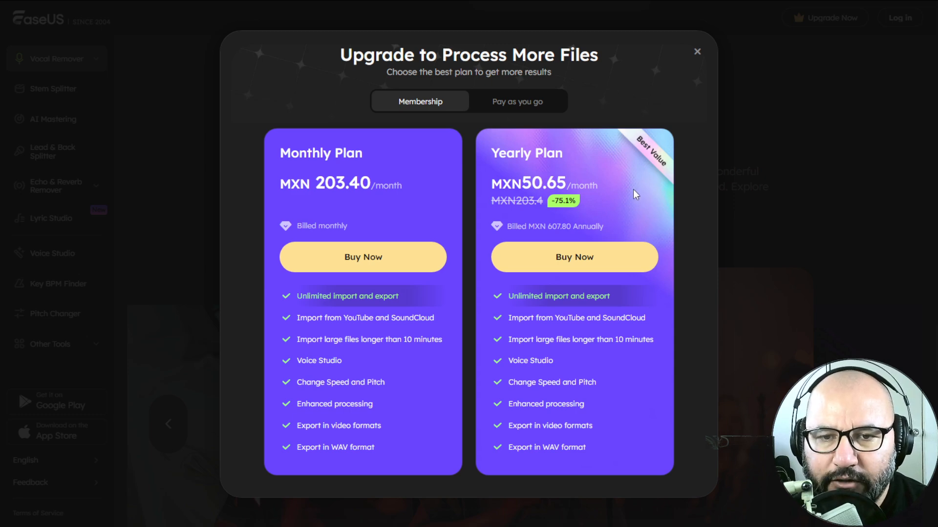
mouse_move(563, 209)
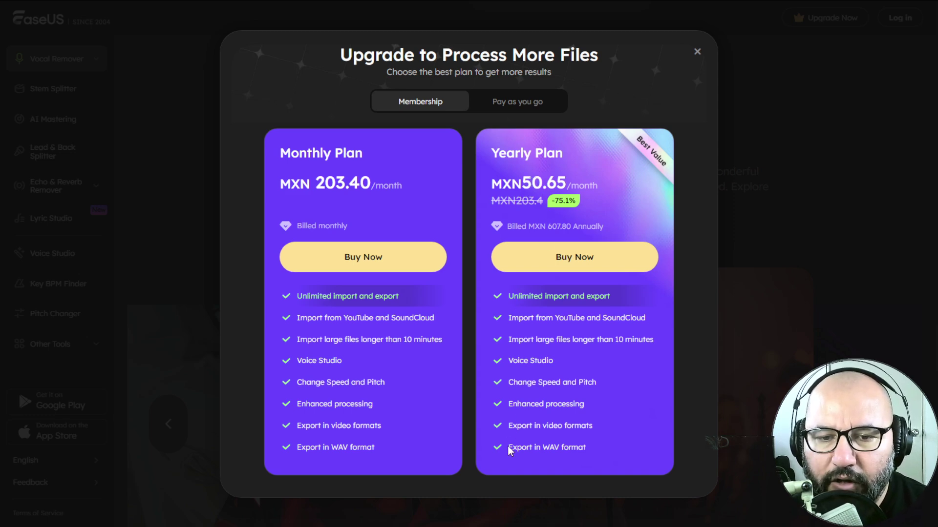
mouse_move(527, 318)
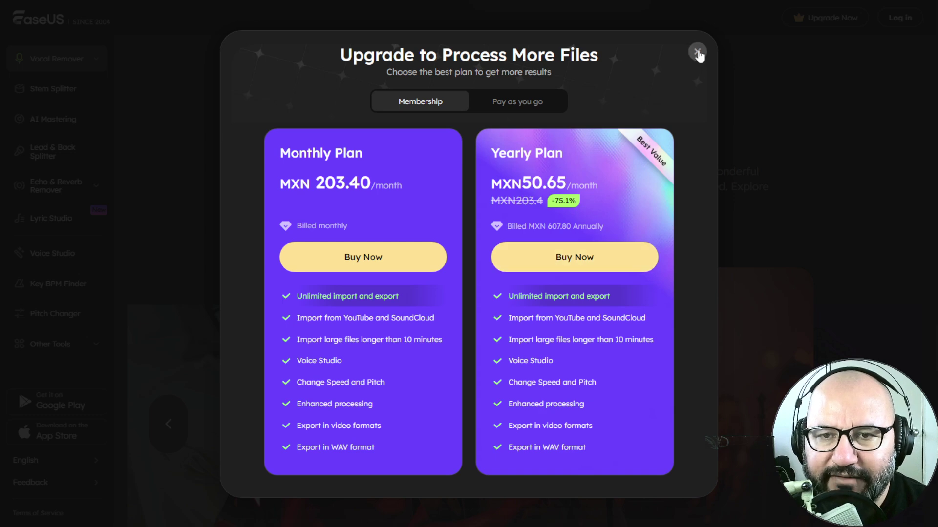
Step: Dismiss the upgrade offer, glance at the Online Site Link option, and return to Local File upload
left_click(697, 53)
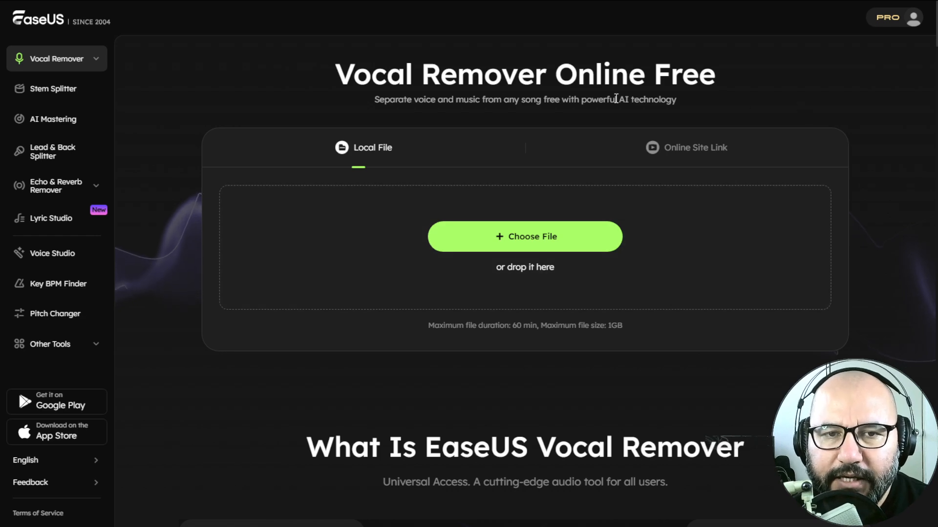
mouse_move(497, 91)
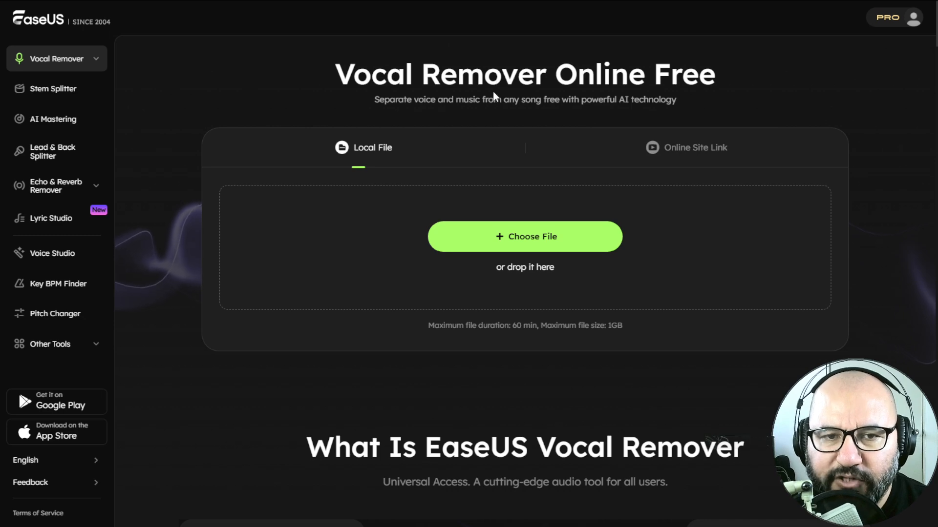
mouse_move(252, 150)
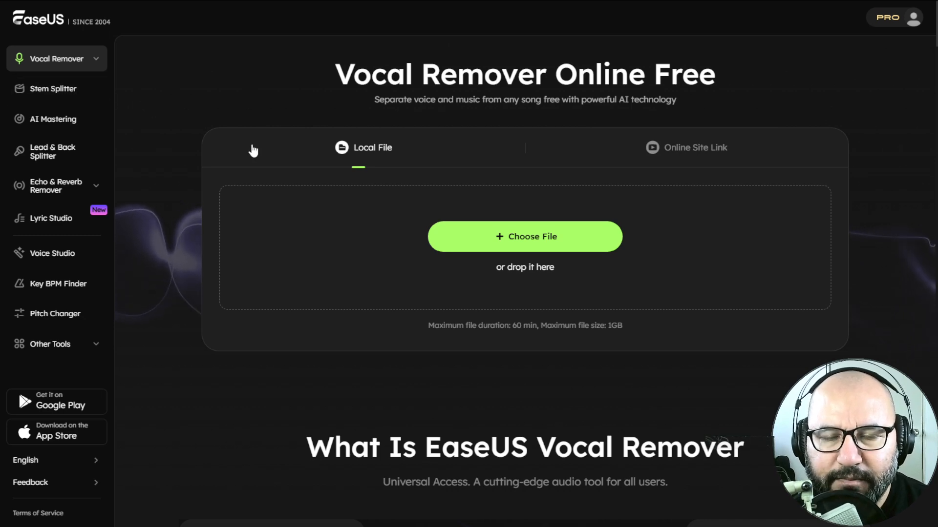
mouse_move(377, 323)
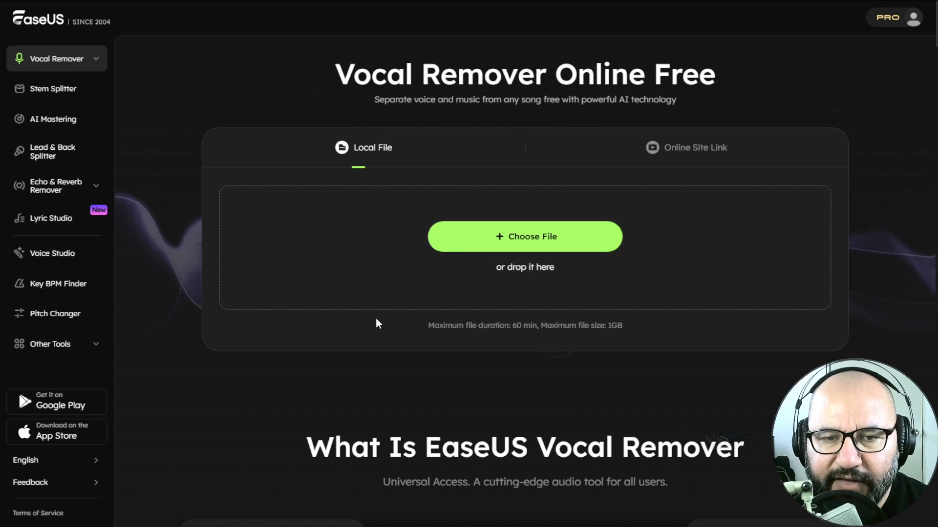
mouse_move(472, 202)
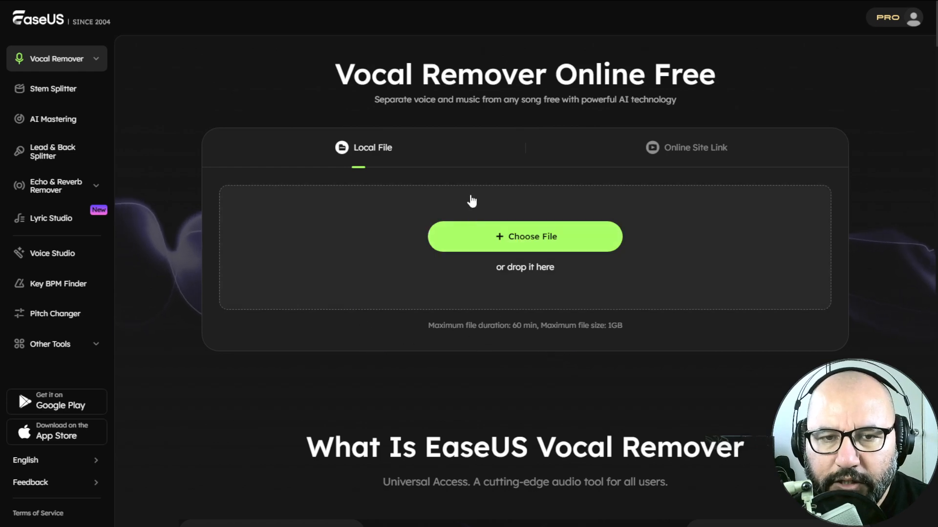
mouse_move(479, 208)
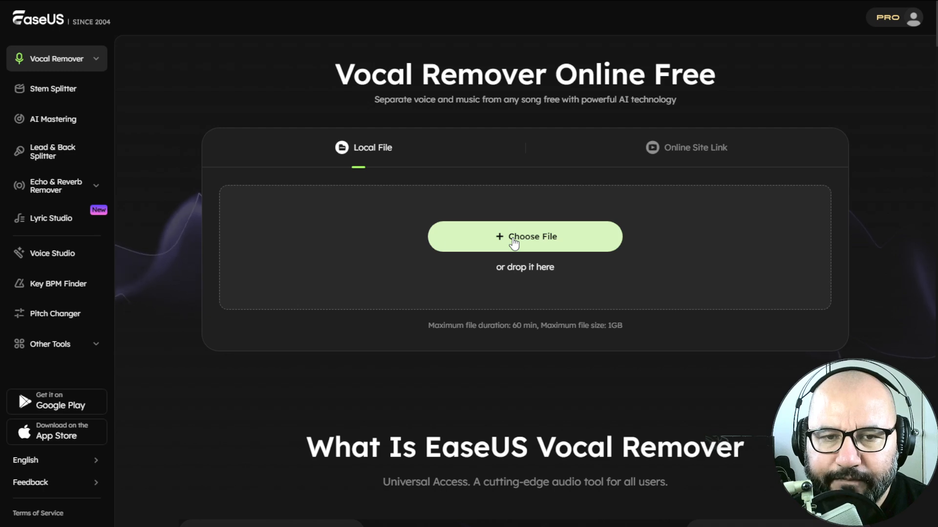
left_click(686, 147)
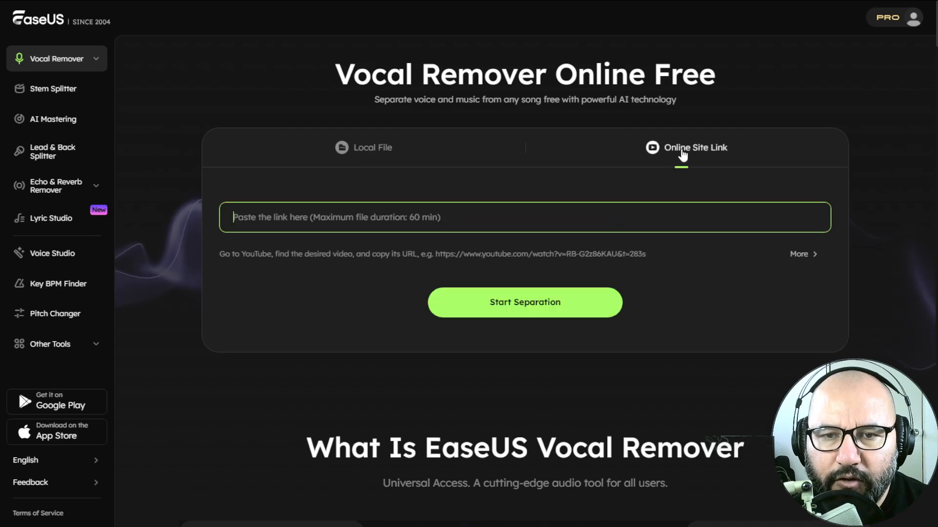
mouse_move(399, 160)
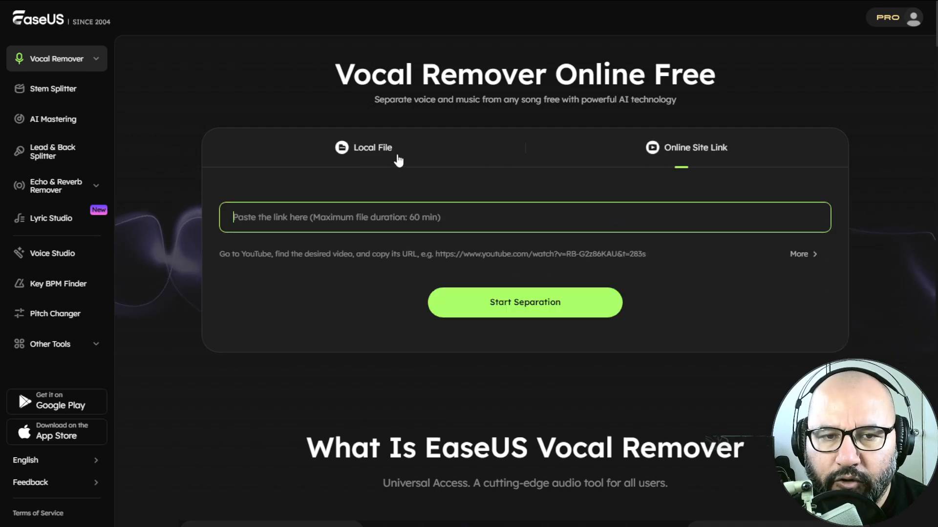
left_click(371, 148)
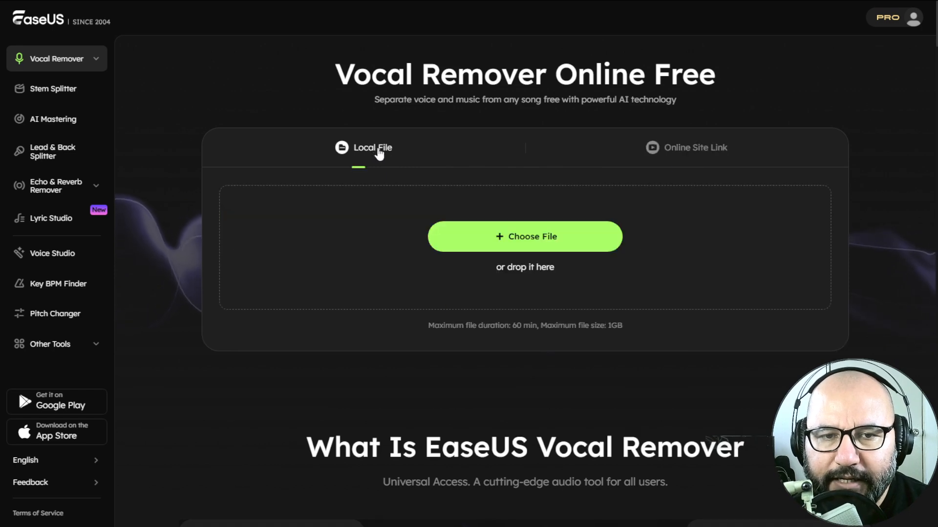
mouse_move(420, 181)
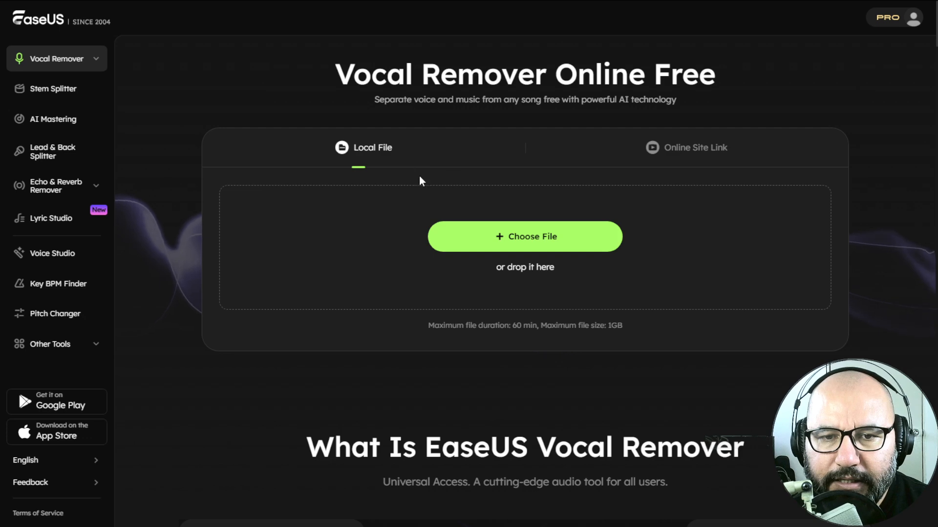
mouse_move(505, 240)
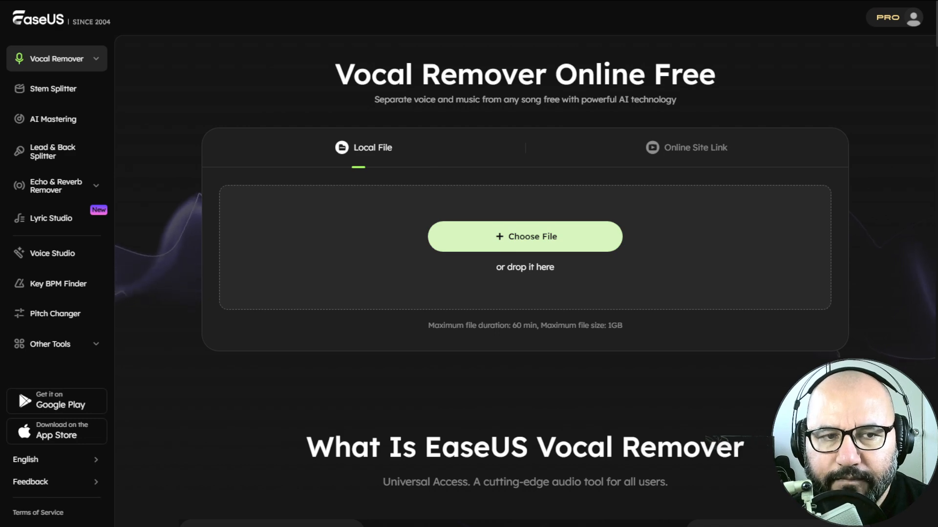
Step: Choose Cold.mp3 as the local file and let it process into Vocal and Instrumental tracks
left_click(523, 237)
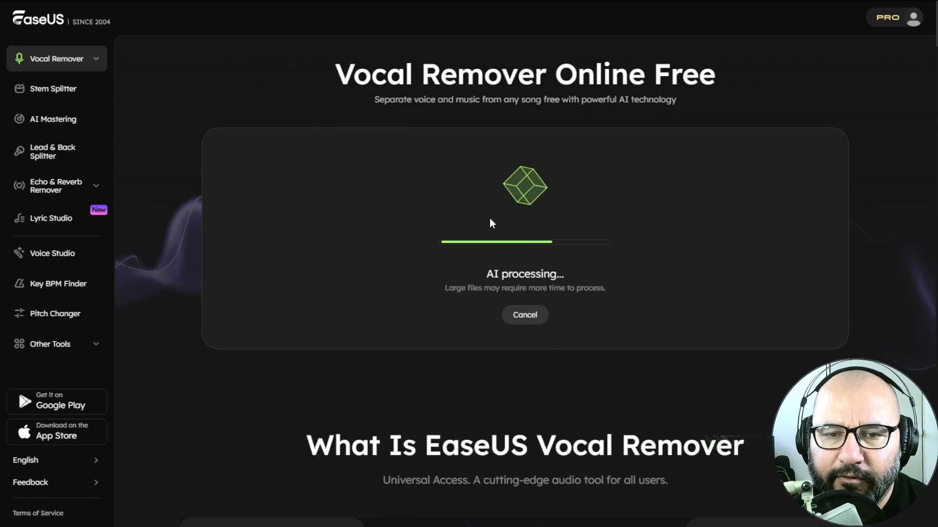
left_click(524, 315)
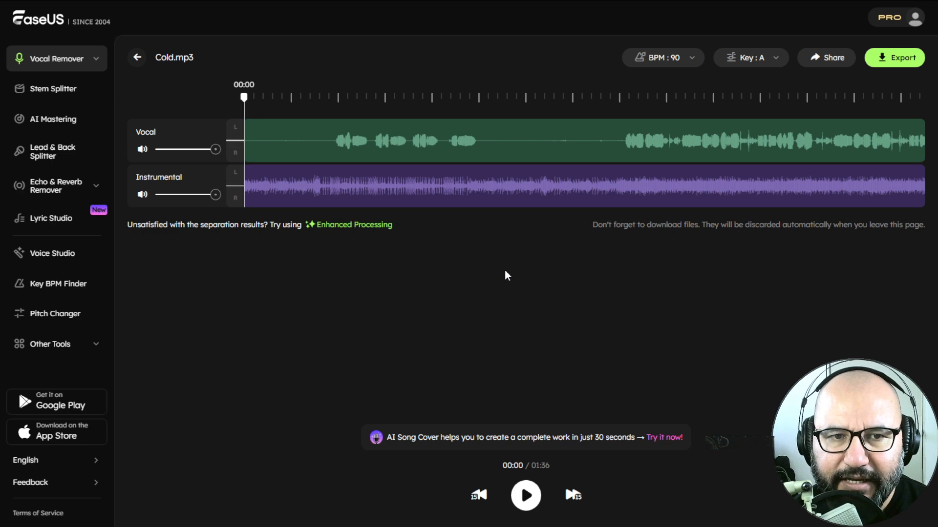
mouse_move(667, 82)
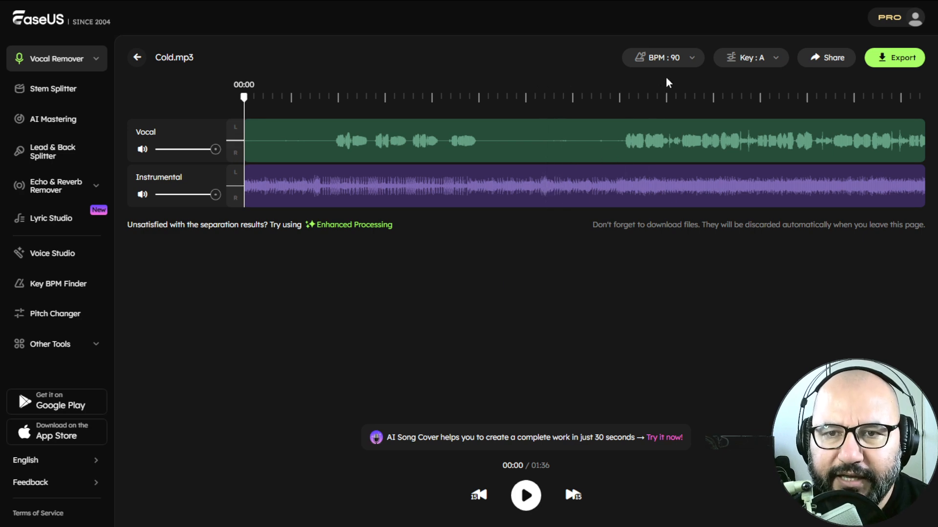
mouse_move(775, 85)
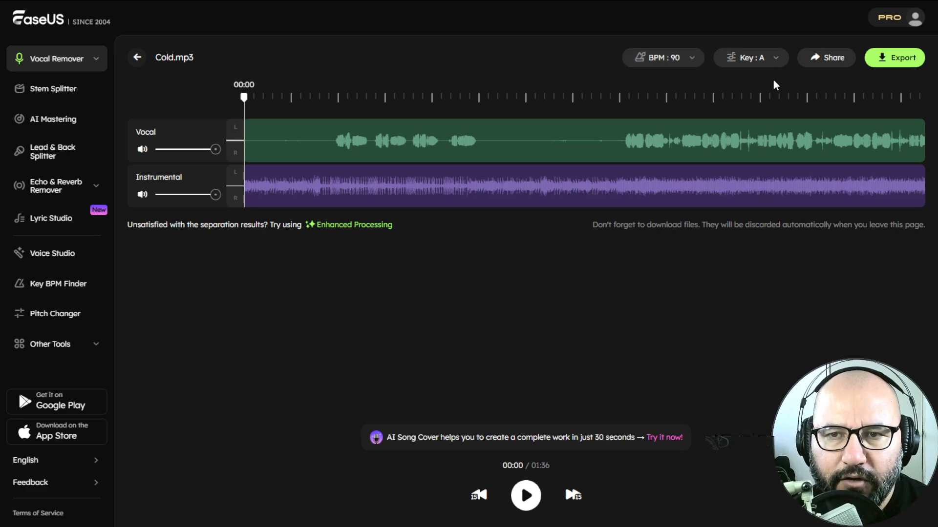
mouse_move(804, 79)
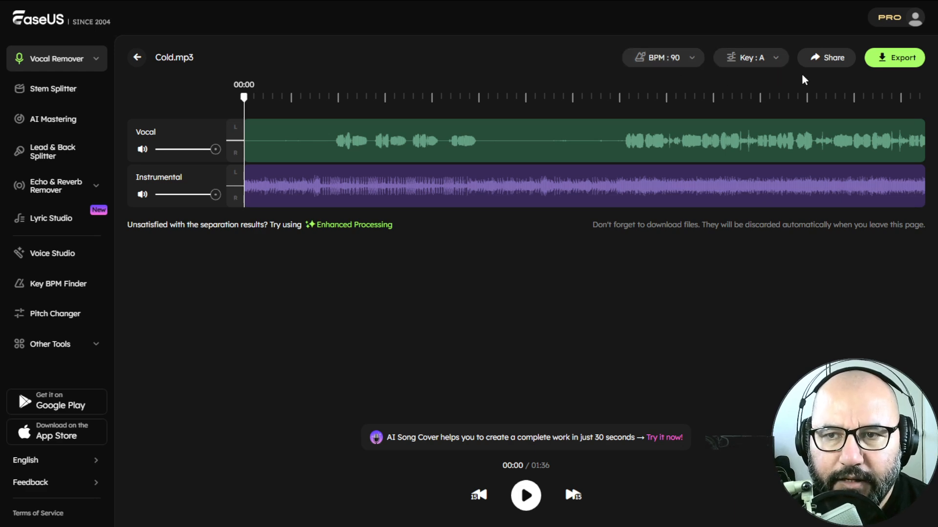
mouse_move(868, 75)
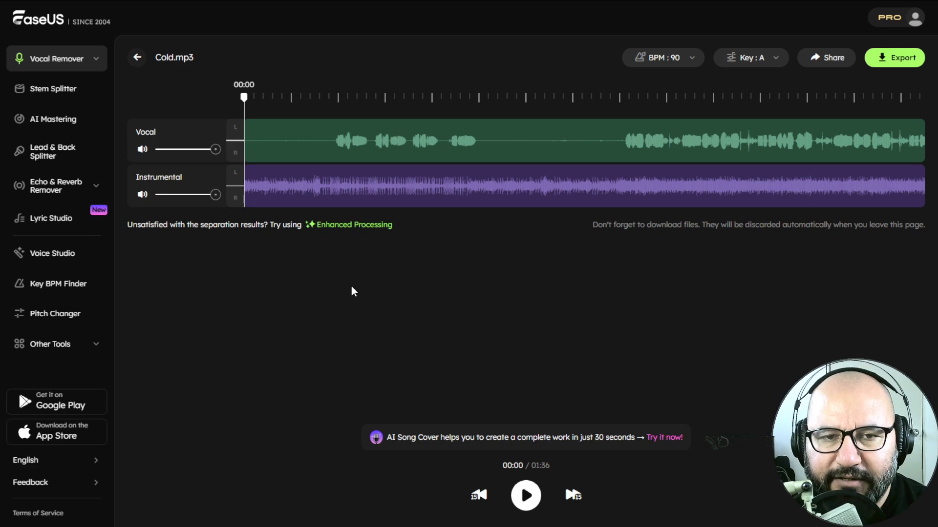
mouse_move(276, 223)
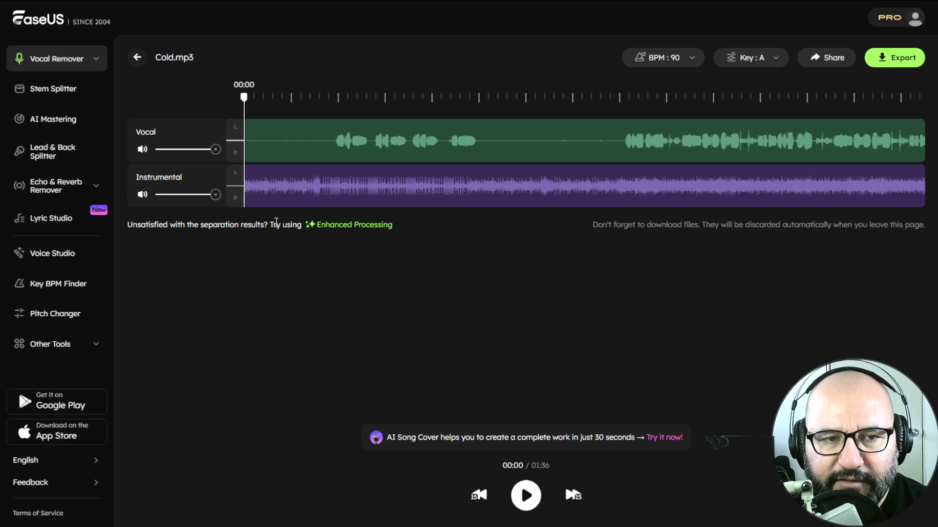
mouse_move(371, 291)
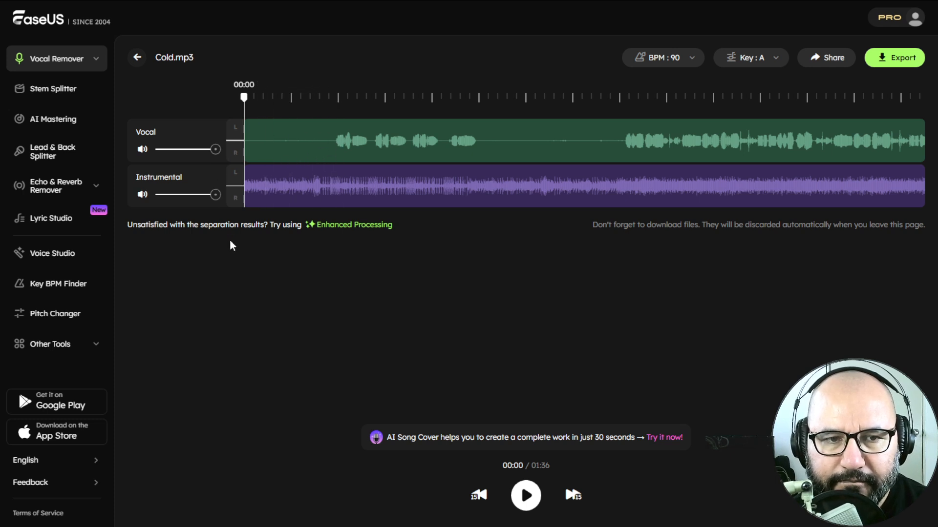
mouse_move(286, 242)
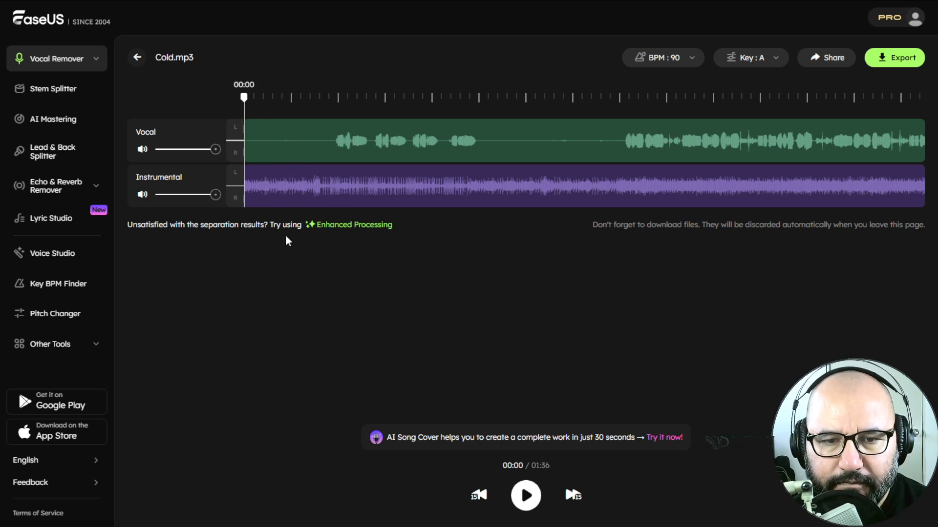
Step: Play the separated Cold.mp3 with both Vocal and Instrumental tracks audible
left_click(525, 495)
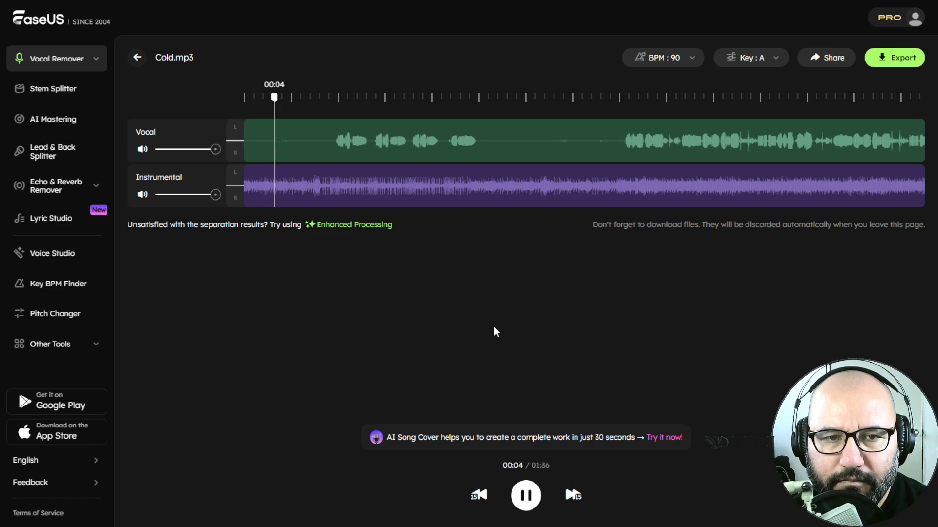
mouse_move(271, 257)
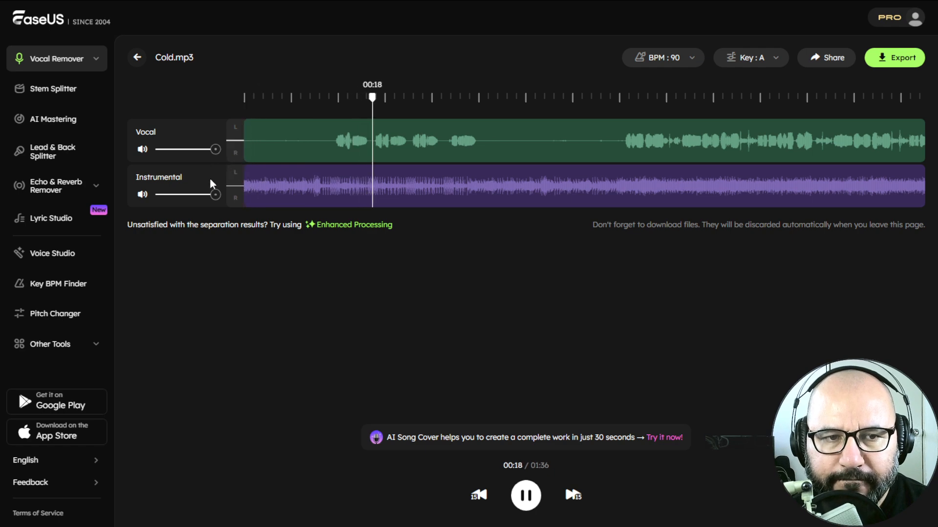
Step: Mute the Instrumental track and audition Cold.mp3's isolated vocals, pausing at 00:07
left_click(143, 194)
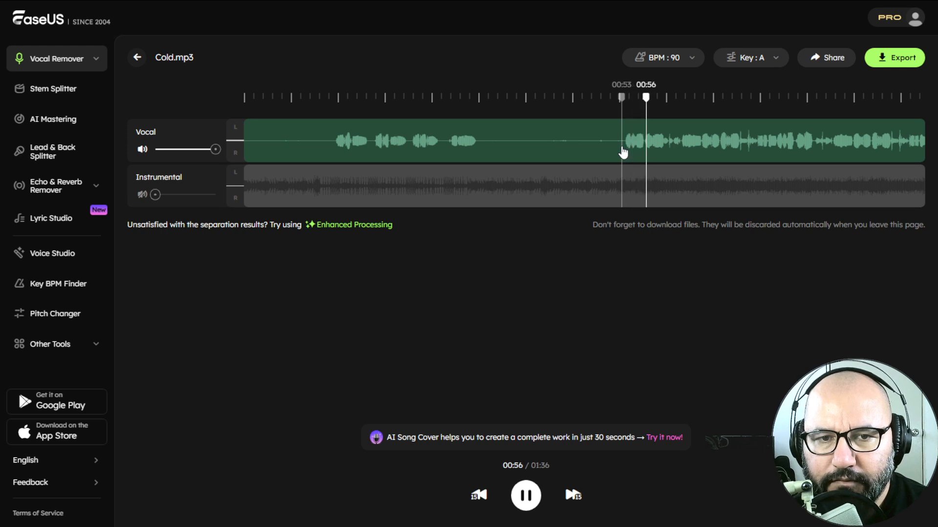
left_click(441, 147)
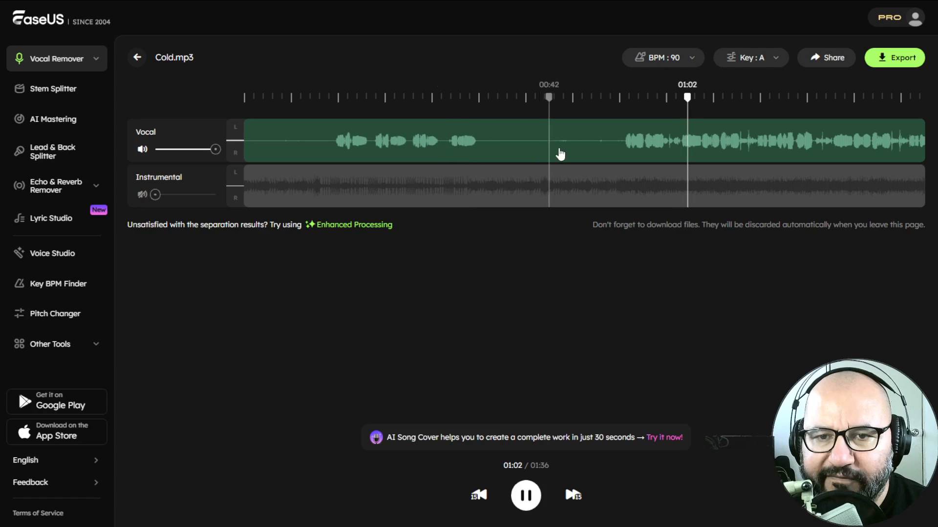
mouse_move(561, 364)
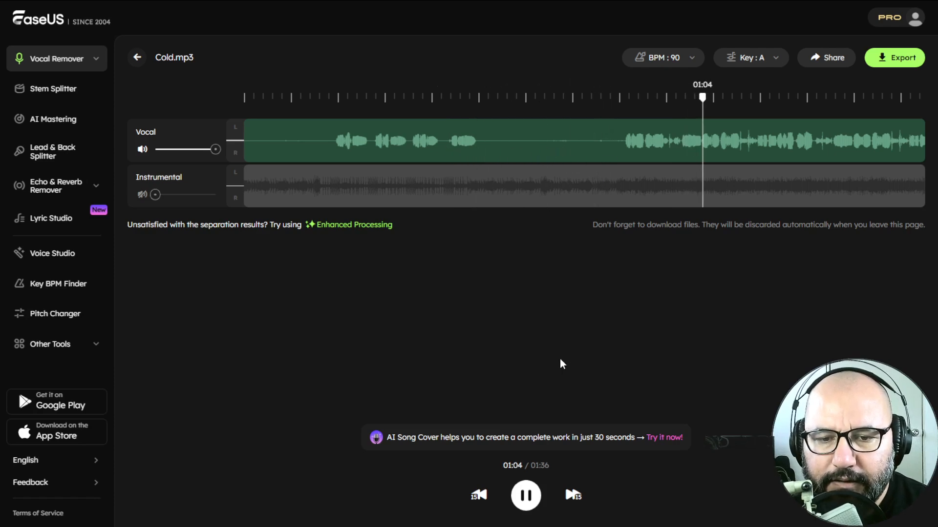
left_click(525, 495)
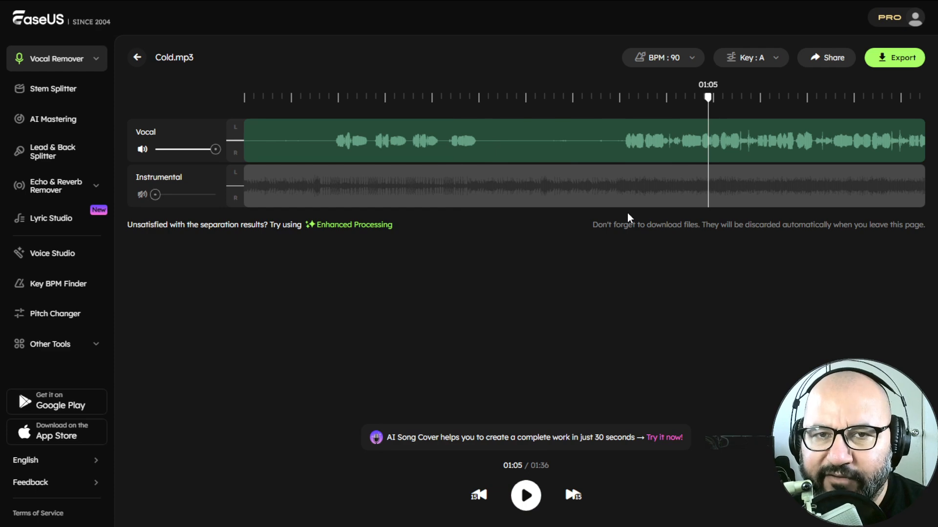
mouse_move(573, 365)
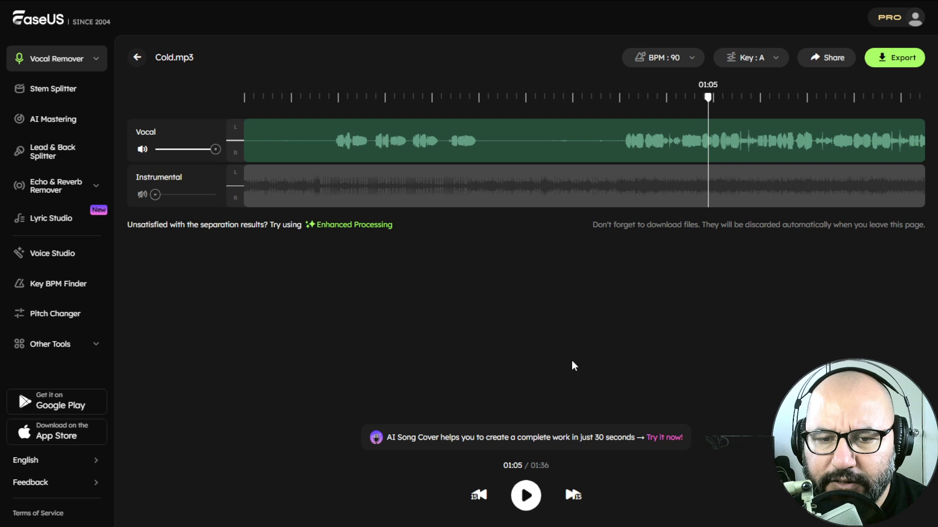
left_click(526, 495)
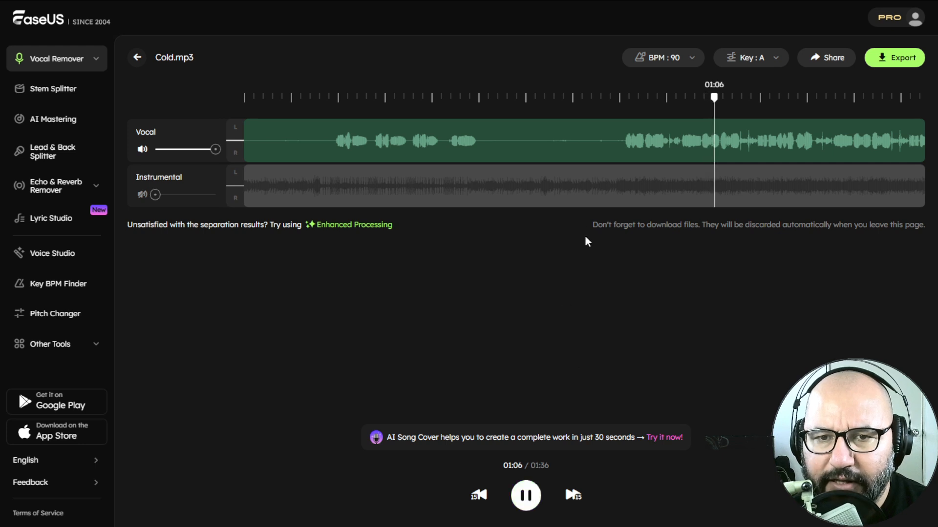
left_click(563, 97)
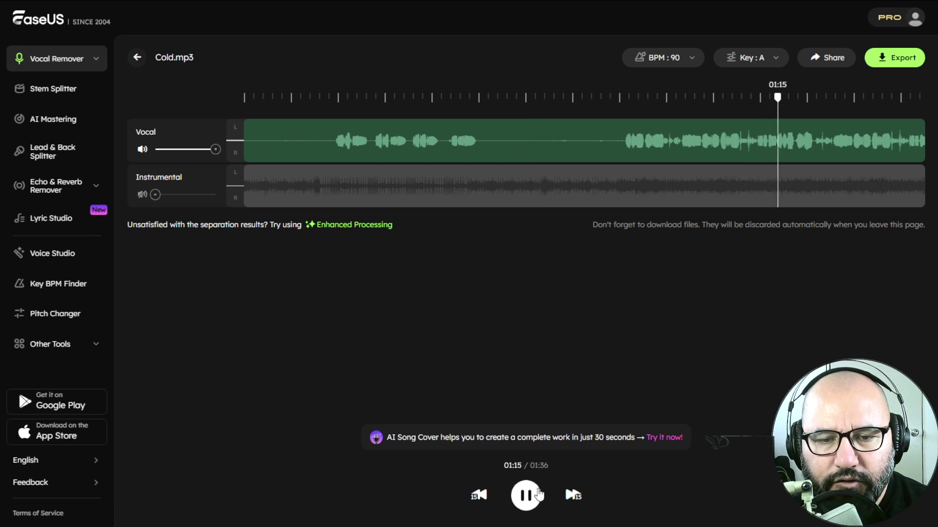
left_click(526, 494)
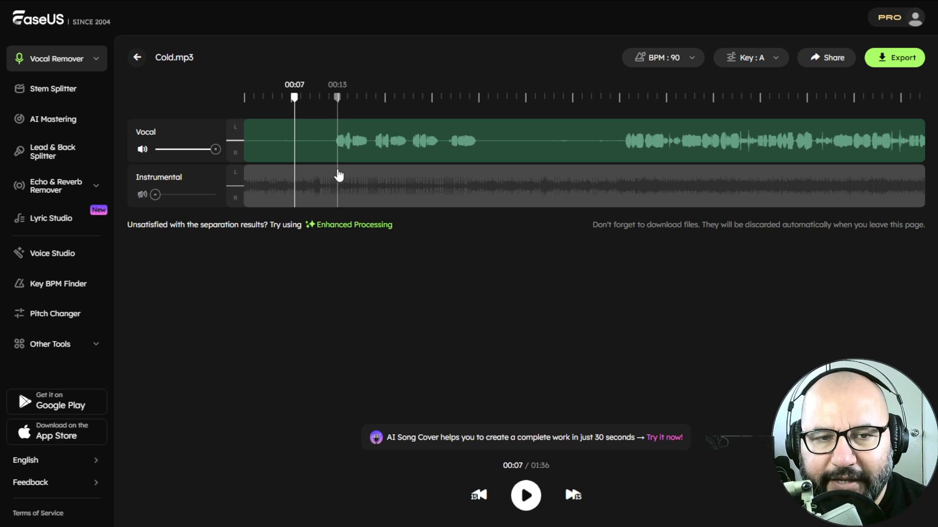
mouse_move(319, 268)
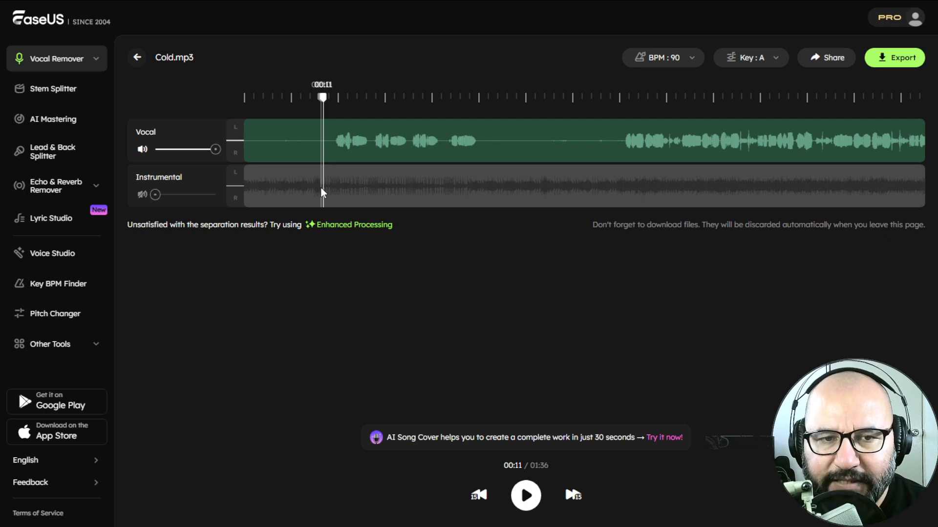
mouse_move(322, 192)
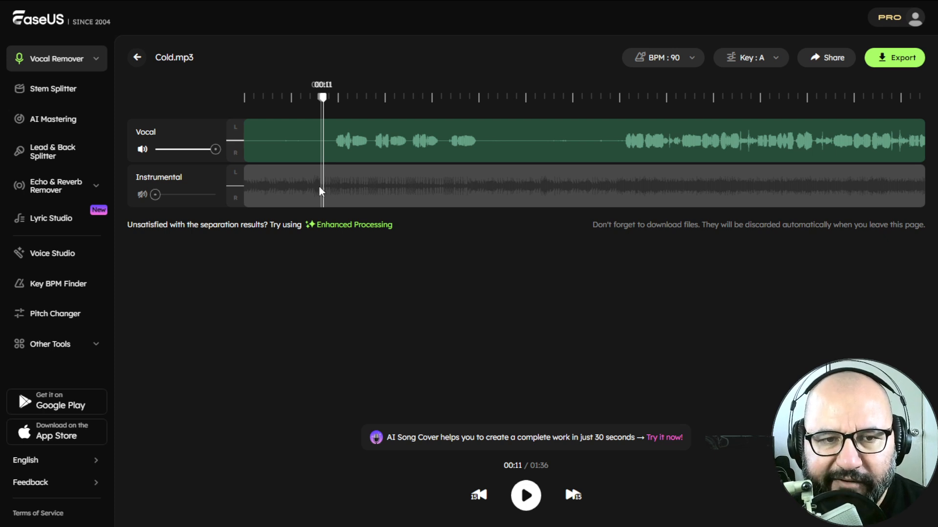
mouse_move(332, 288)
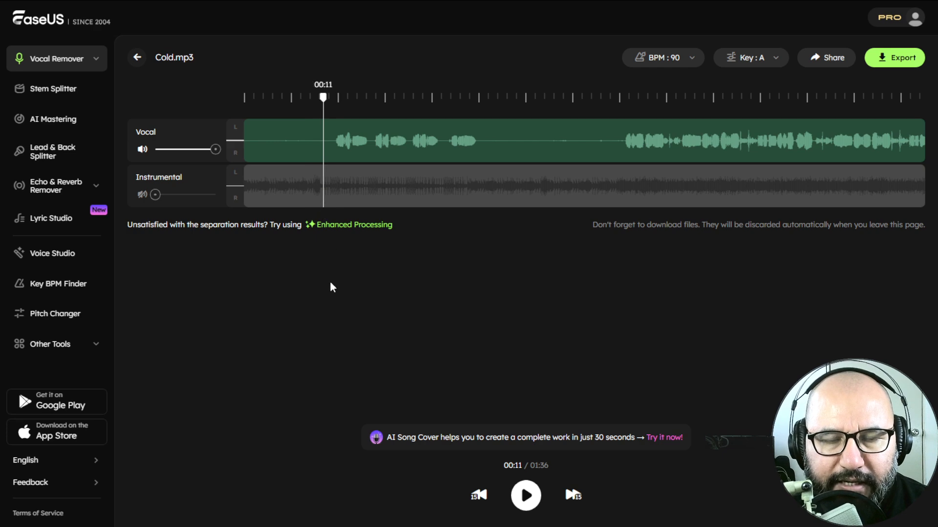
mouse_move(327, 256)
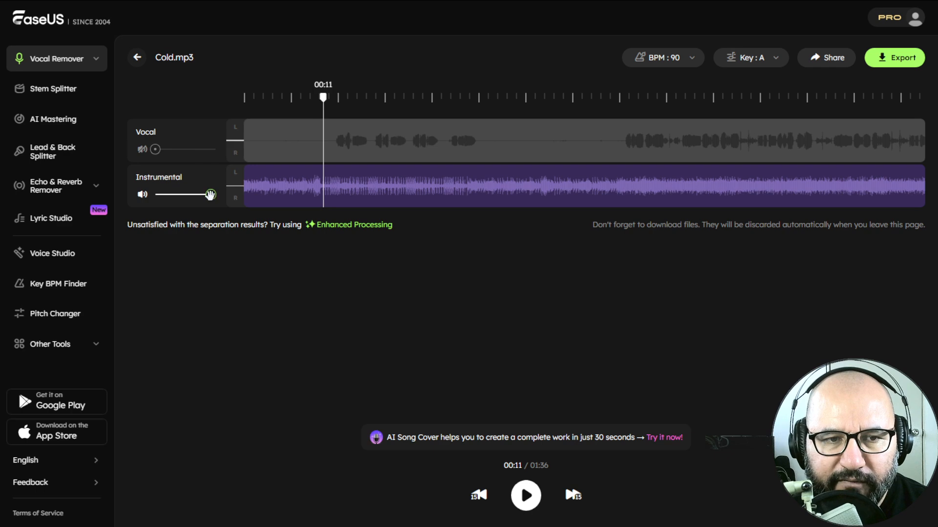
mouse_move(353, 269)
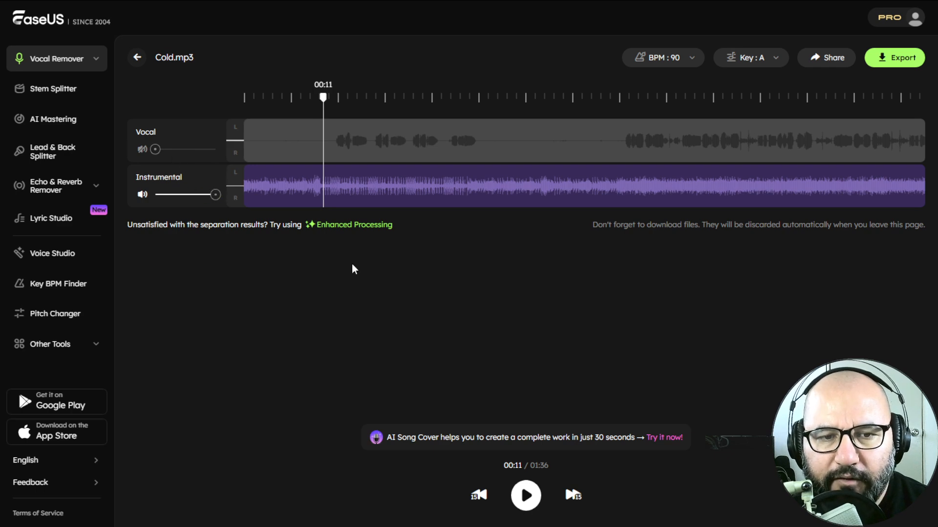
Step: Play Cold.mp3 with the vocals muted so only the instrumental backing is heard
left_click(524, 494)
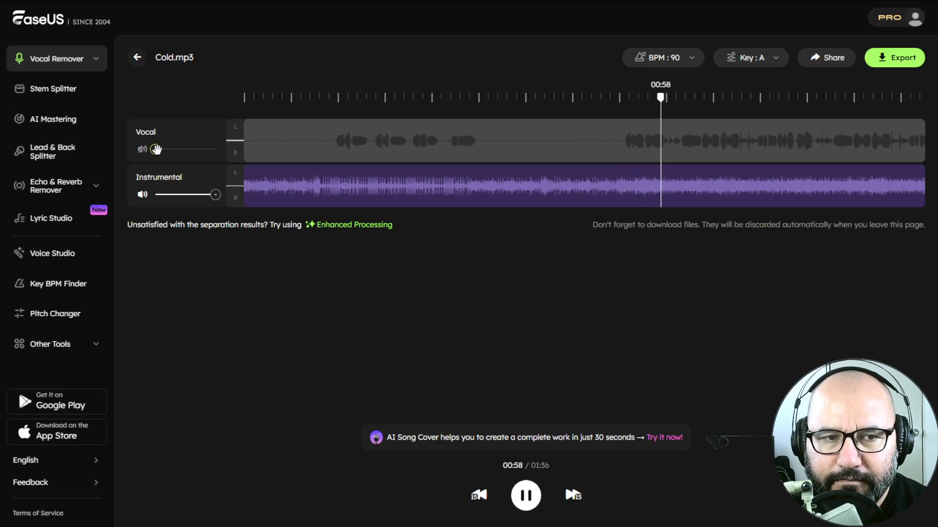
Step: Restore the Vocal track to full volume, lower Instrumental to 80, and resume playback
left_click_drag(154, 148, 200, 148)
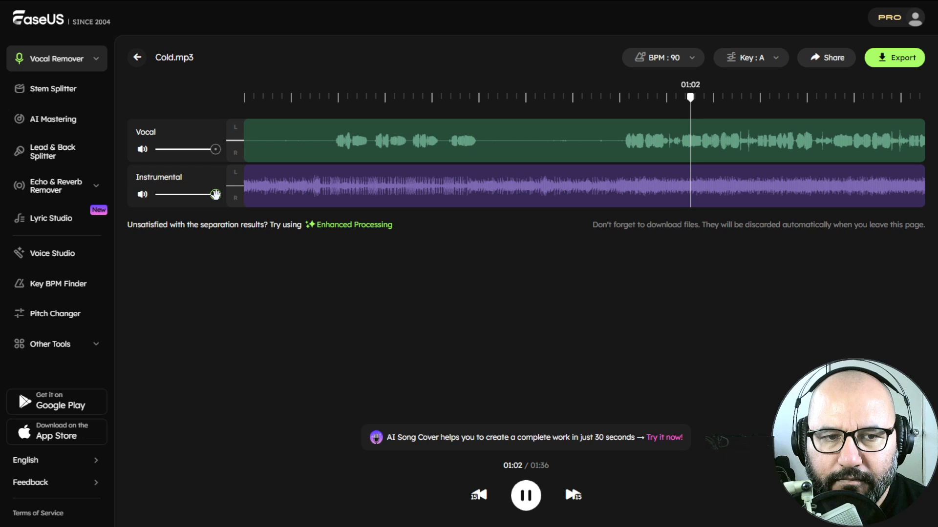
left_click_drag(215, 193, 203, 193)
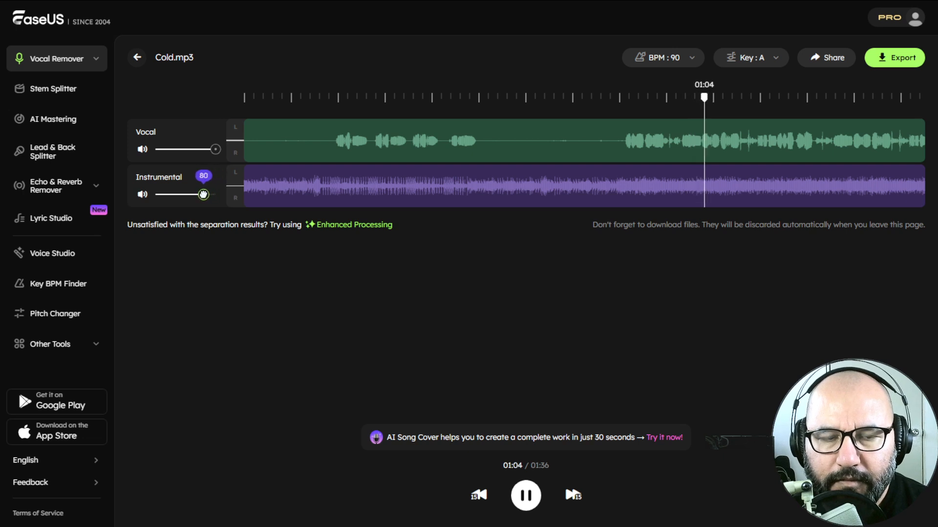
left_click(525, 496)
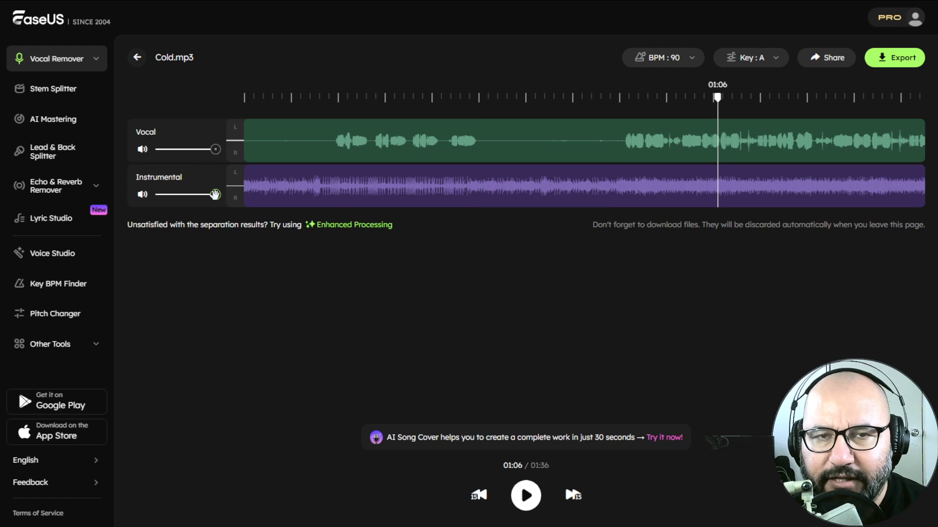
mouse_move(225, 209)
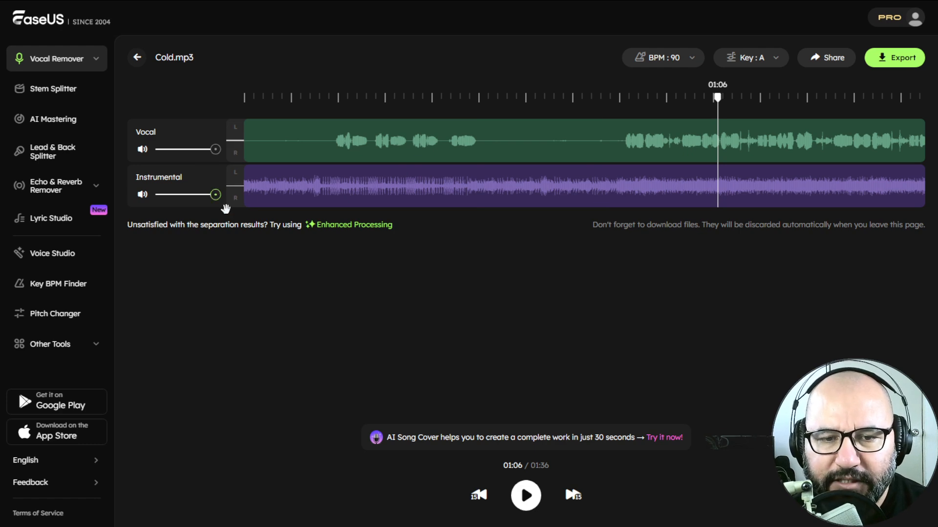
left_click(524, 495)
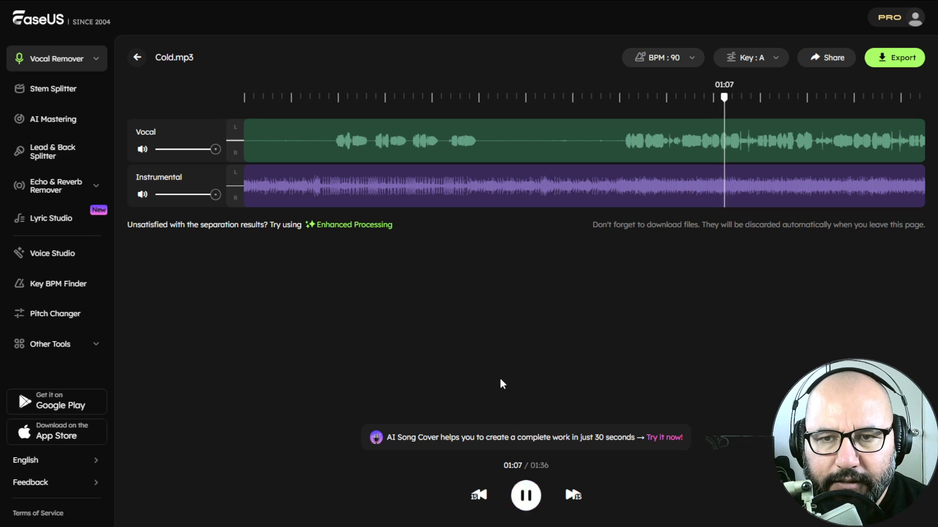
mouse_move(233, 161)
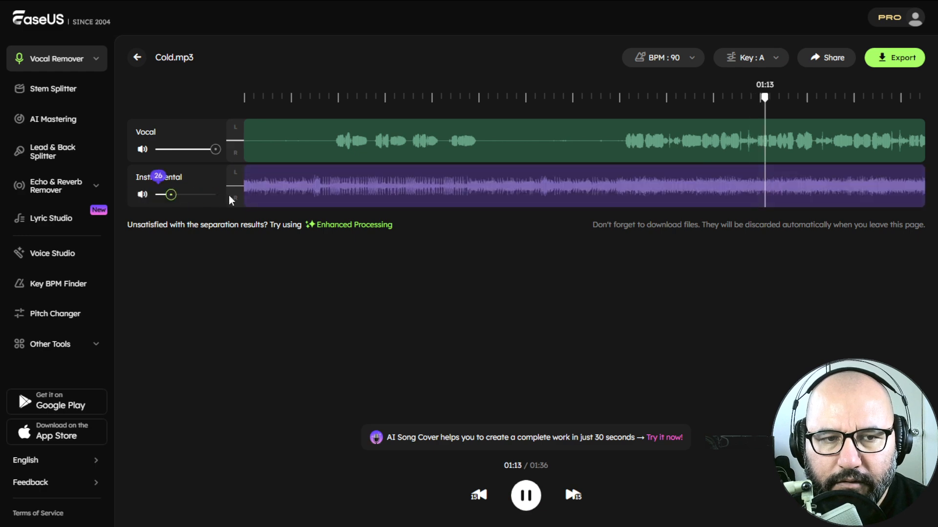
Step: Briefly mute the Instrumental to hear vocals alone, unmute it, and pause at 01:26
left_click(142, 195)
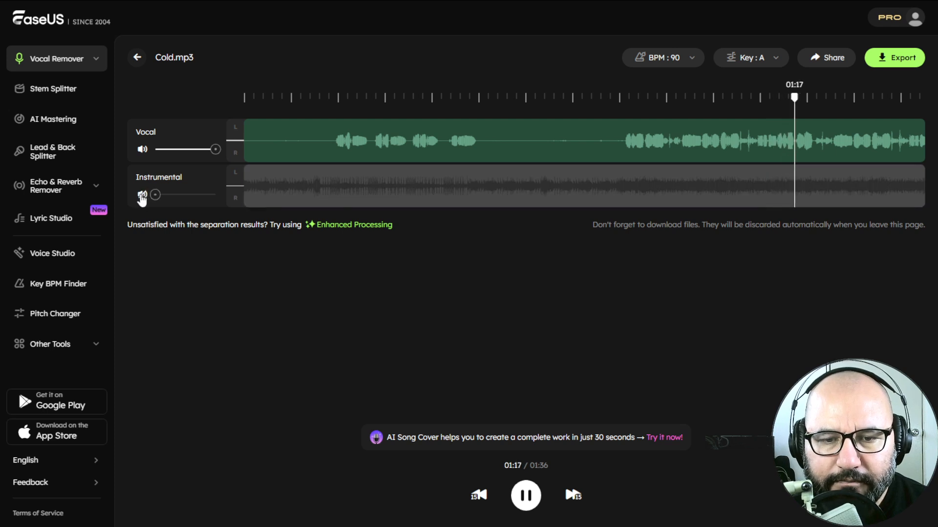
left_click(142, 195)
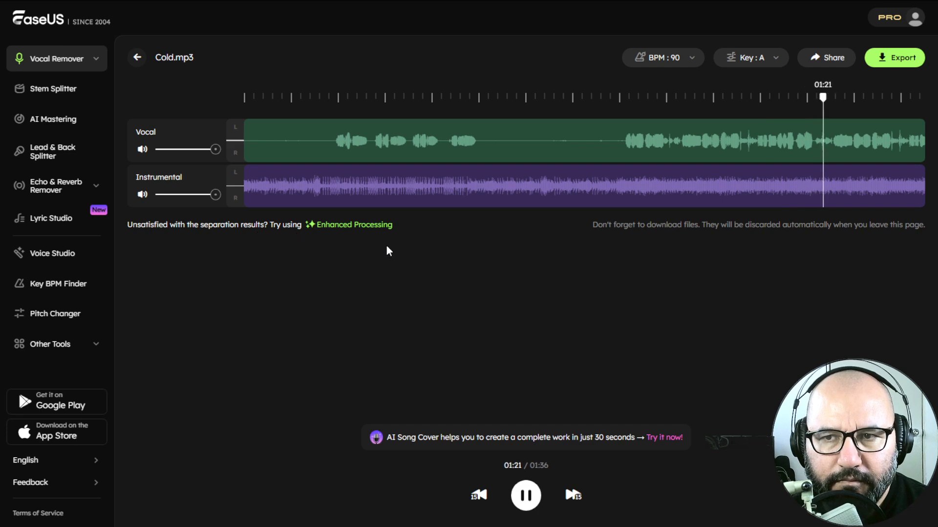
mouse_move(295, 244)
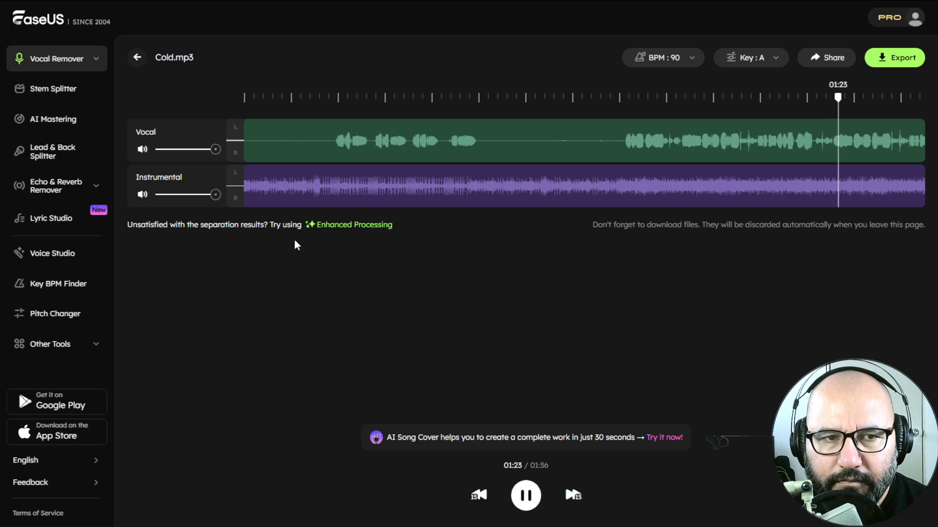
mouse_move(443, 326)
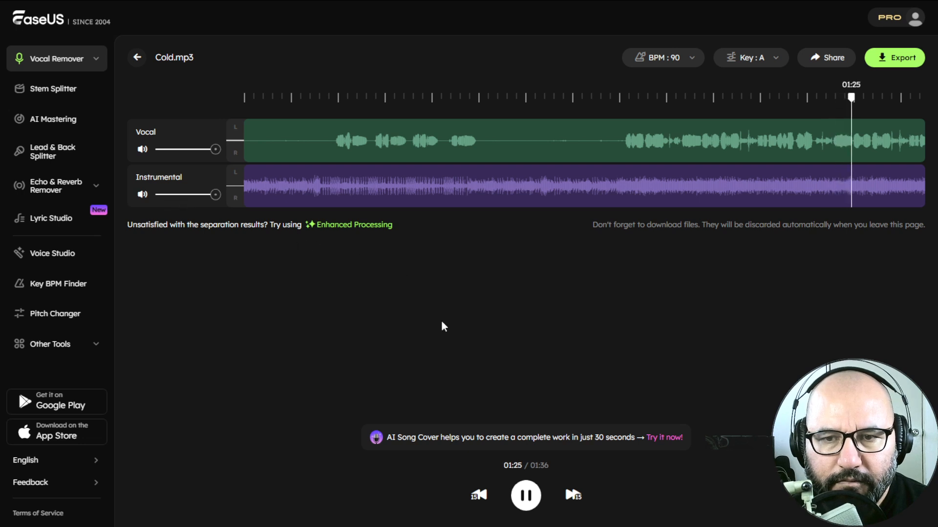
left_click(525, 495)
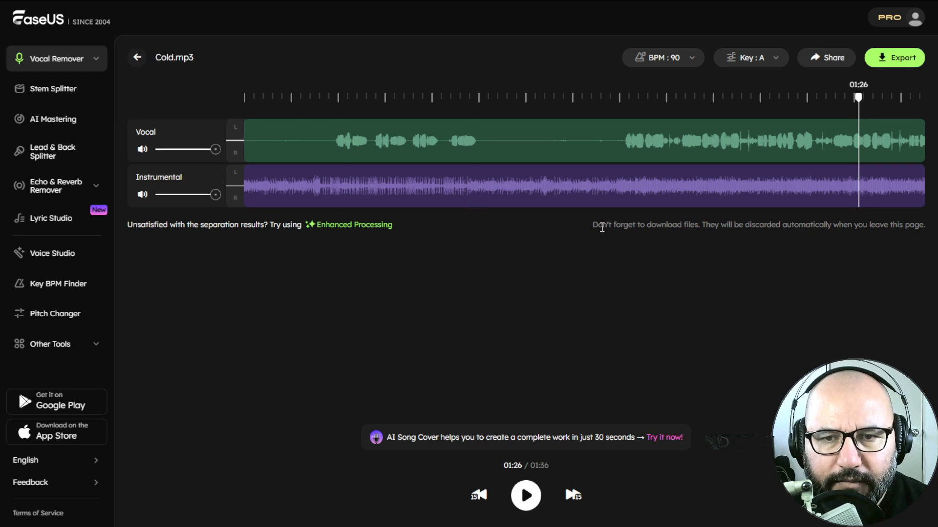
mouse_move(550, 366)
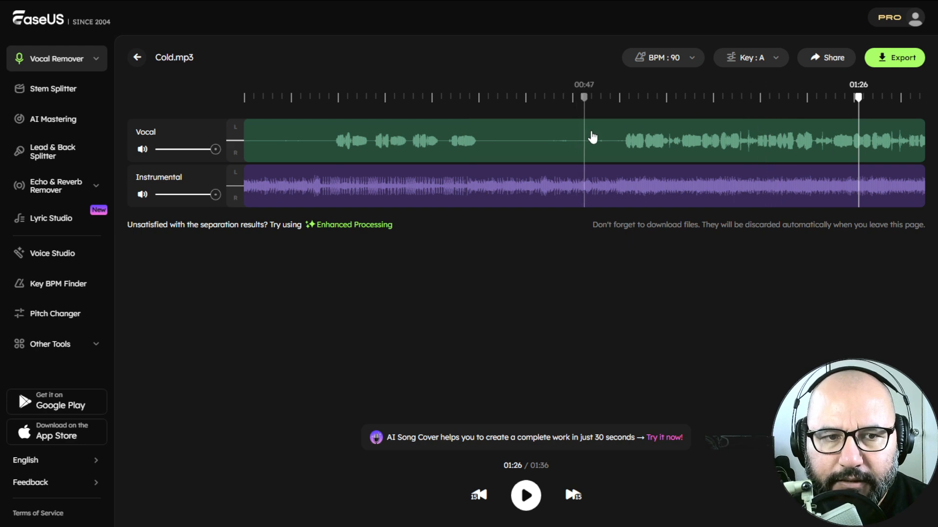
Step: Return to the start page and choose Taking Over.mp3 for a new vocal/instrumental separation
left_click(137, 58)
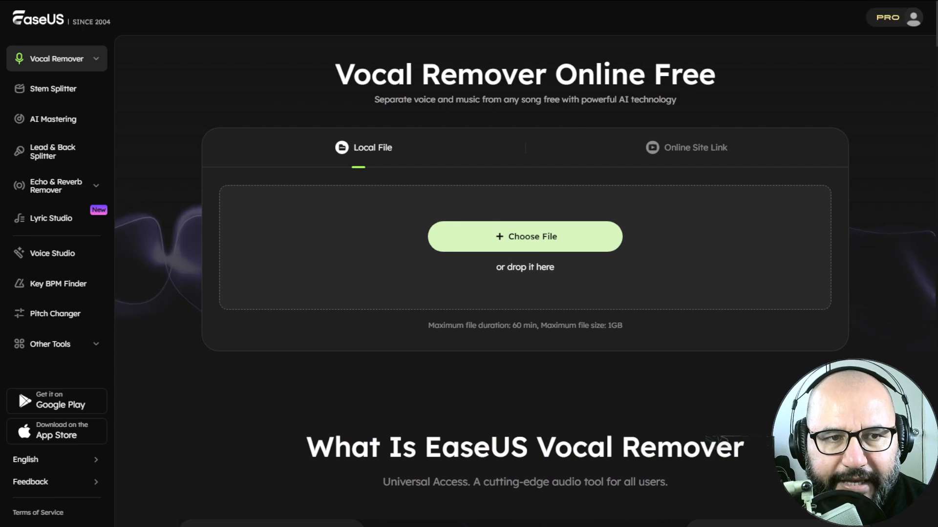
left_click(523, 236)
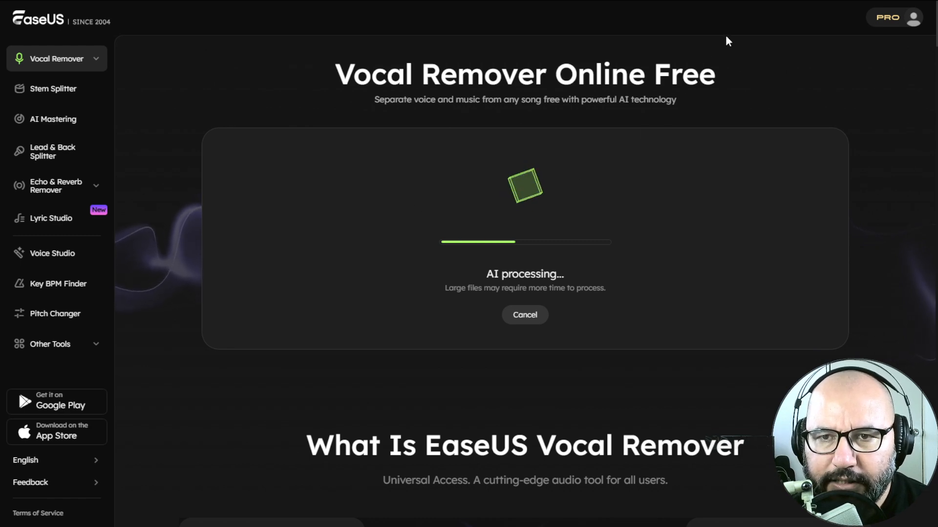
mouse_move(742, 80)
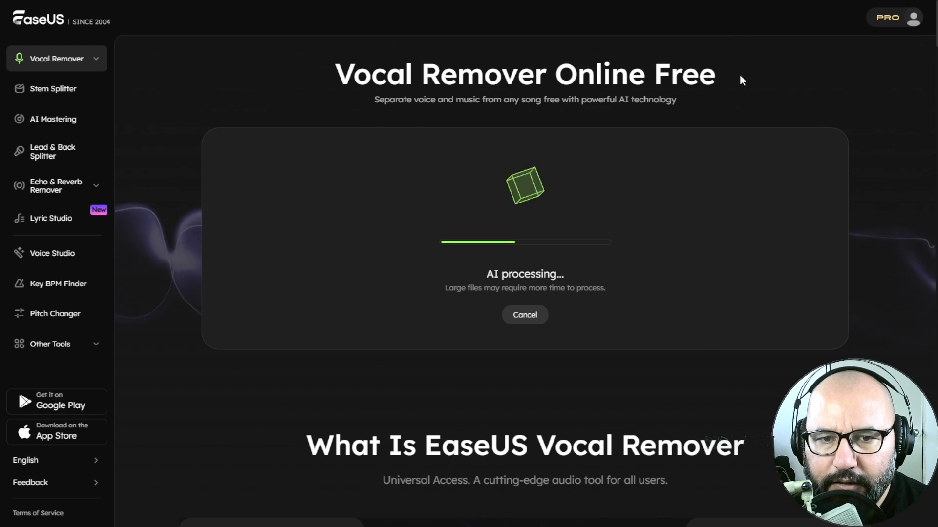
mouse_move(478, 279)
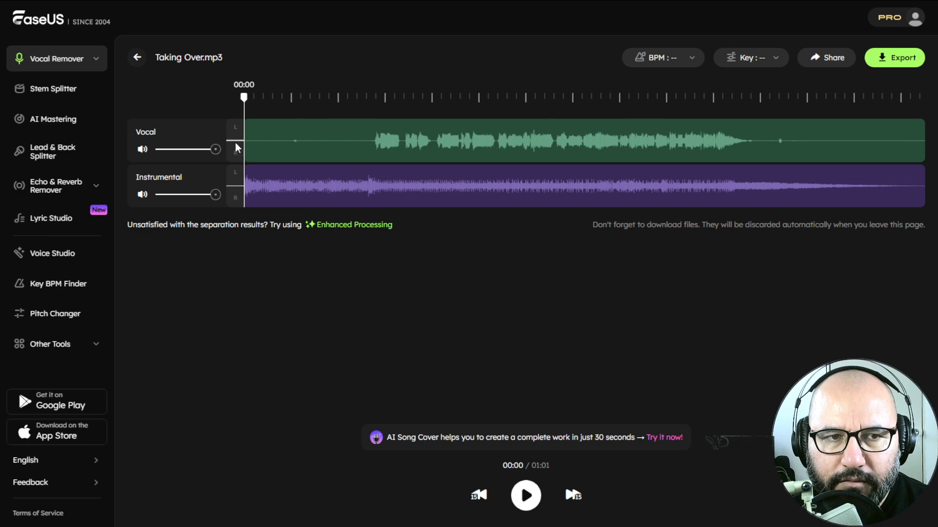
Step: Play the separated Taking Over.mp3 and mute the Vocal track to hear the instrumental alone
left_click(525, 495)
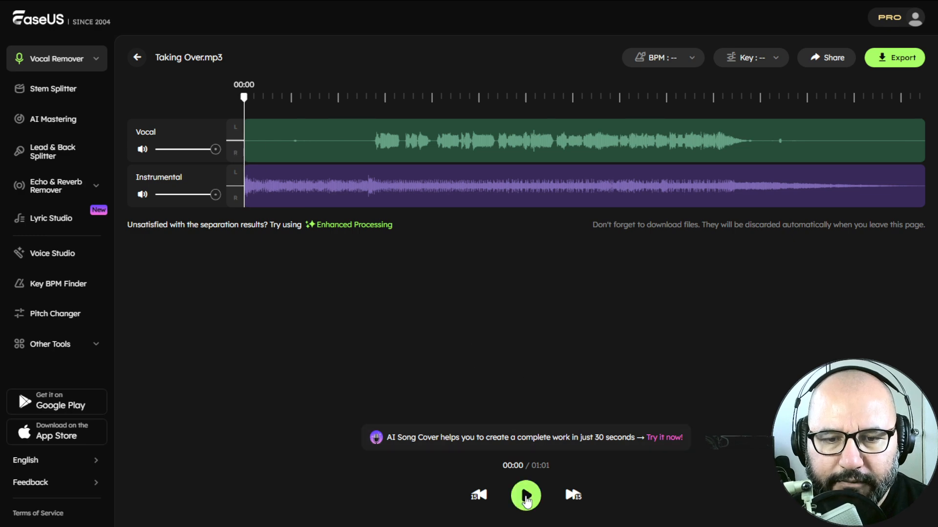
left_click(525, 495)
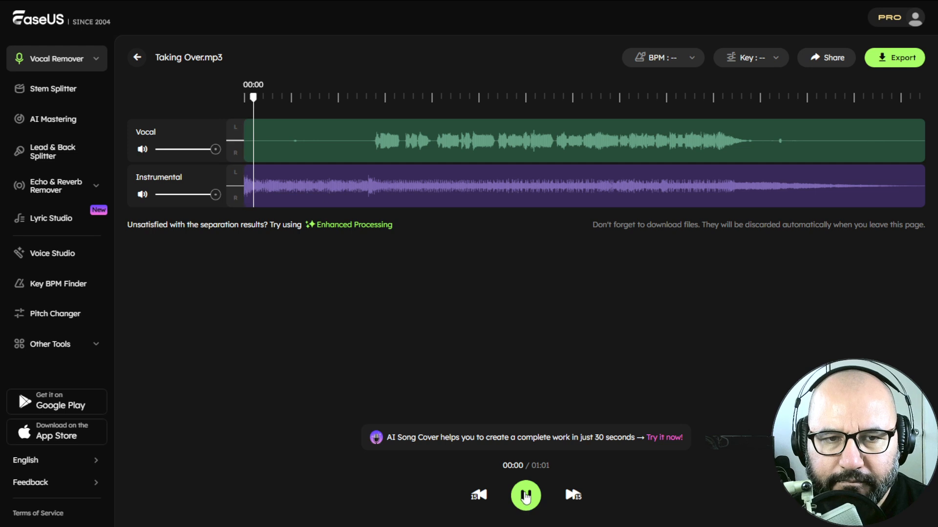
left_click(526, 495)
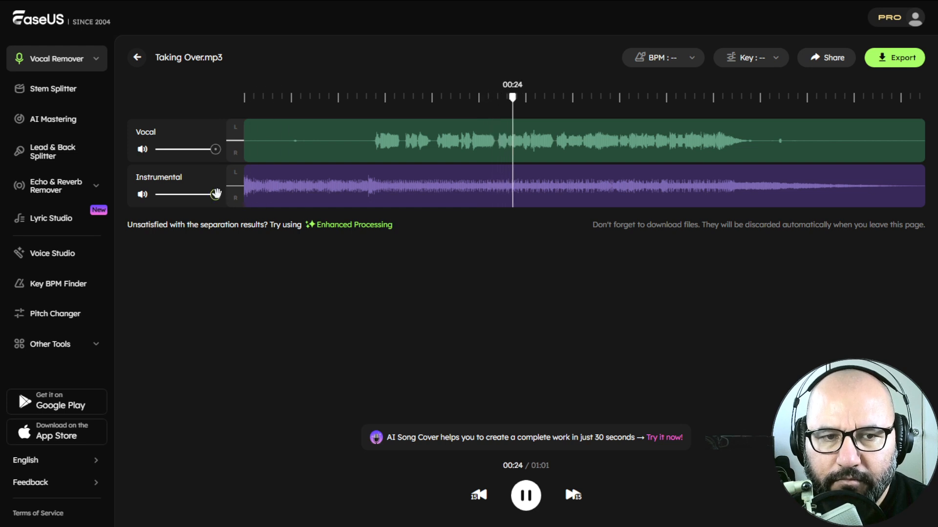
left_click(143, 194)
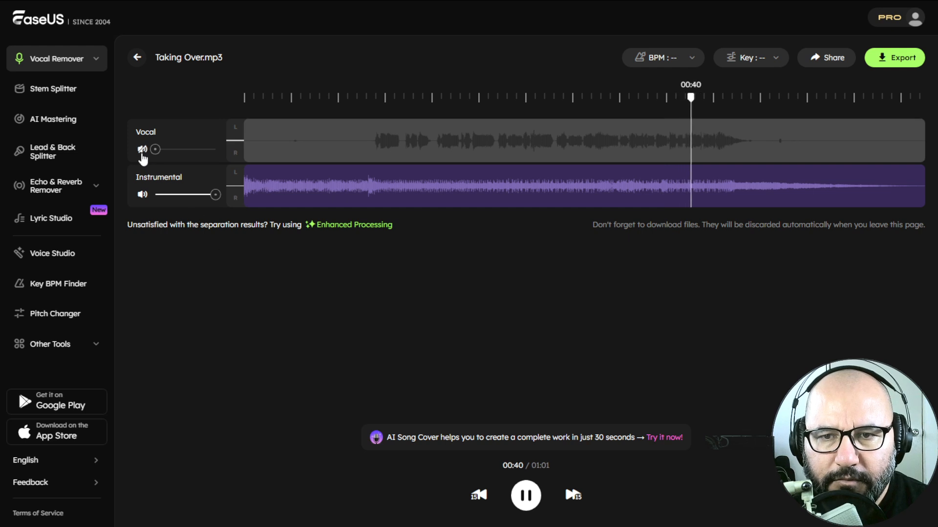
Step: Restore the vocals, mute the Instrumental to hear vocals alone, then pause at 00:47
left_click(143, 148)
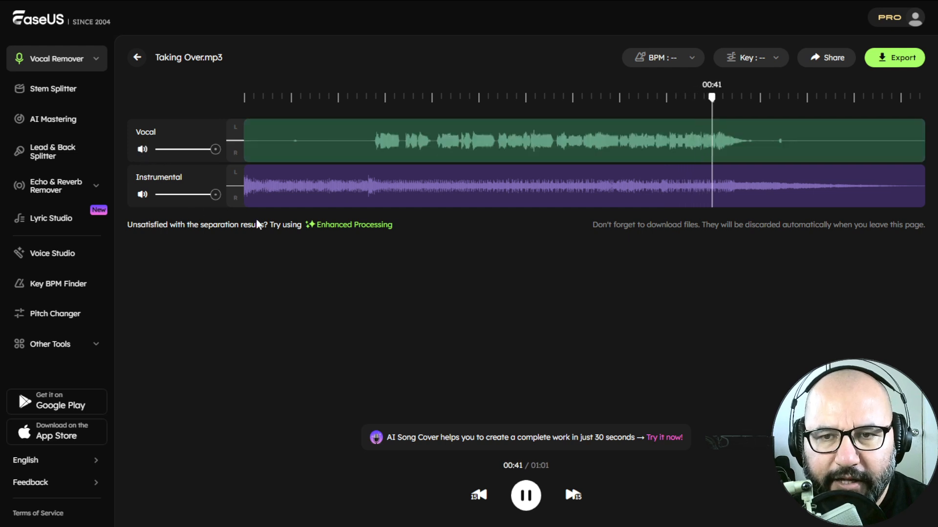
mouse_move(554, 99)
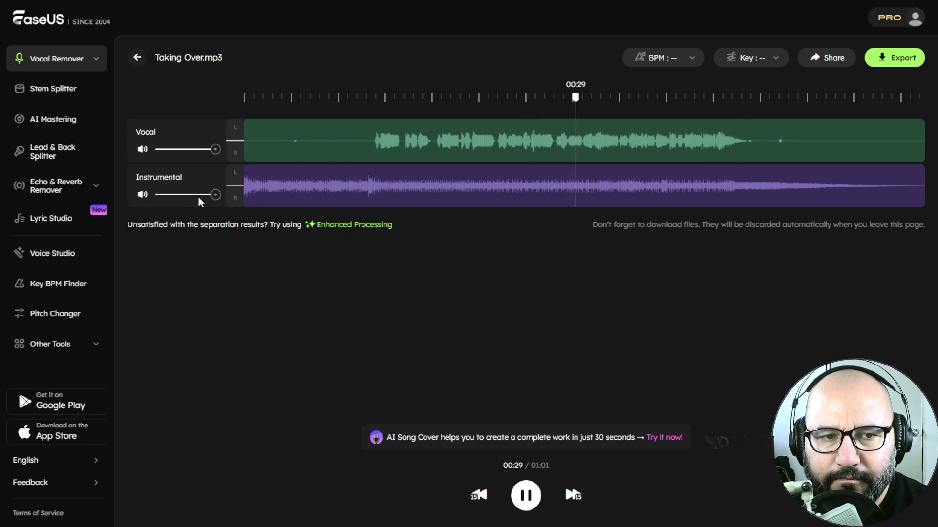
left_click_drag(215, 194, 192, 195)
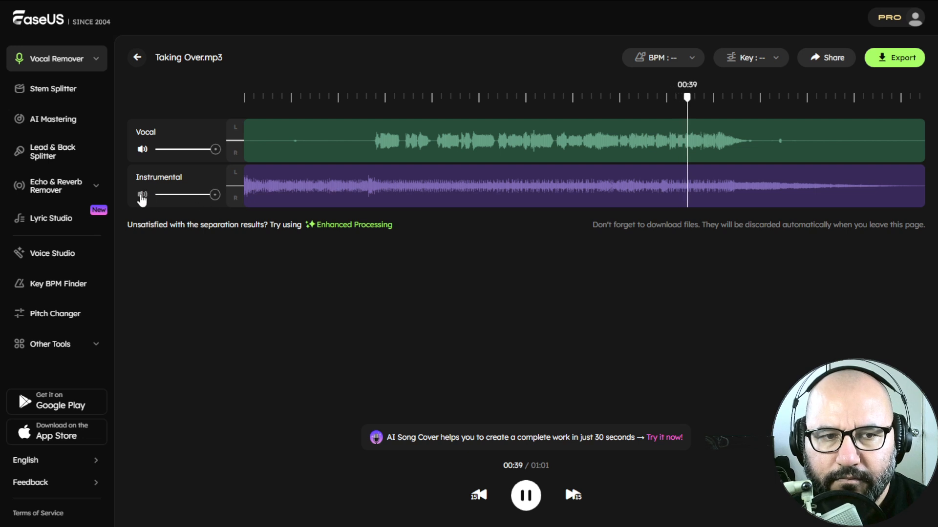
left_click(142, 195)
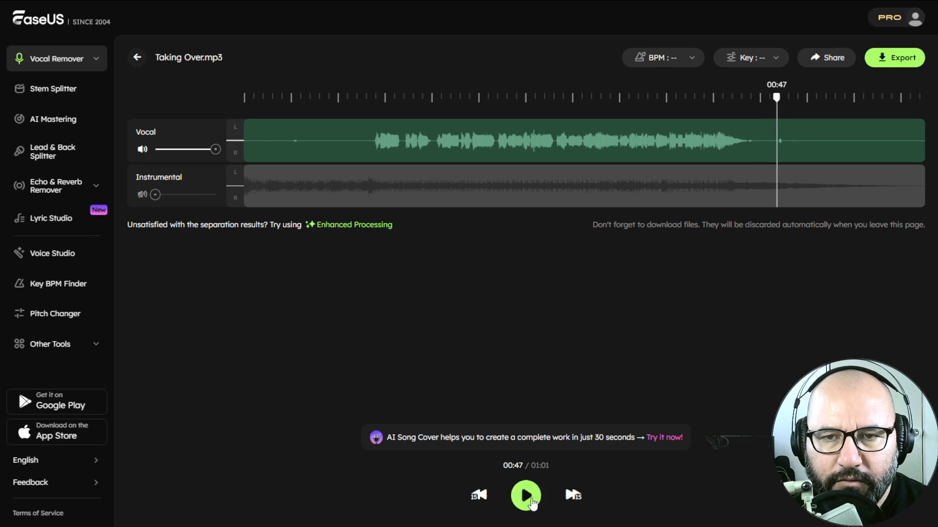
left_click(526, 495)
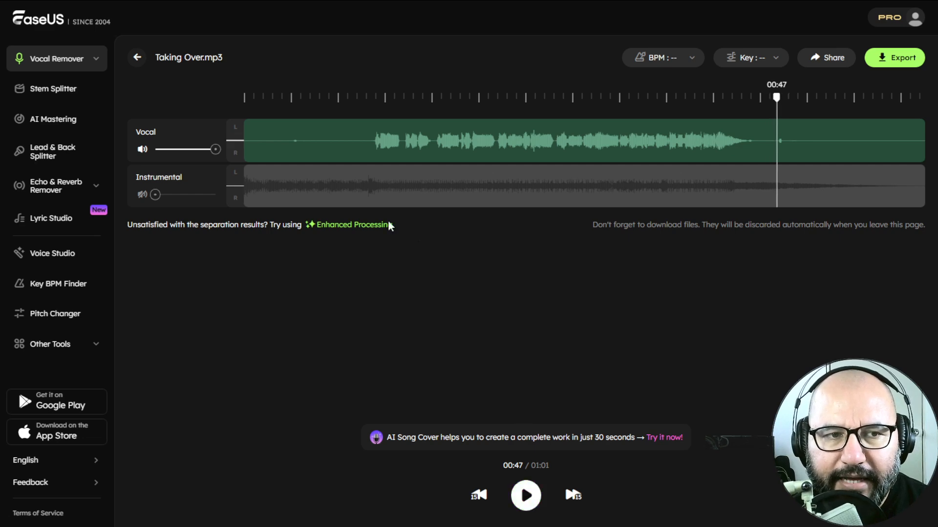
mouse_move(56, 89)
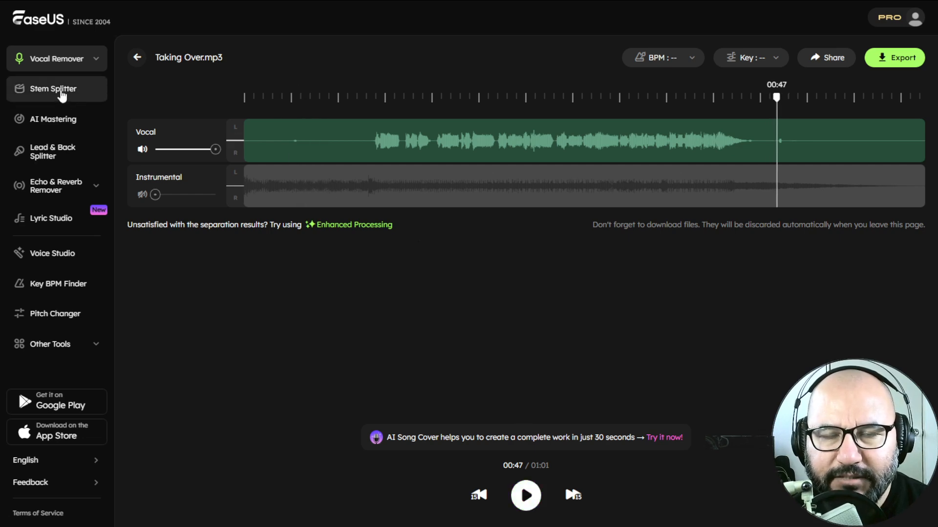
Step: Switch to the Stem Splitter with All Stems and choose Cold.mp3 for processing
left_click(53, 89)
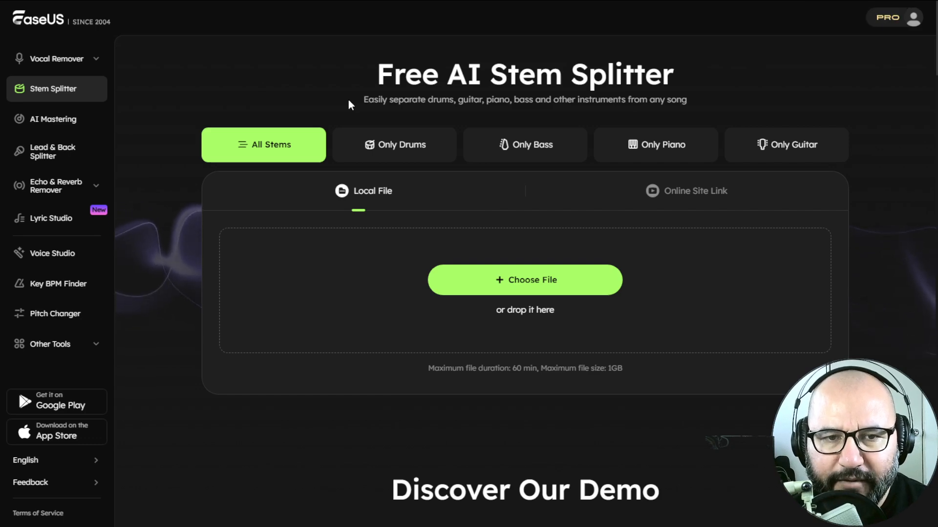
mouse_move(525, 281)
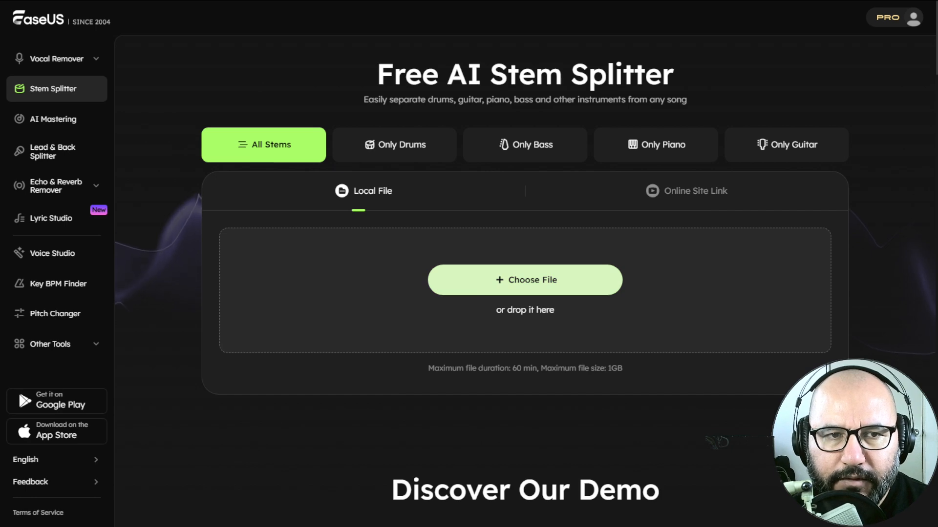
mouse_move(375, 283)
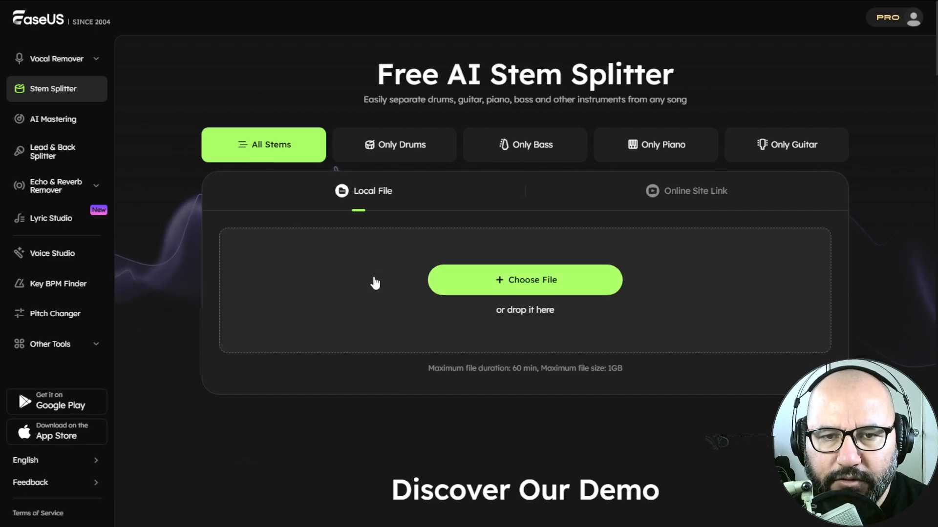
left_click(523, 280)
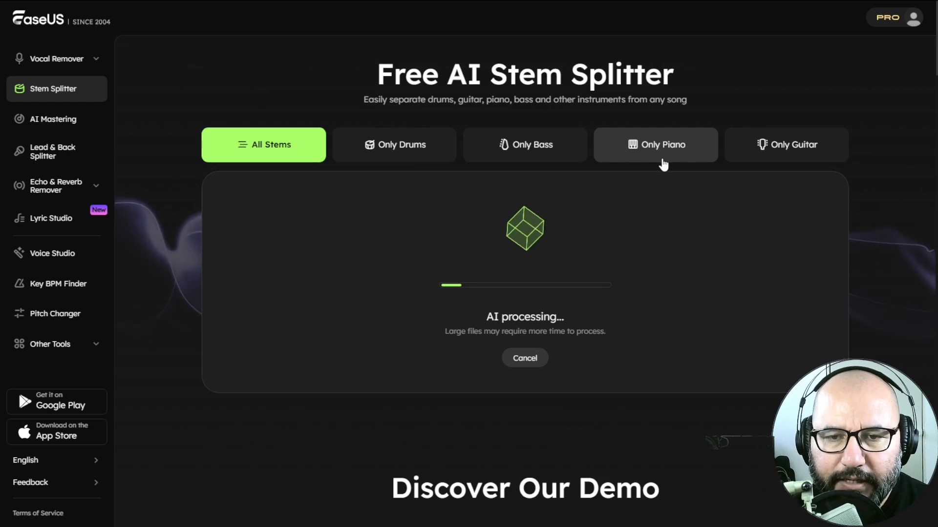
mouse_move(553, 218)
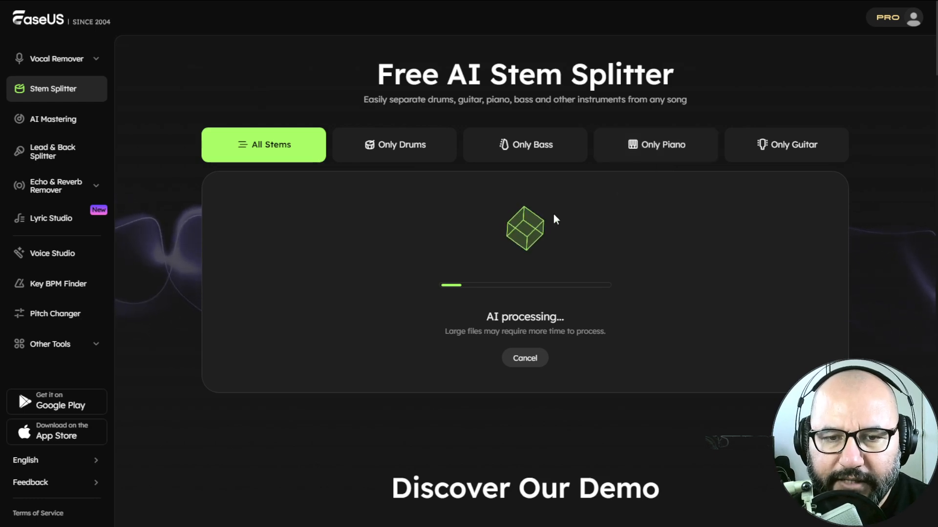
mouse_move(502, 239)
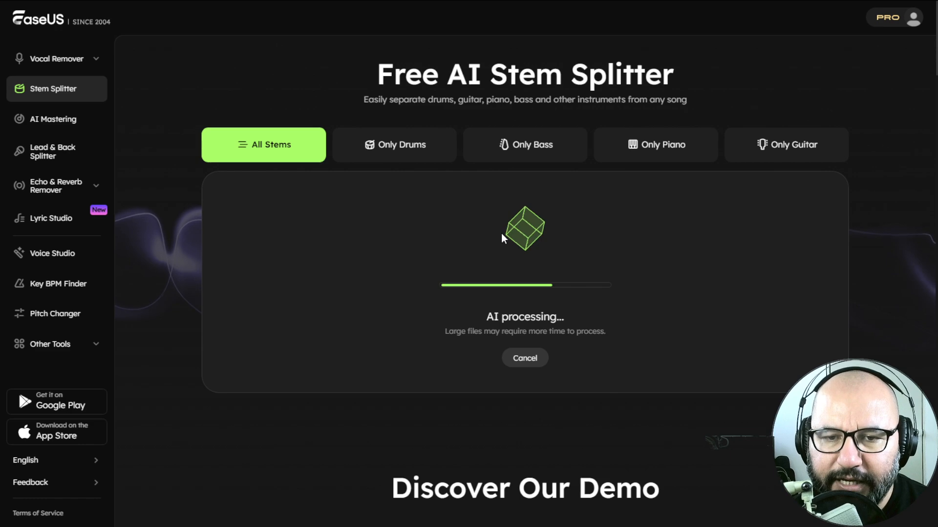
mouse_move(513, 245)
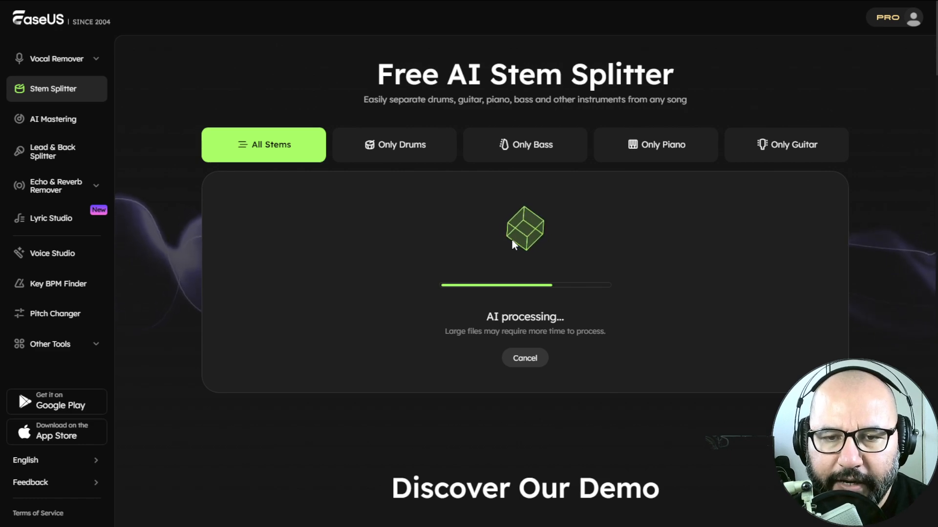
mouse_move(531, 247)
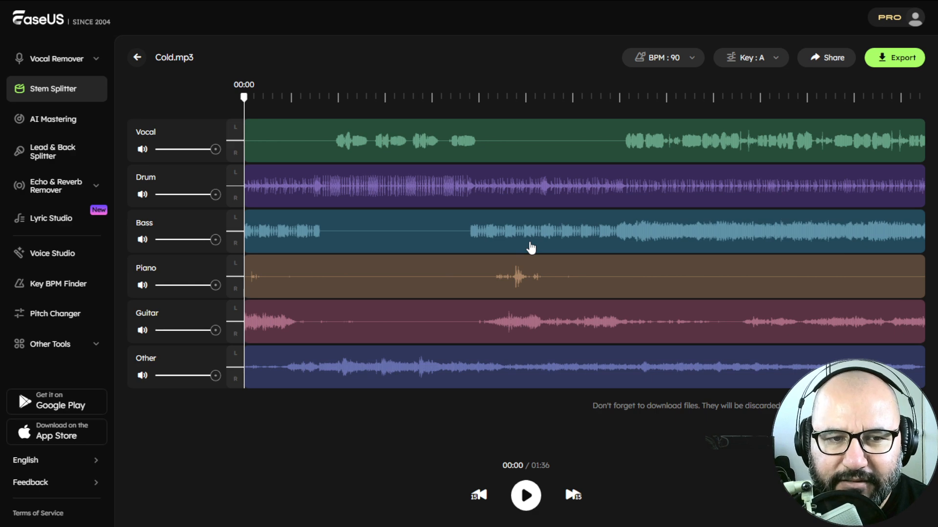
Step: Play Cold.mp3's six stems with every stem but Drum muted, restarting near the beginning
left_click(356, 98)
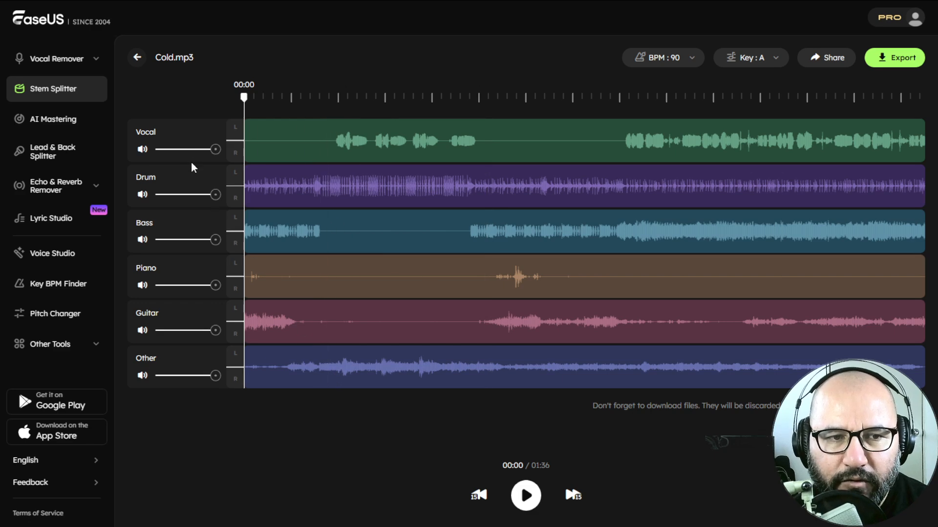
mouse_move(203, 354)
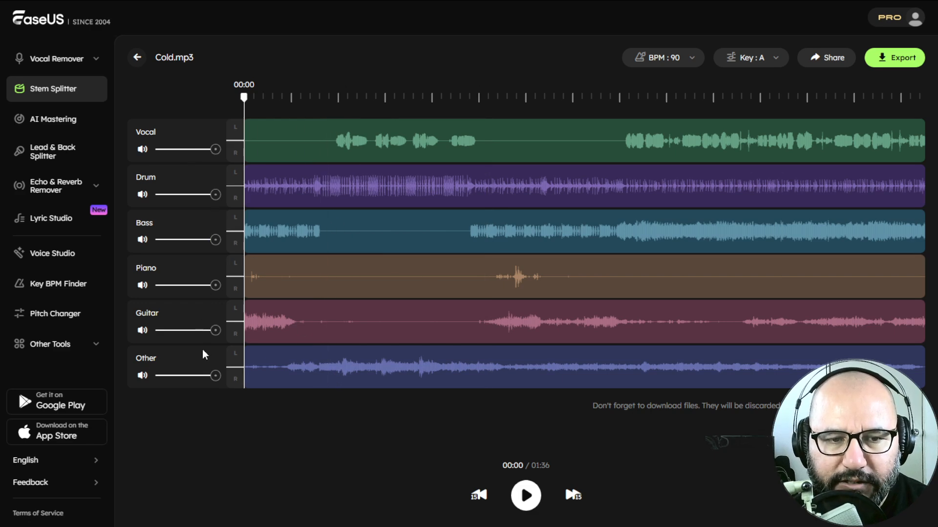
left_click(526, 494)
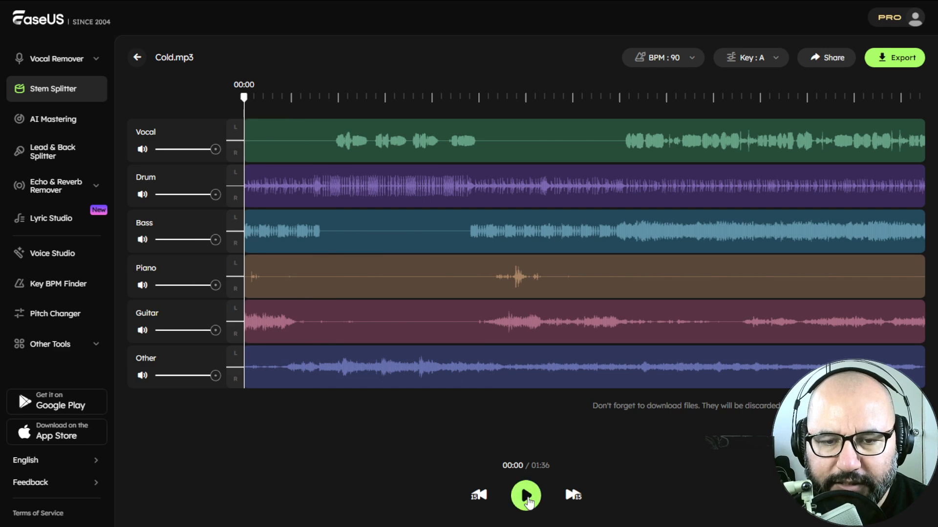
left_click(526, 495)
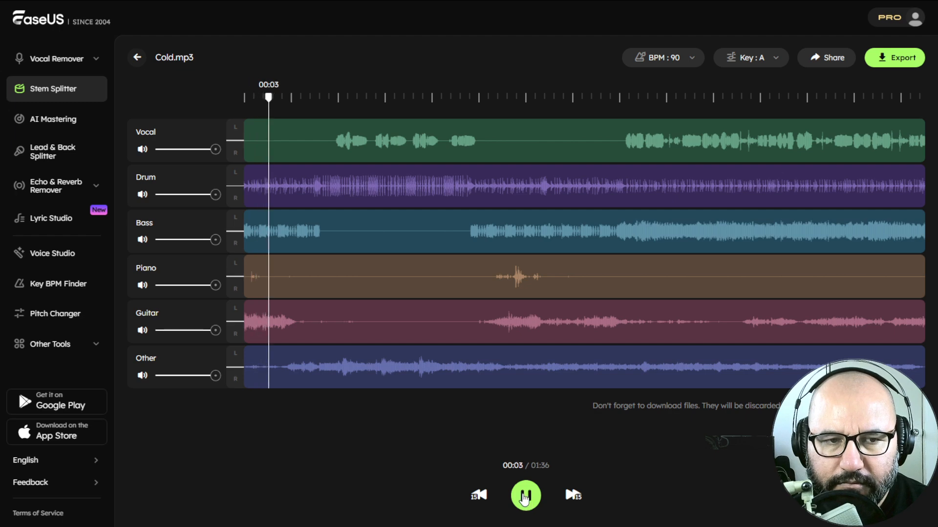
left_click(525, 495)
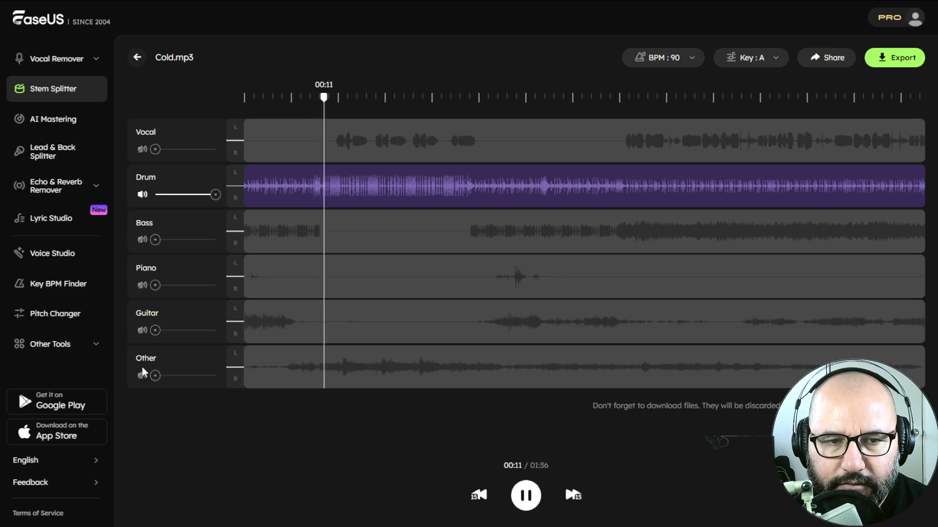
left_click(269, 98)
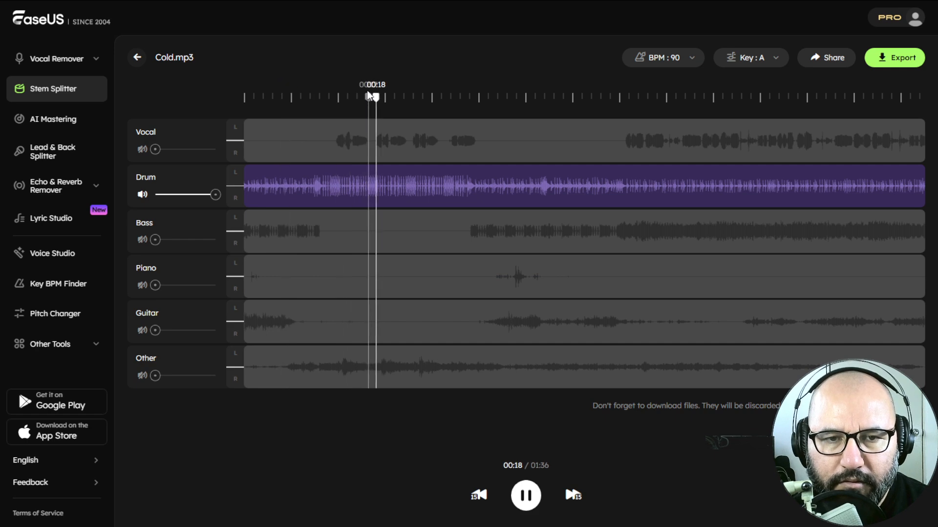
left_click(278, 97)
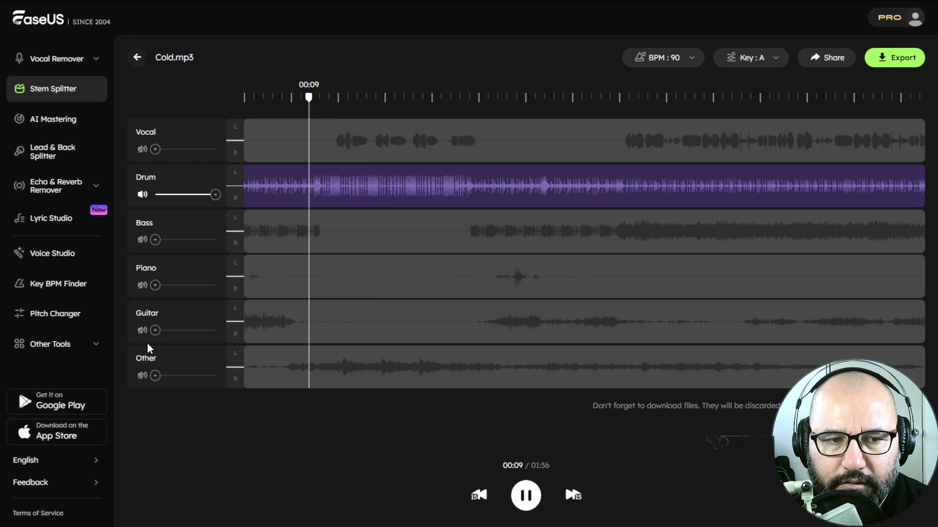
Step: Solo the Guitar stem by adding it and muting Drum, replaying from near the start
left_click(143, 331)
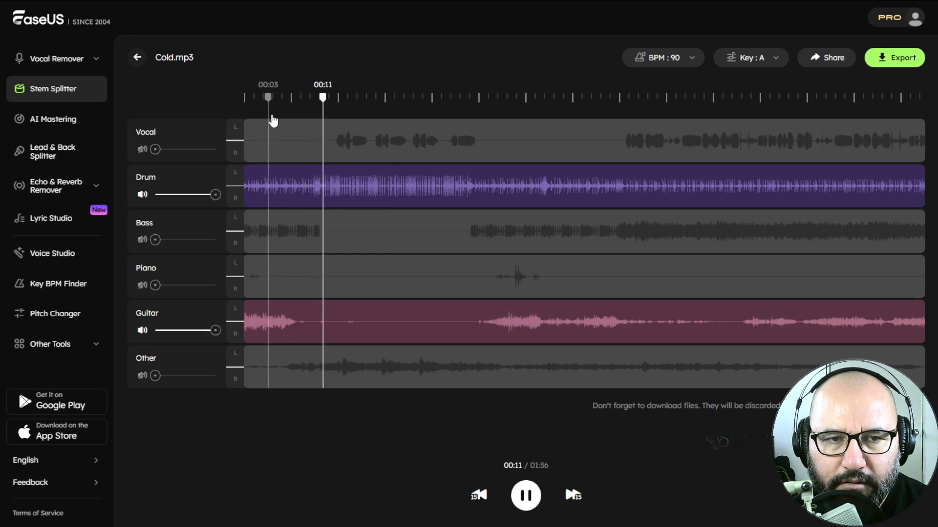
left_click(282, 98)
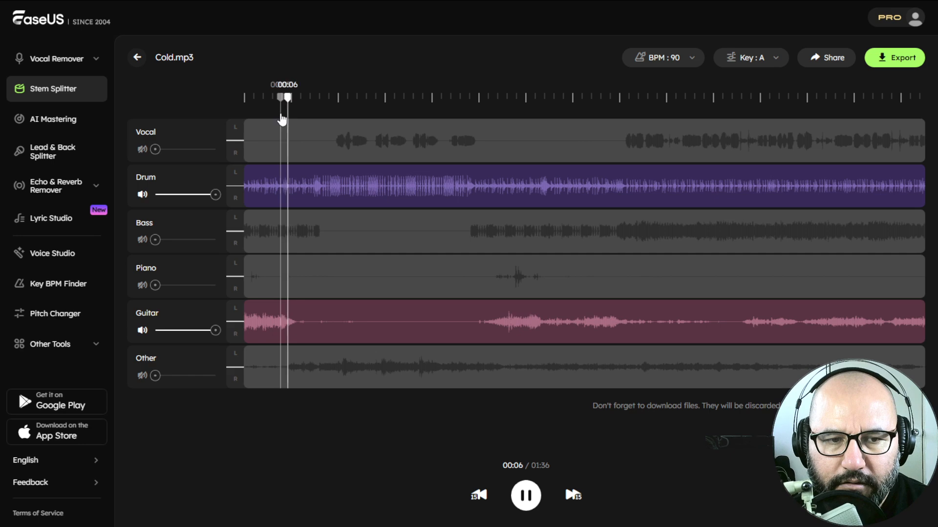
left_click(142, 194)
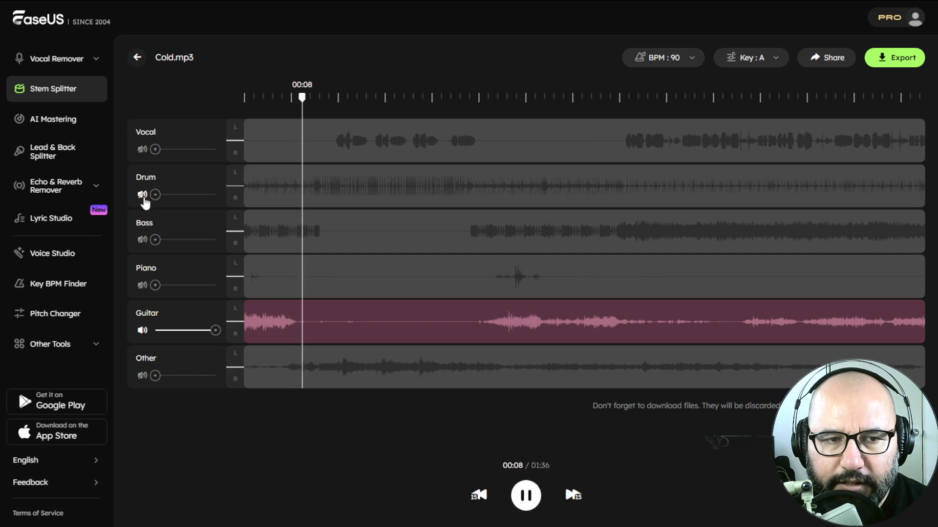
left_click(519, 98)
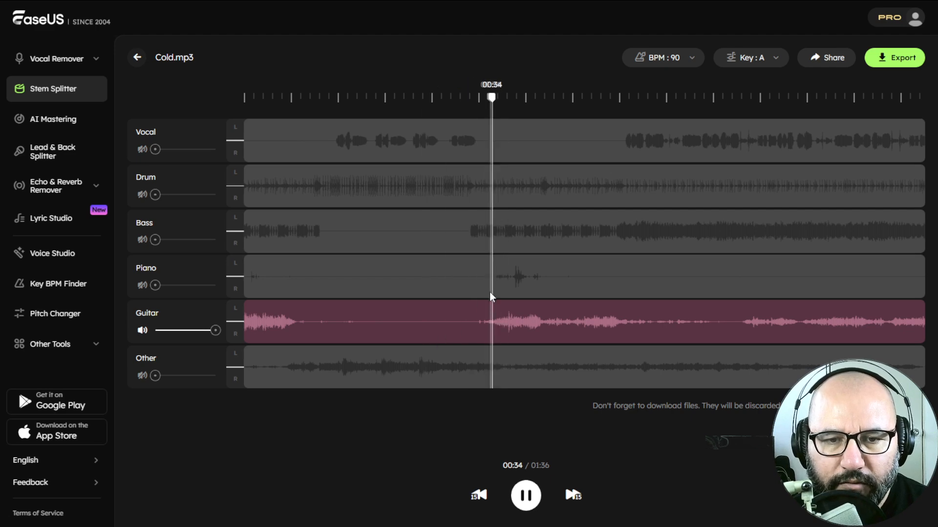
left_click(526, 495)
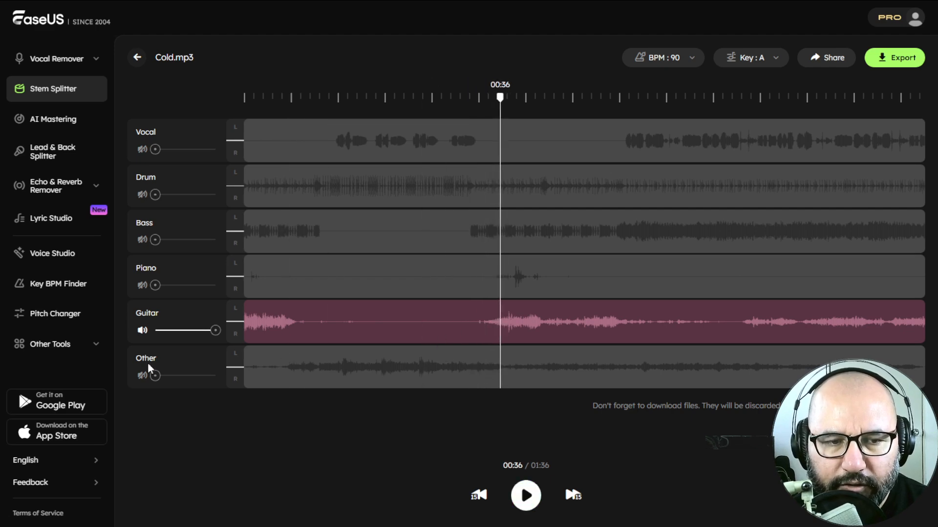
Step: Layer the Other, Piano and Drum stems onto the guitar and seek to a later section
left_click(142, 375)
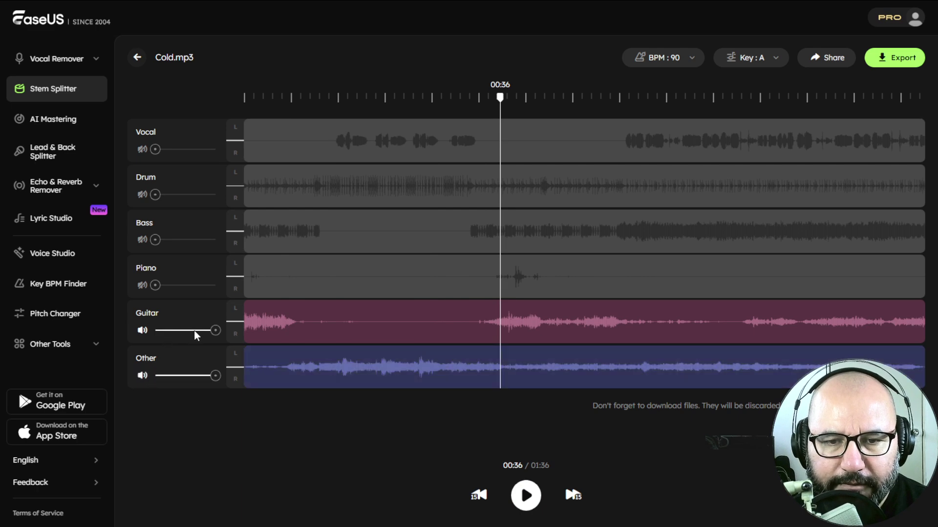
left_click(526, 494)
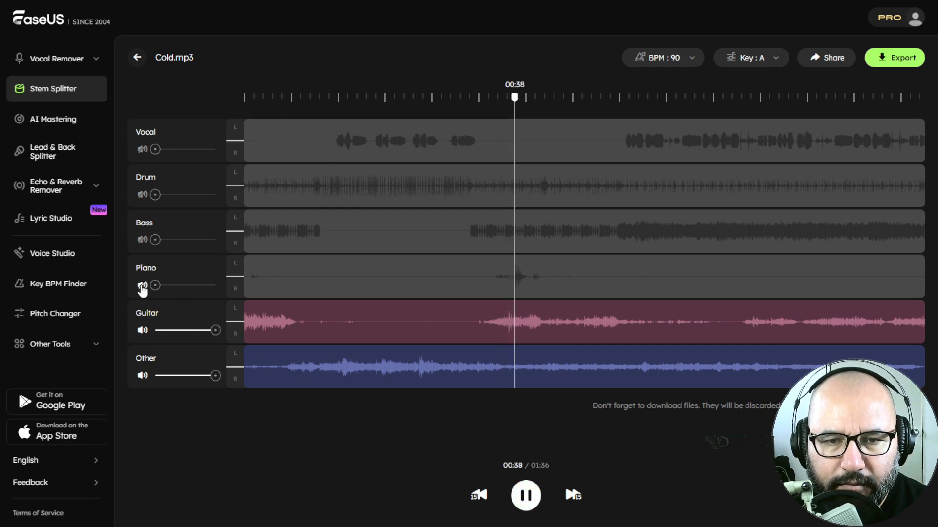
left_click(143, 286)
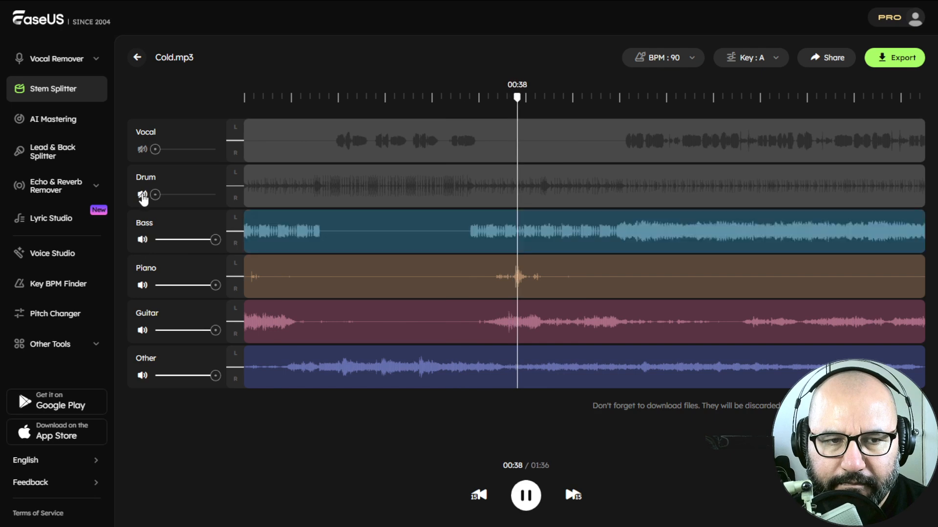
left_click(143, 195)
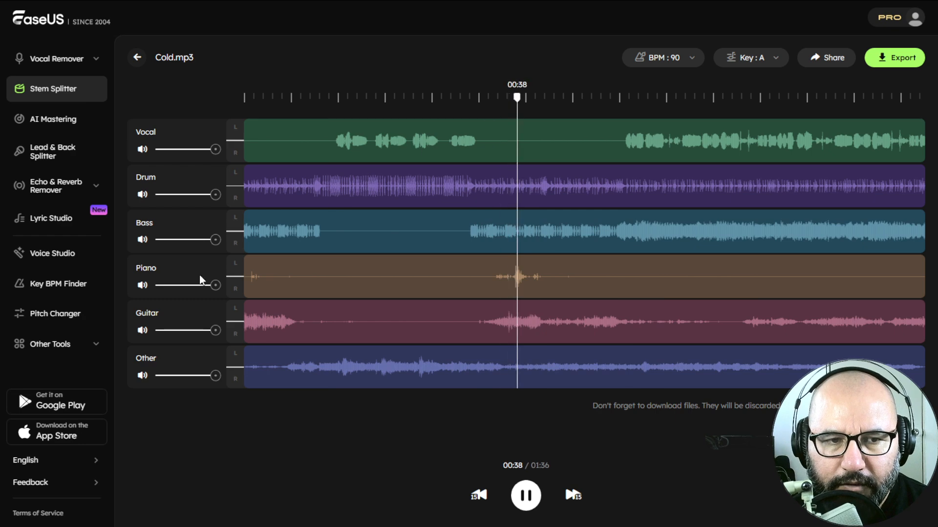
left_click(143, 194)
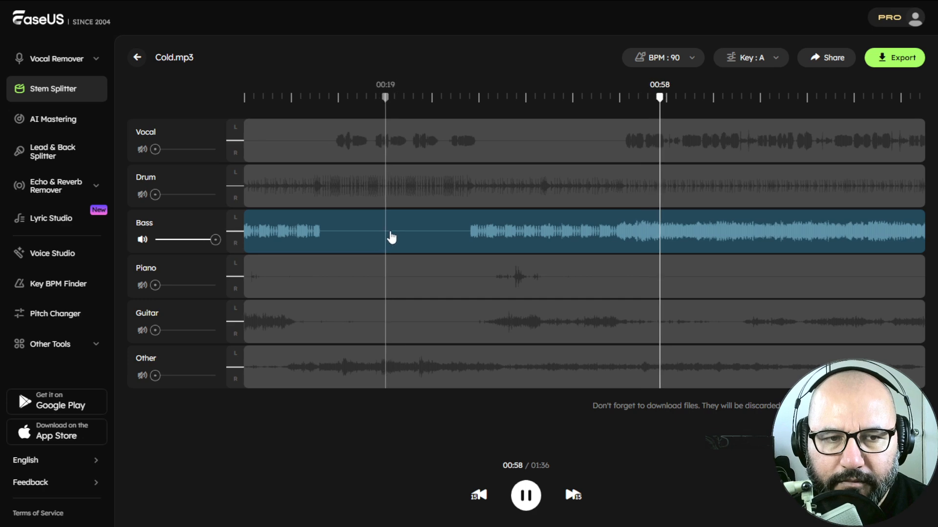
left_click(143, 240)
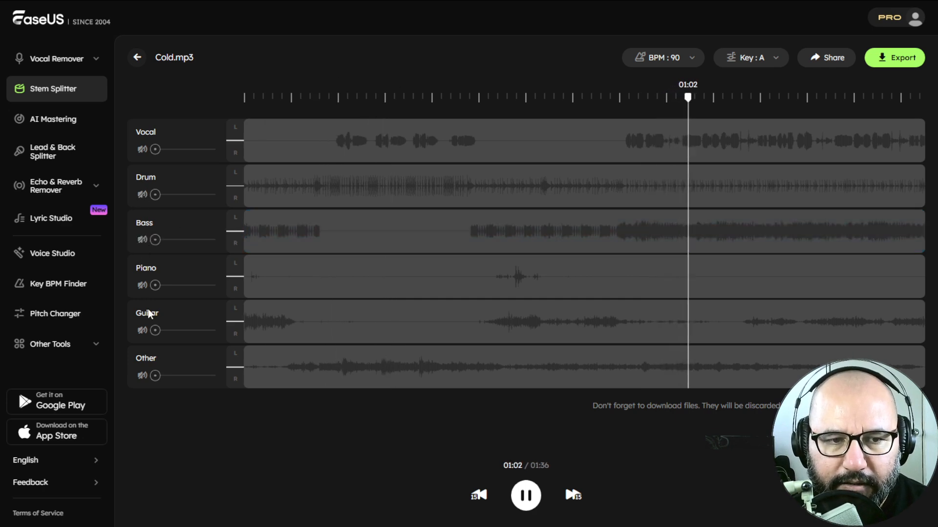
Step: Audition the Vocal stem solo, then with Other and Guitar toggled in and out
left_click(142, 148)
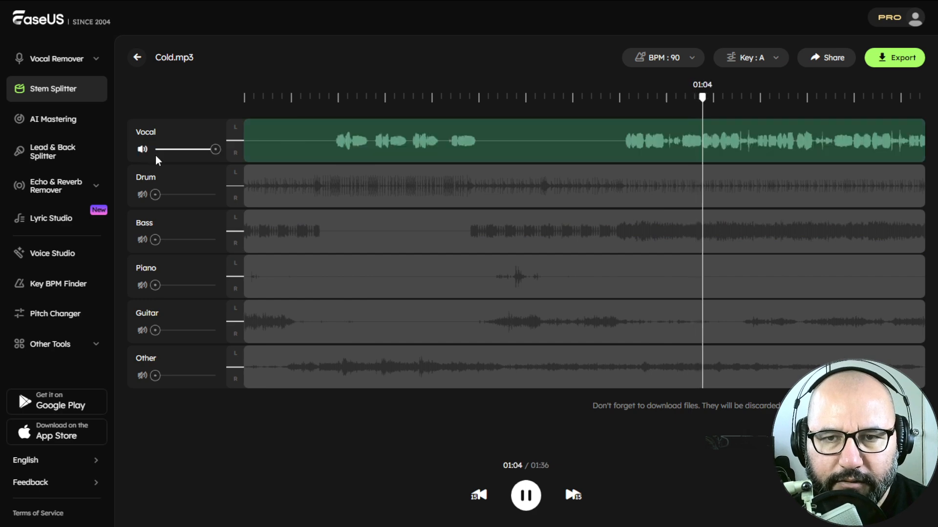
mouse_move(162, 378)
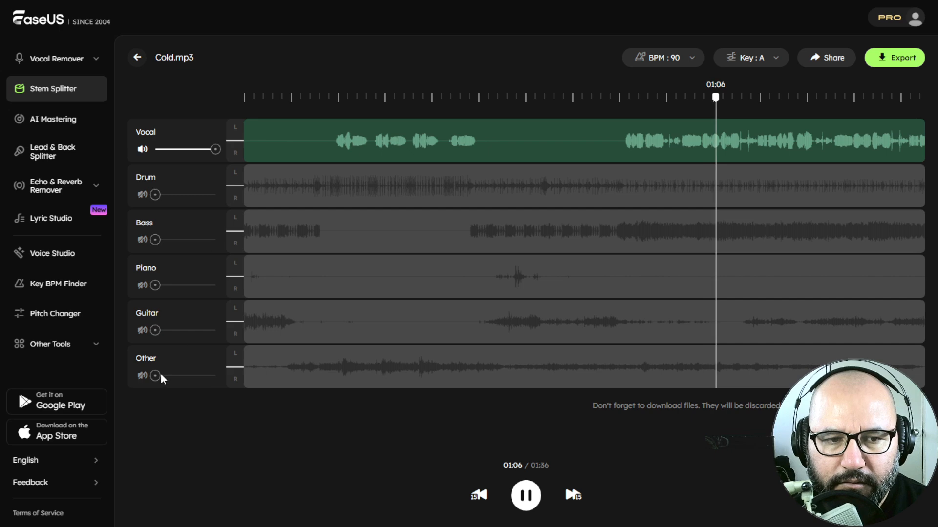
left_click(143, 377)
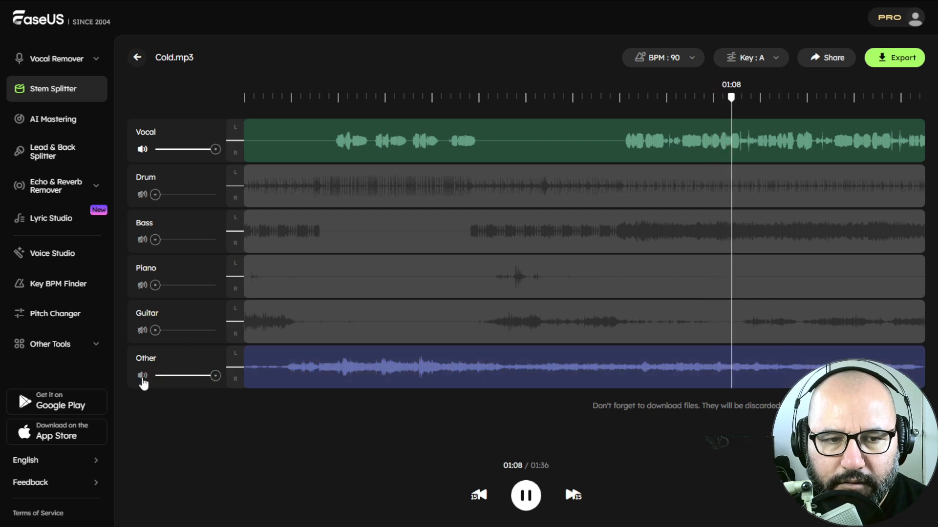
left_click(142, 330)
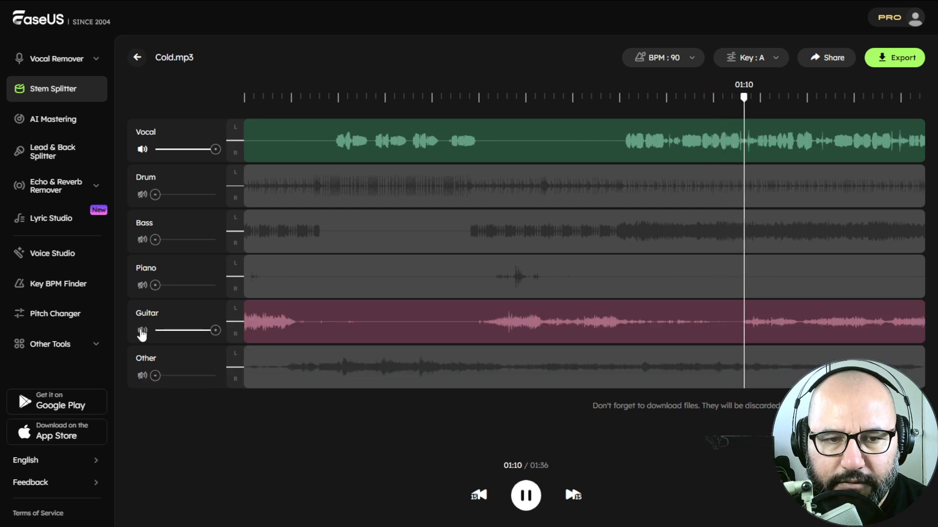
left_click(143, 285)
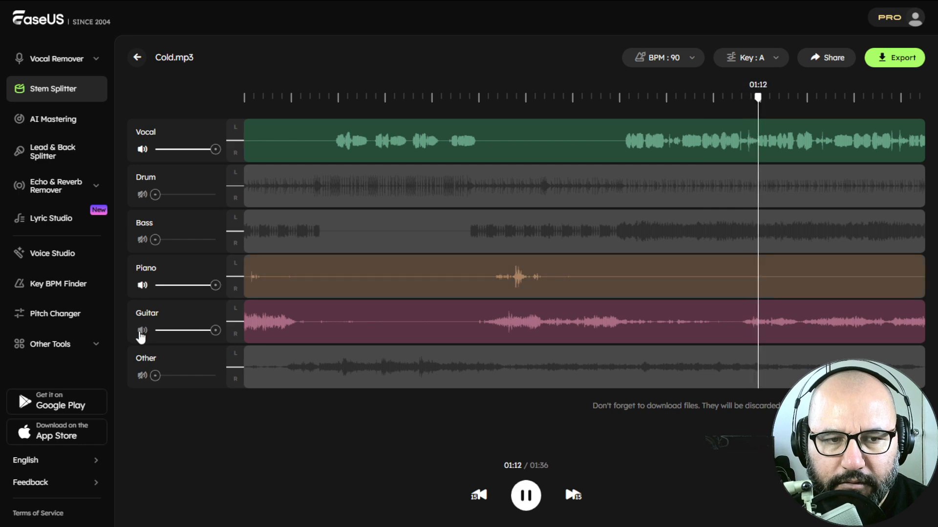
left_click(142, 330)
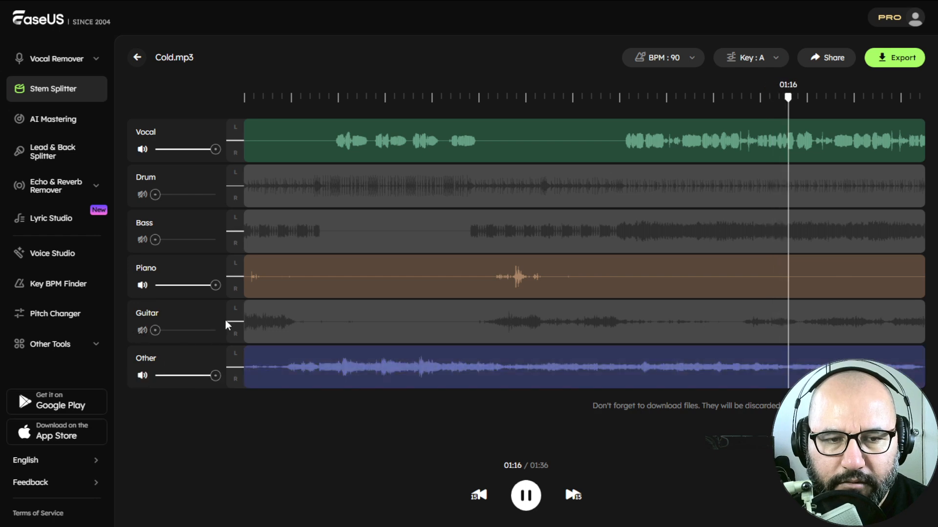
left_click(143, 330)
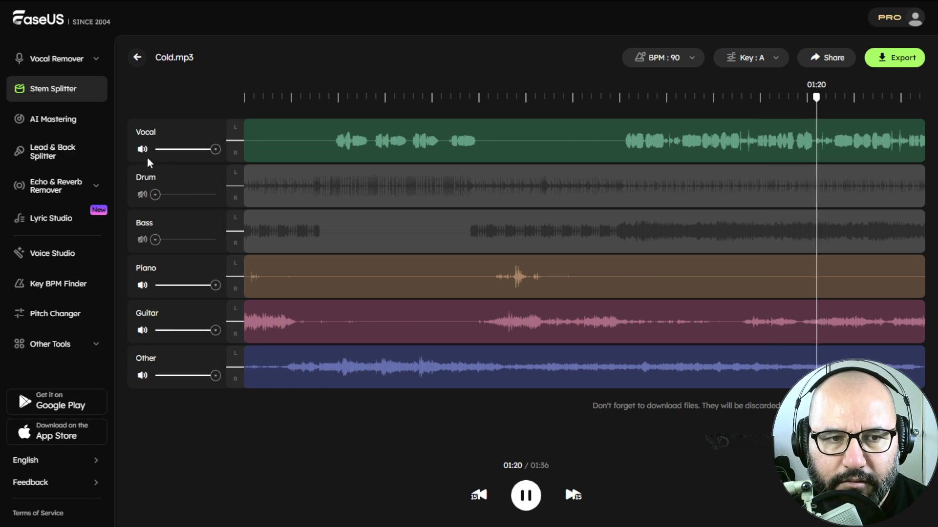
Step: Mute the Vocal so all instruments play together, then leave the results page
left_click(143, 285)
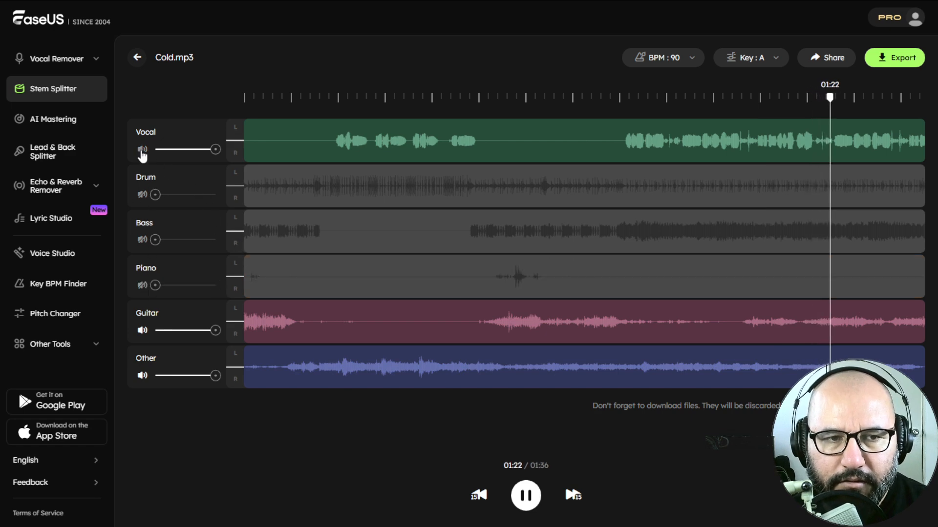
left_click(142, 148)
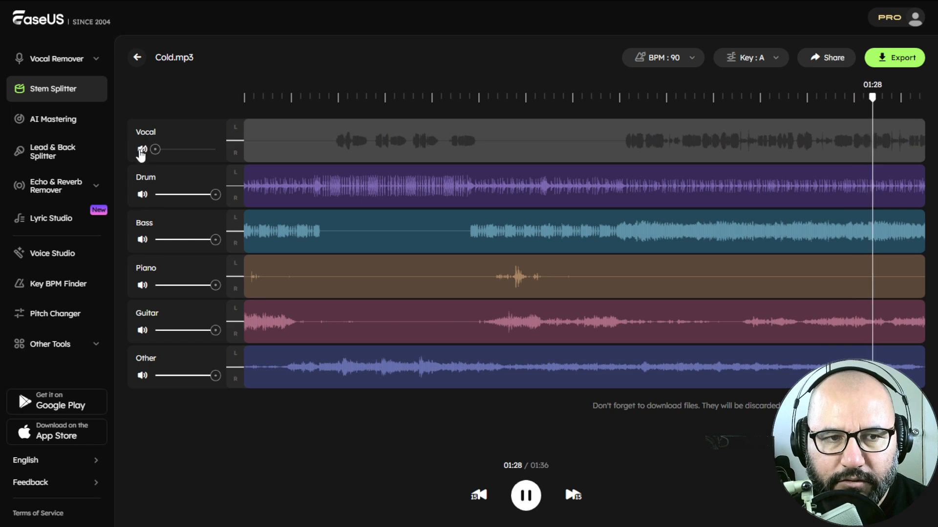
left_click(755, 96)
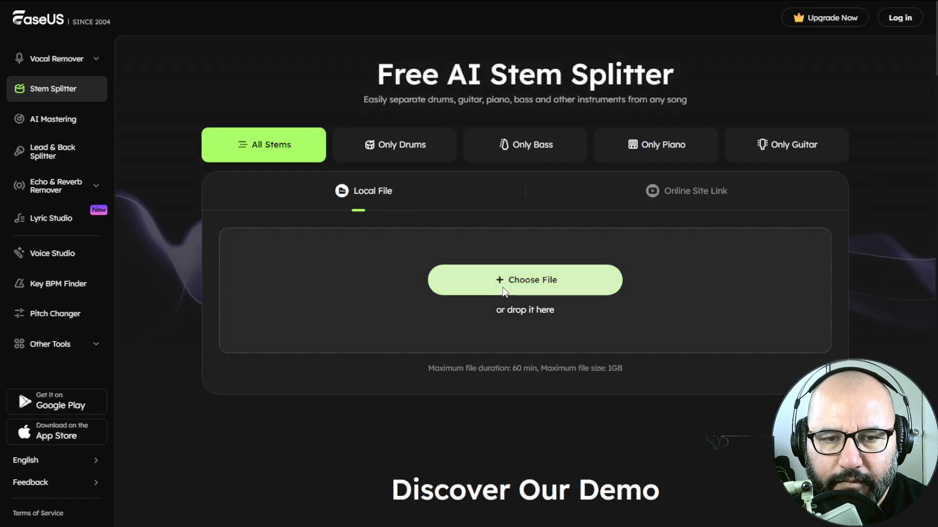
Step: Choose Taking Over.mp3 on the Stem Splitter page and split it into six stems
left_click(899, 17)
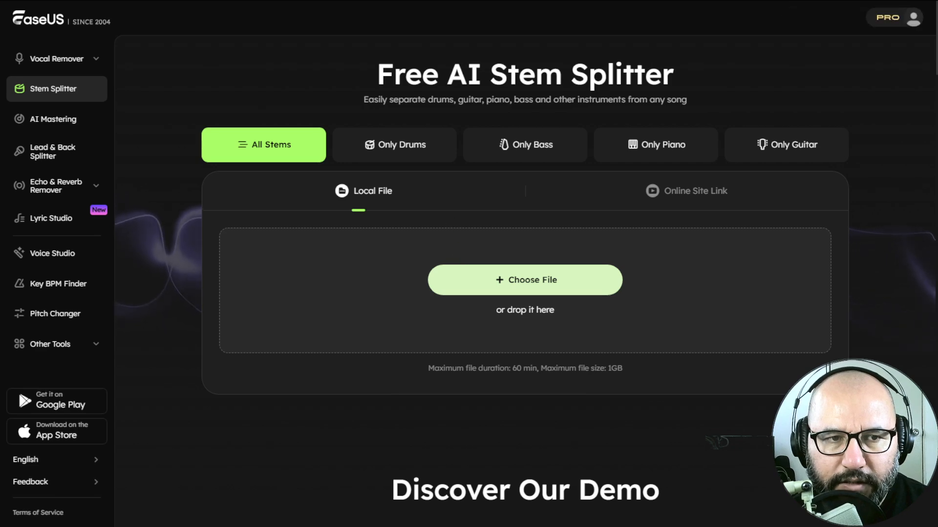
mouse_move(460, 249)
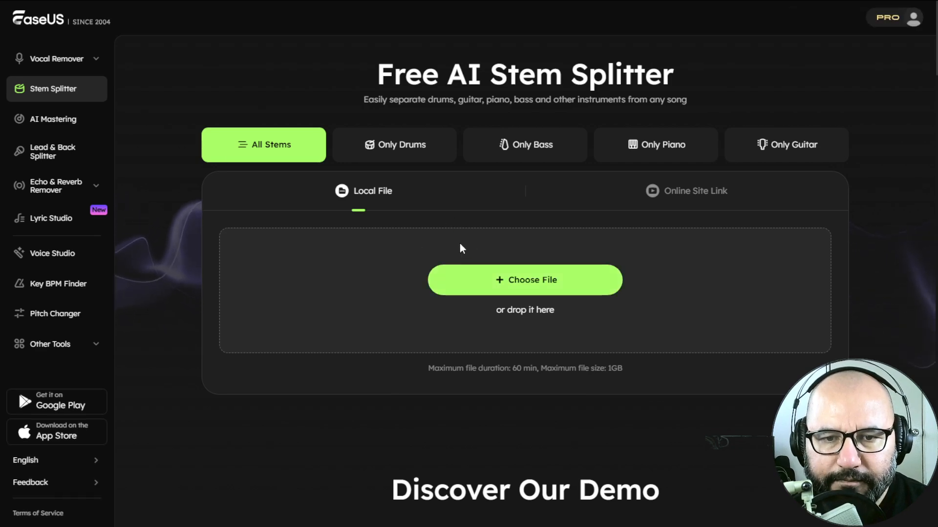
left_click(524, 281)
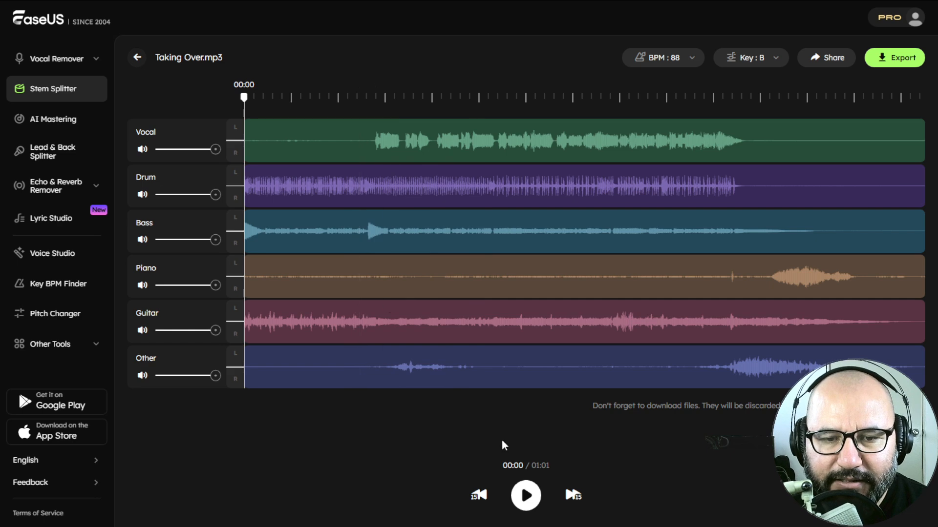
Step: Play Taking Over.mp3's stems, isolate the Bass, add Drum, then leave drums solo
left_click(526, 495)
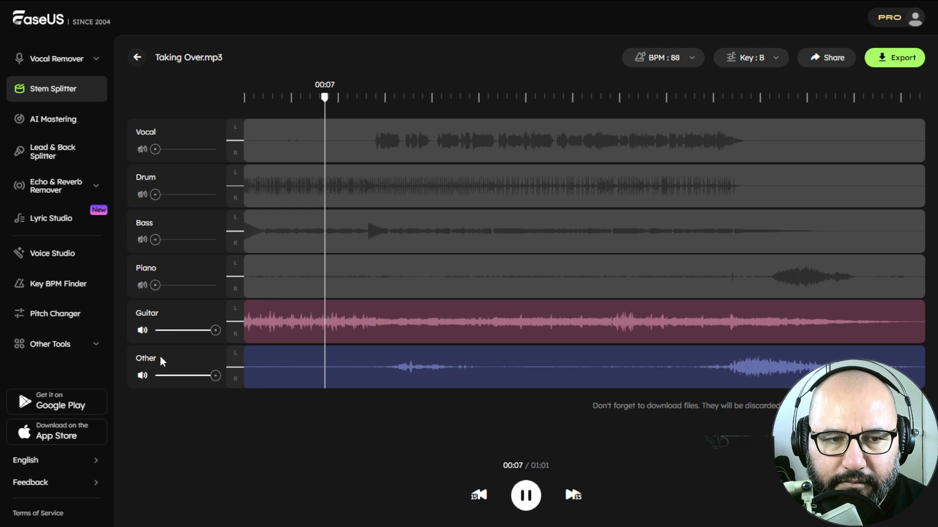
left_click(143, 375)
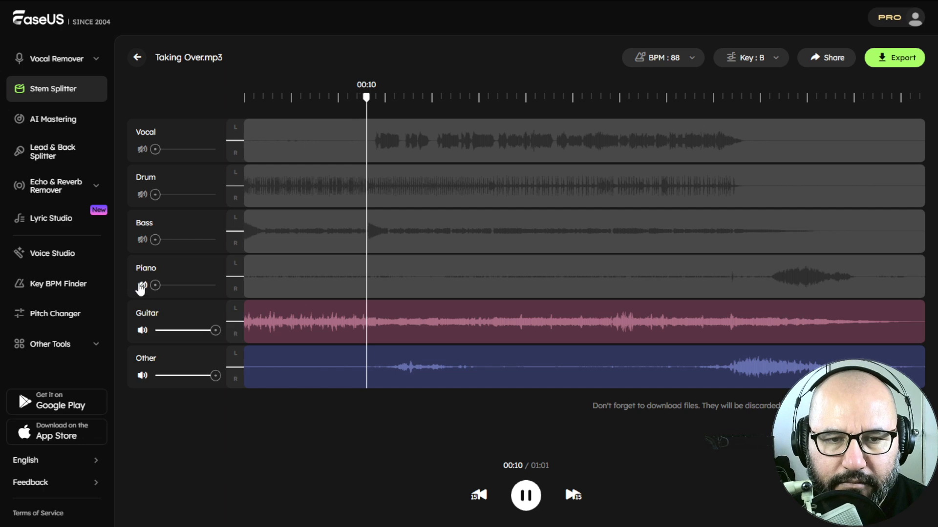
left_click(142, 285)
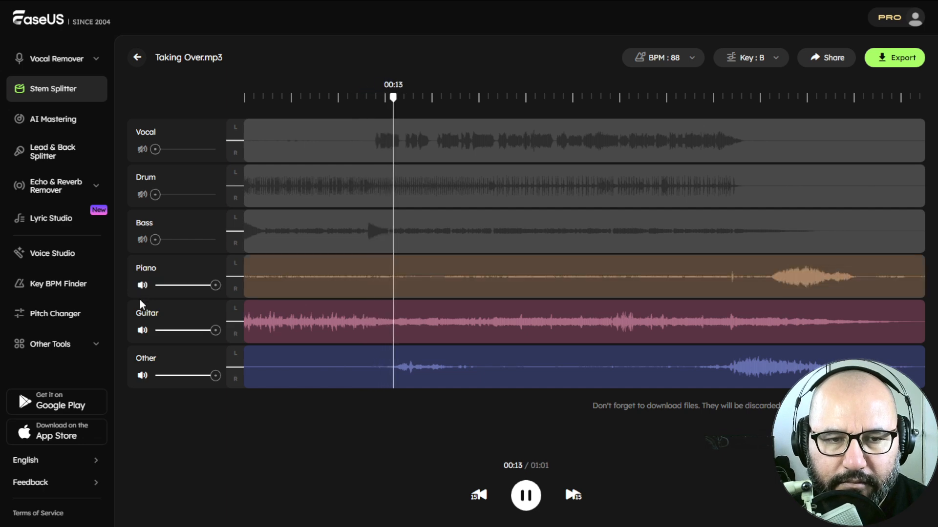
left_click(143, 240)
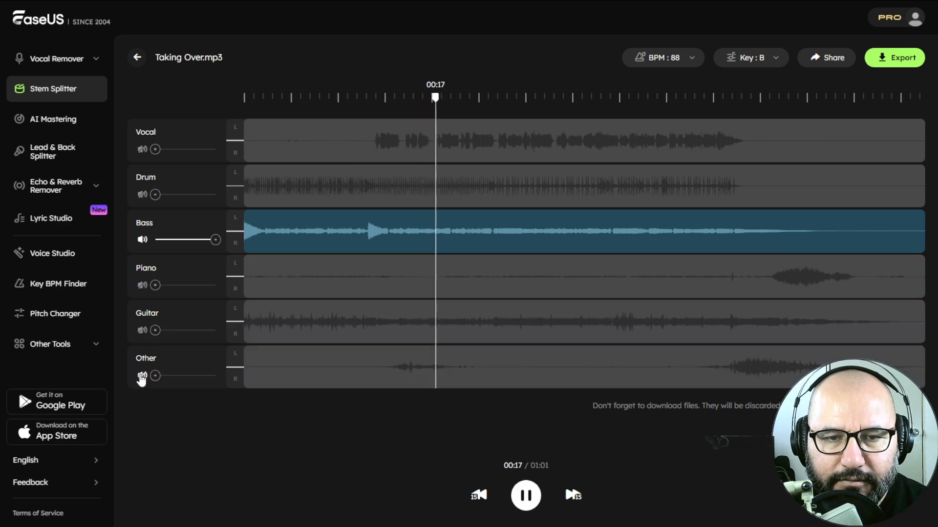
left_click(143, 194)
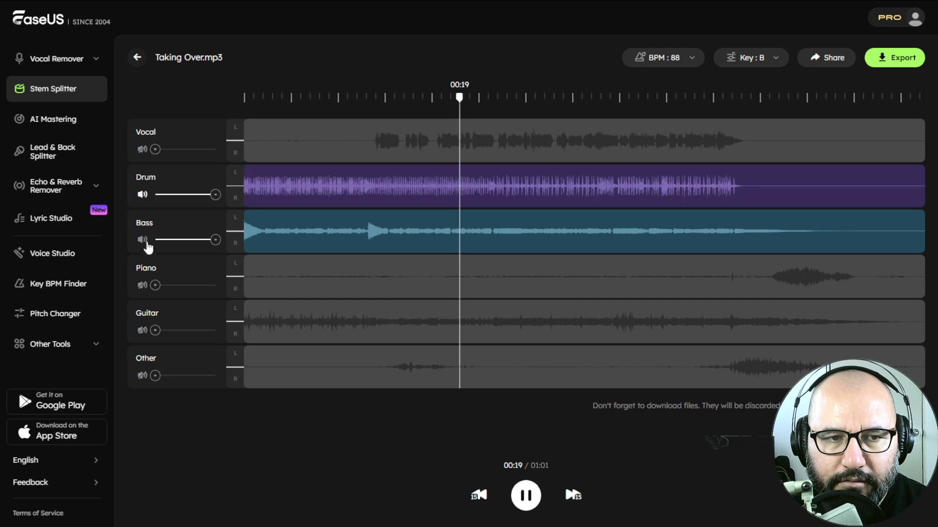
left_click(143, 239)
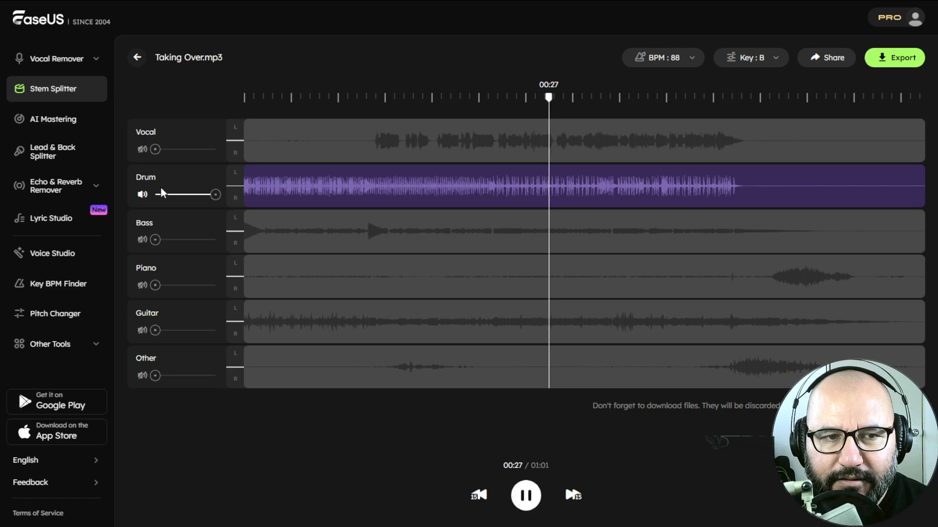
Step: Add Vocal, Bass and Other to the drums, toggle Guitar, and restart near the beginning
left_click(142, 148)
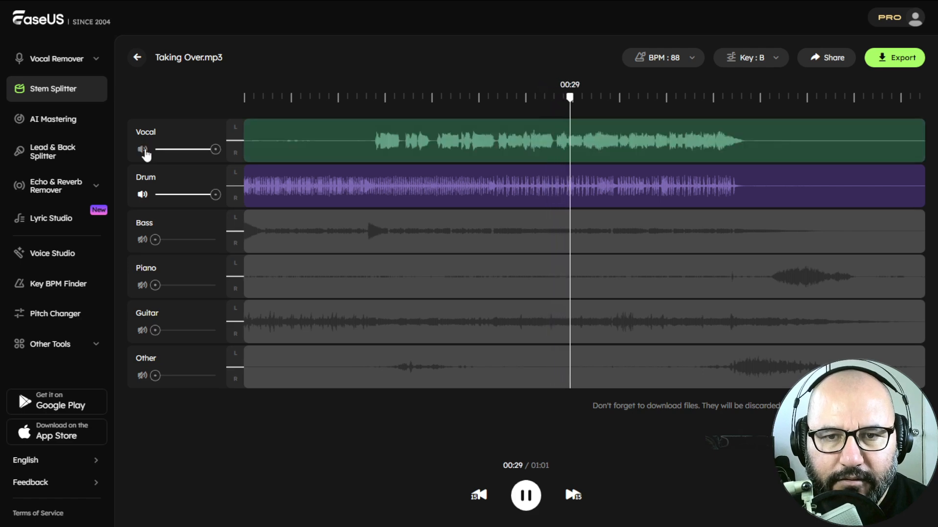
left_click(142, 240)
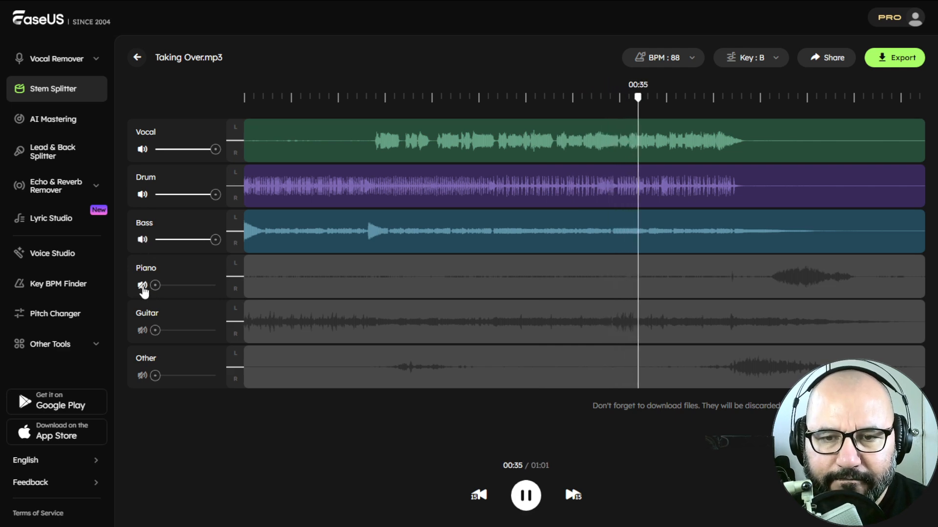
left_click(143, 330)
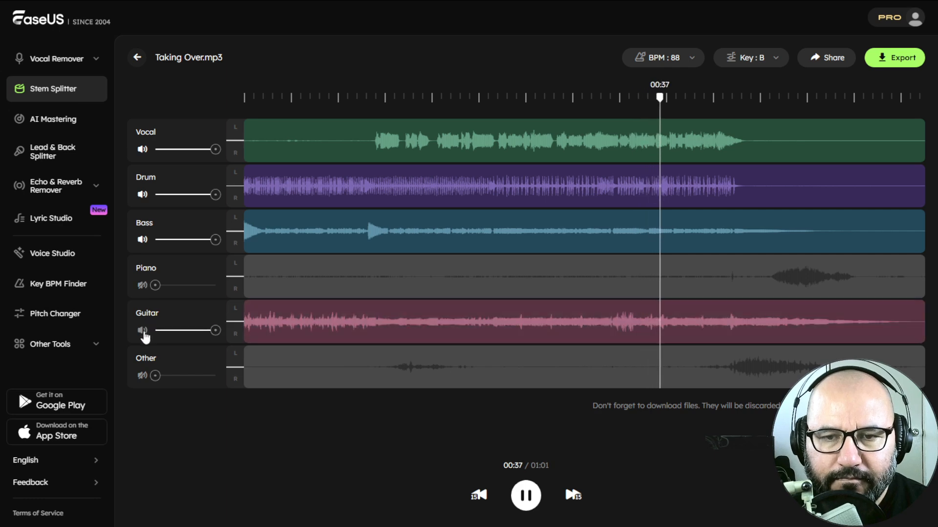
left_click(142, 331)
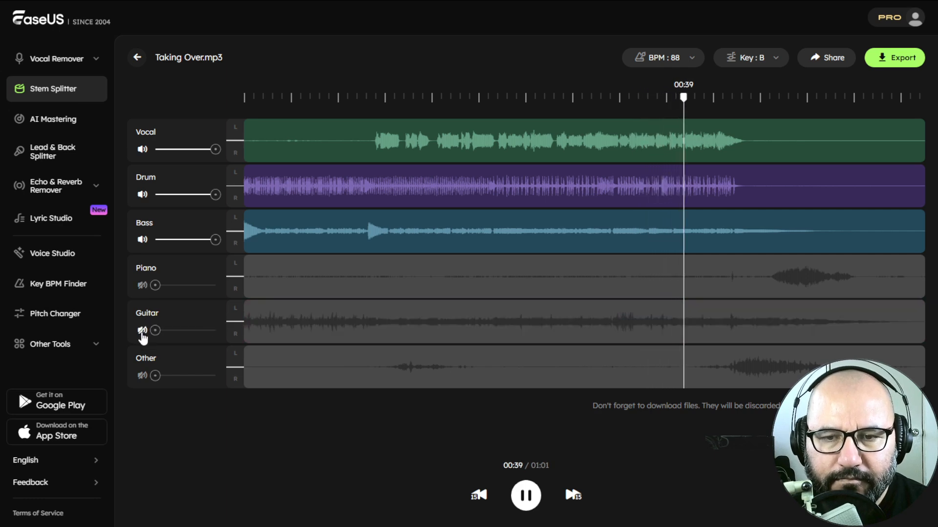
left_click(143, 375)
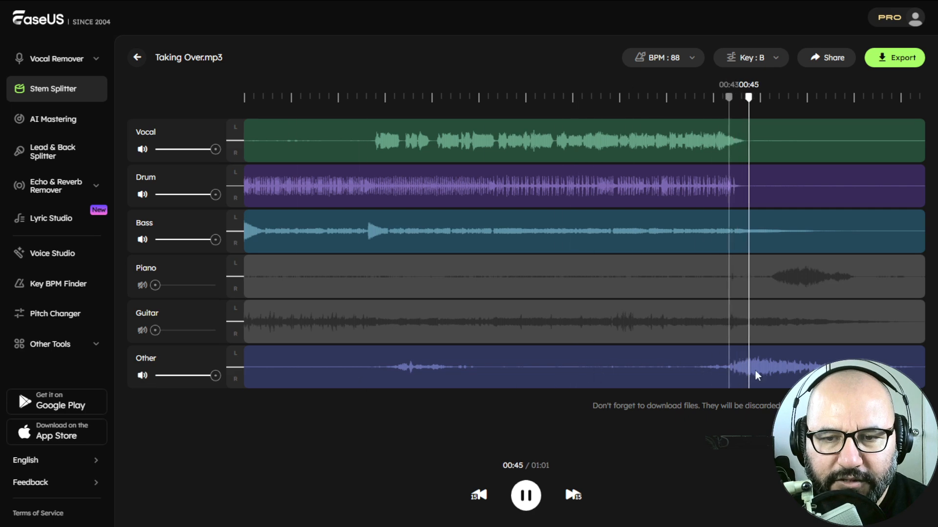
left_click(310, 96)
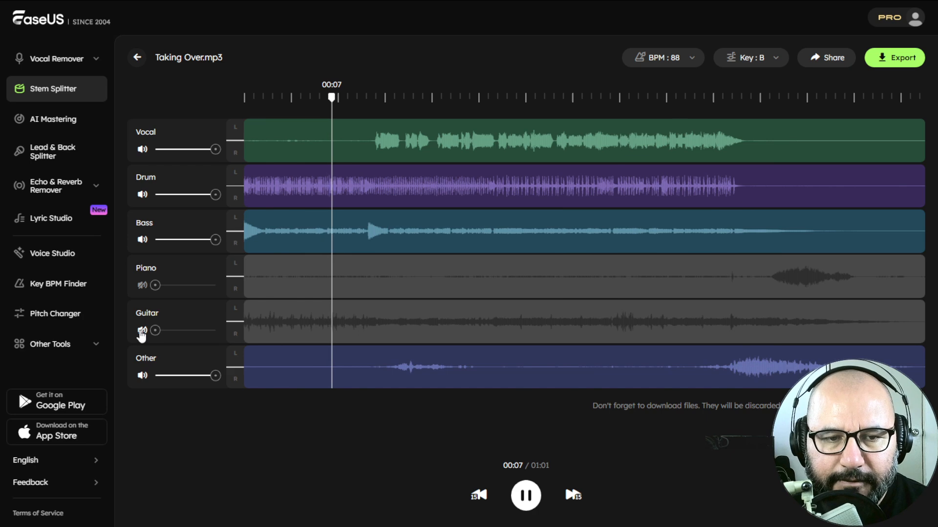
left_click(143, 286)
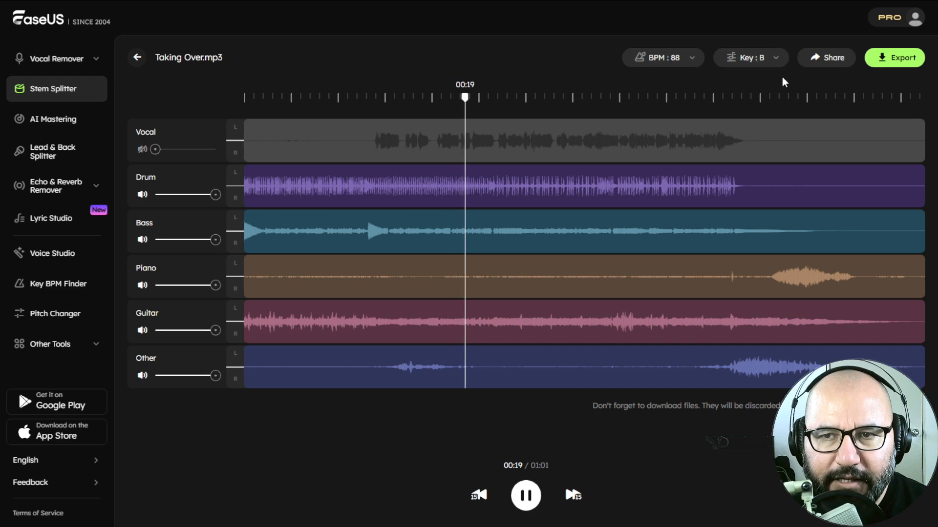
mouse_move(508, 371)
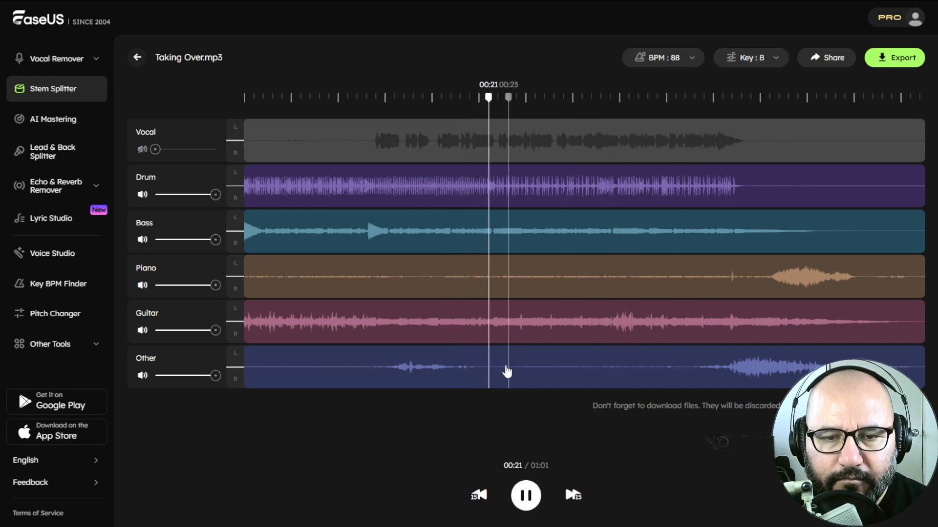
Step: Mute Piano so only Vocal, Drum and Bass play, toggle the vocal, and pause at 00:45
left_click(142, 148)
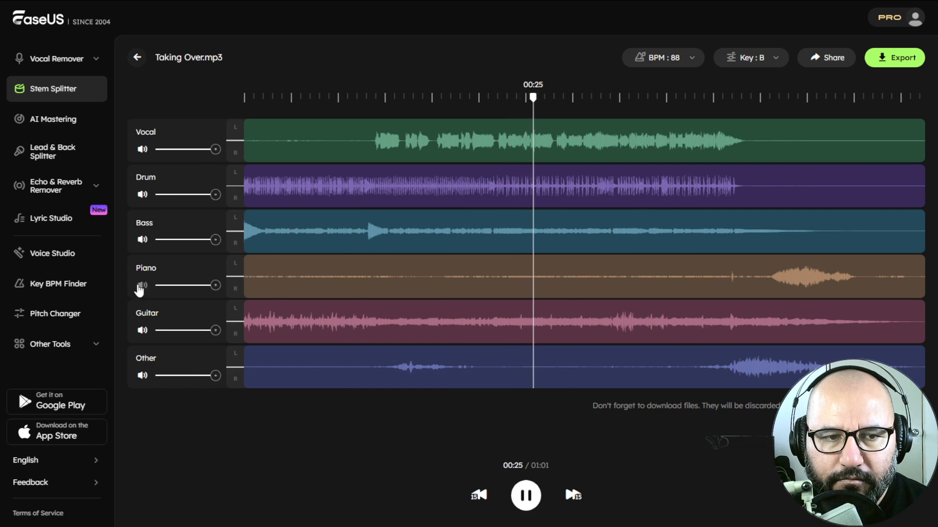
left_click(143, 285)
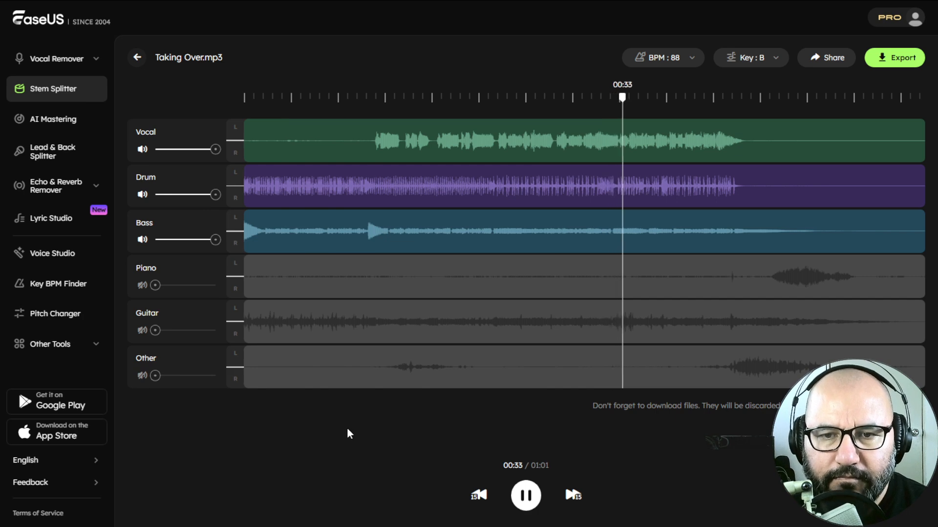
left_click(142, 149)
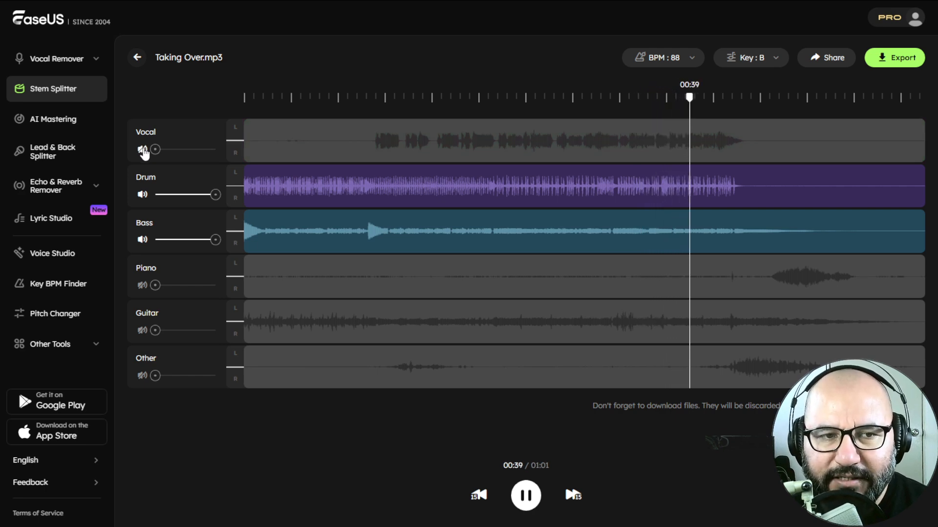
left_click(142, 149)
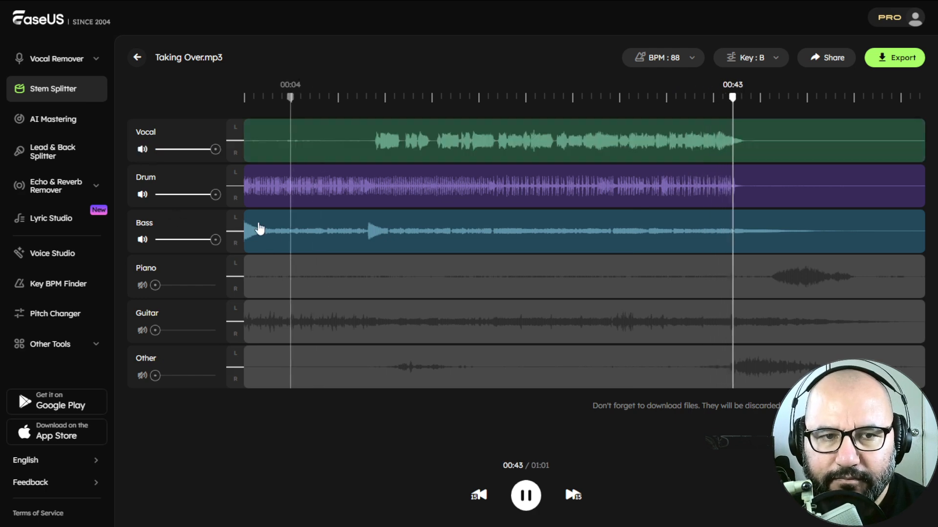
left_click(524, 495)
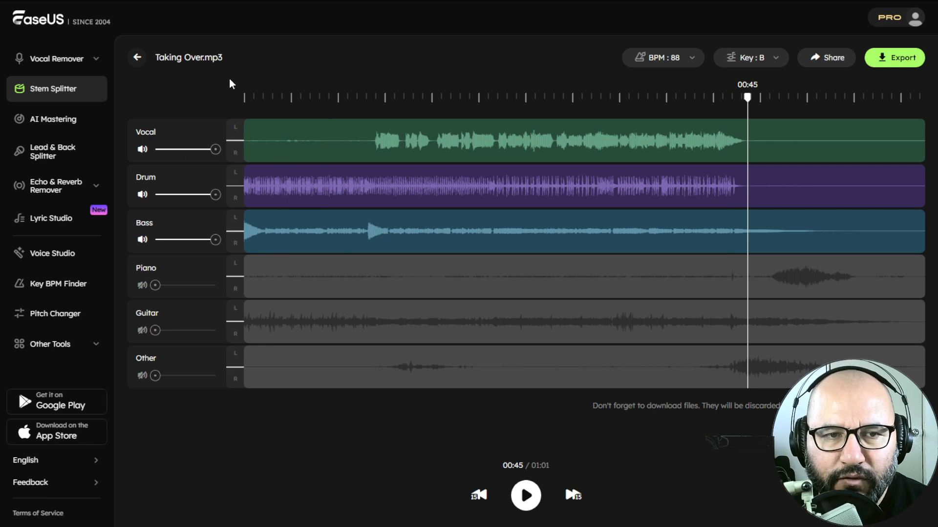
mouse_move(243, 91)
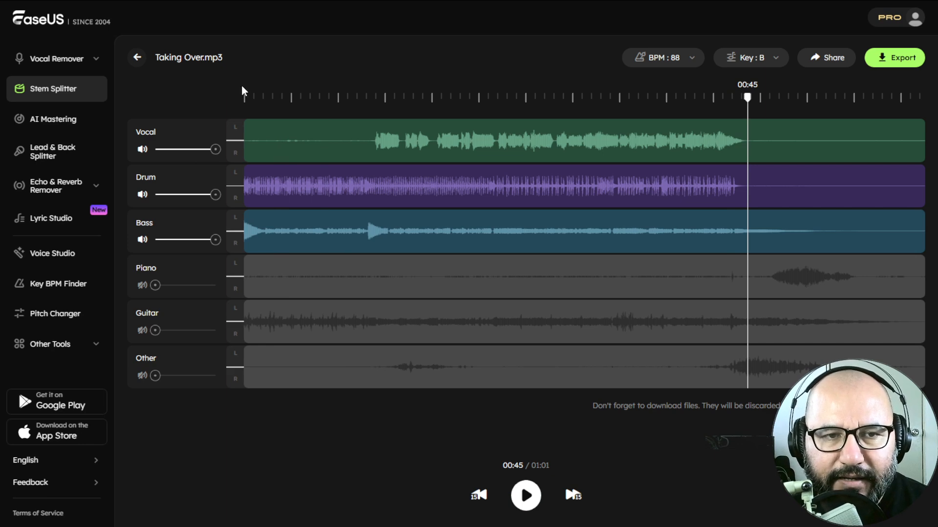
mouse_move(53, 119)
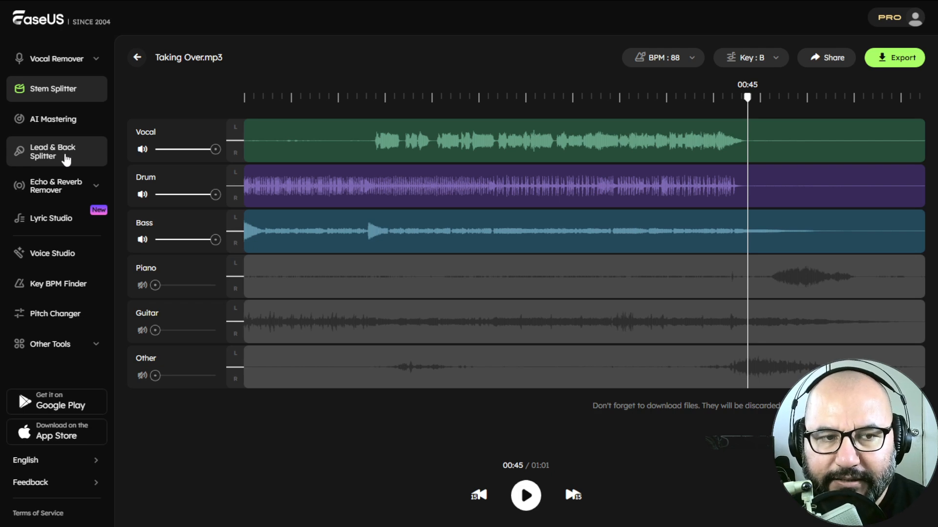
left_click(55, 186)
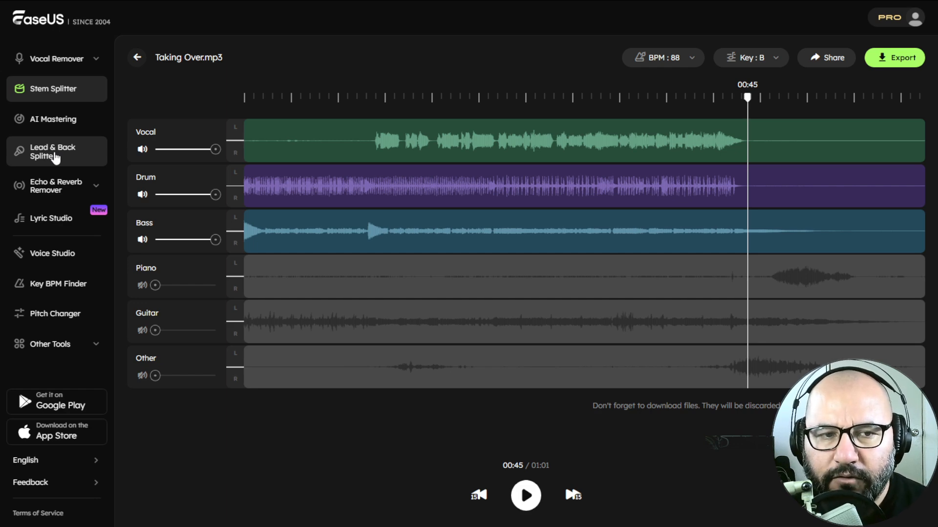
left_click(55, 186)
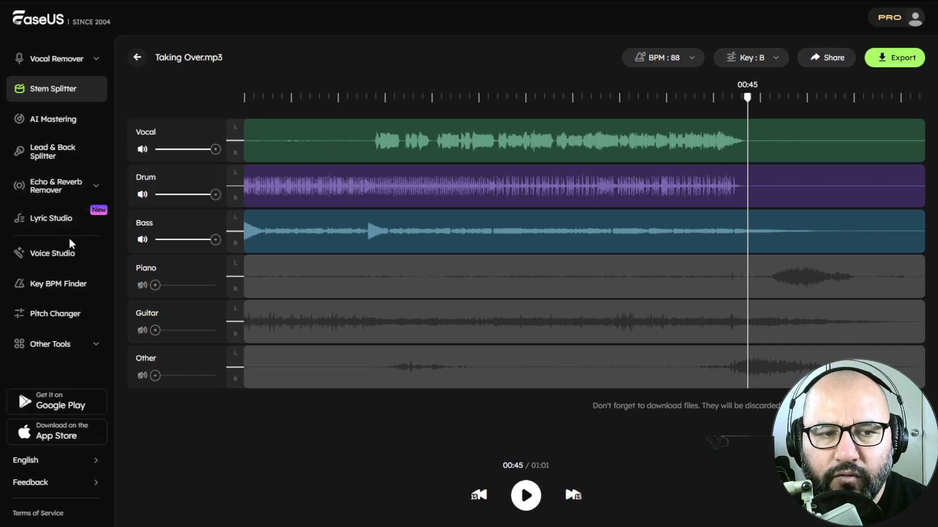
mouse_move(57, 283)
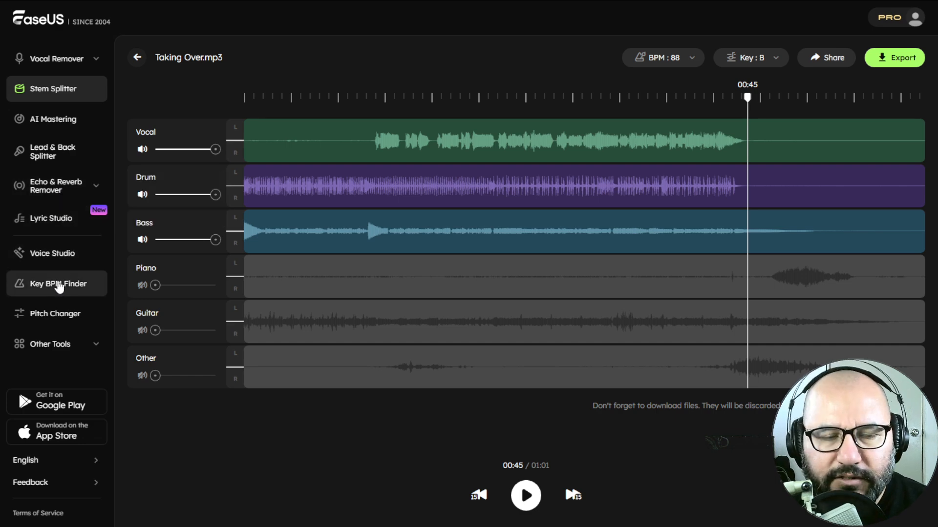
mouse_move(56, 287)
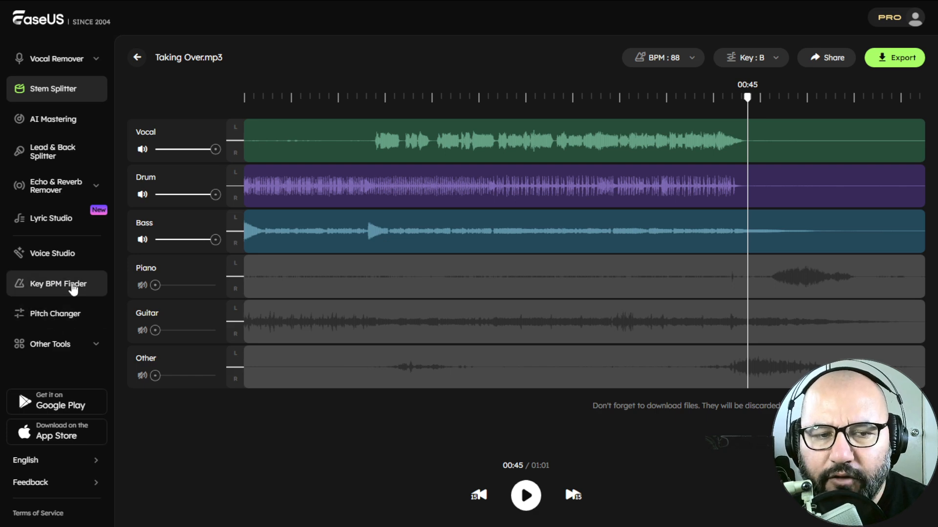
mouse_move(299, 424)
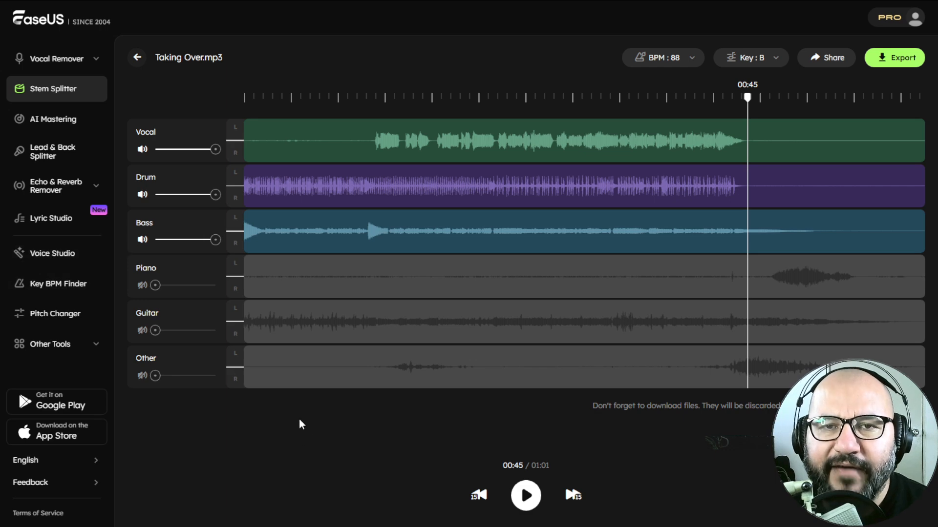